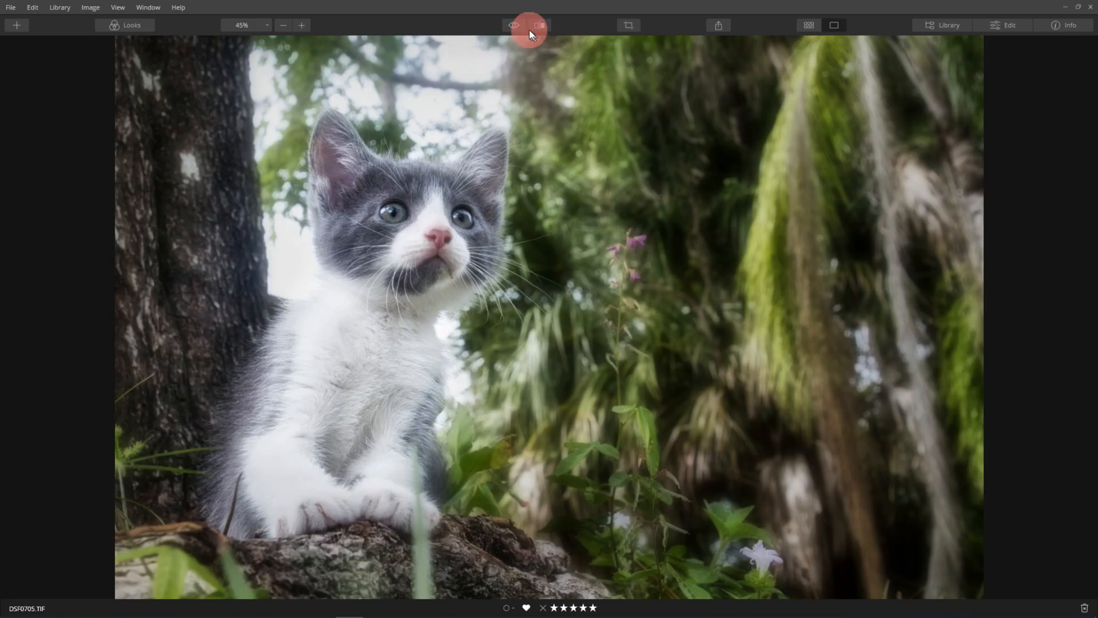
Compare with the original, show the looks strip, and reset the kitten photo's adjustments
{"action": "left_click", "coordinate": [514, 25]}
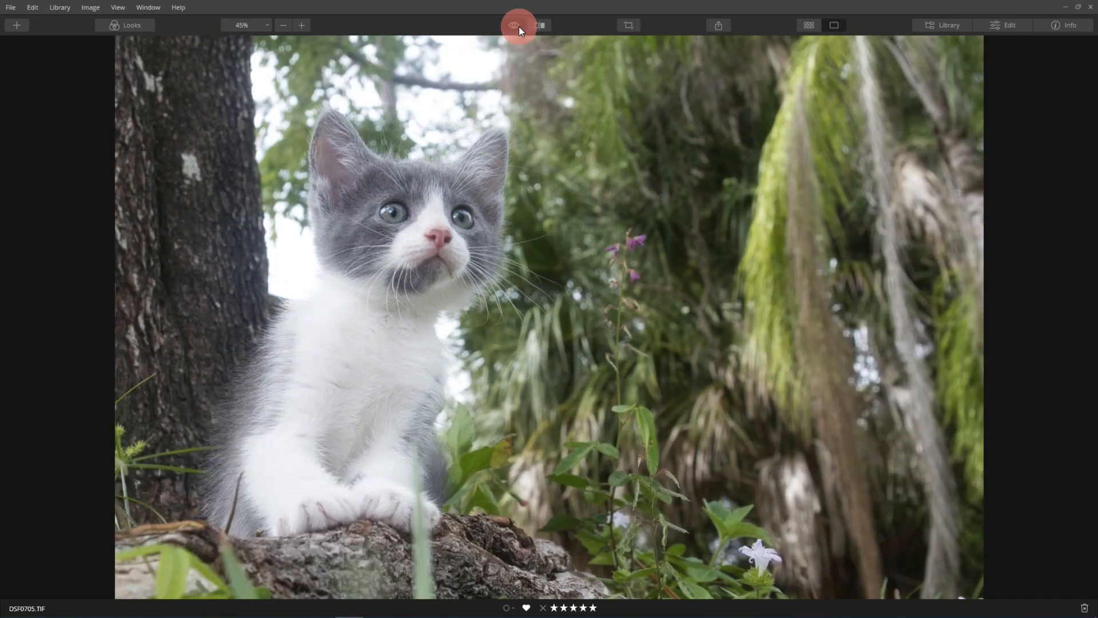
{"action": "left_click", "coordinate": [512, 25]}
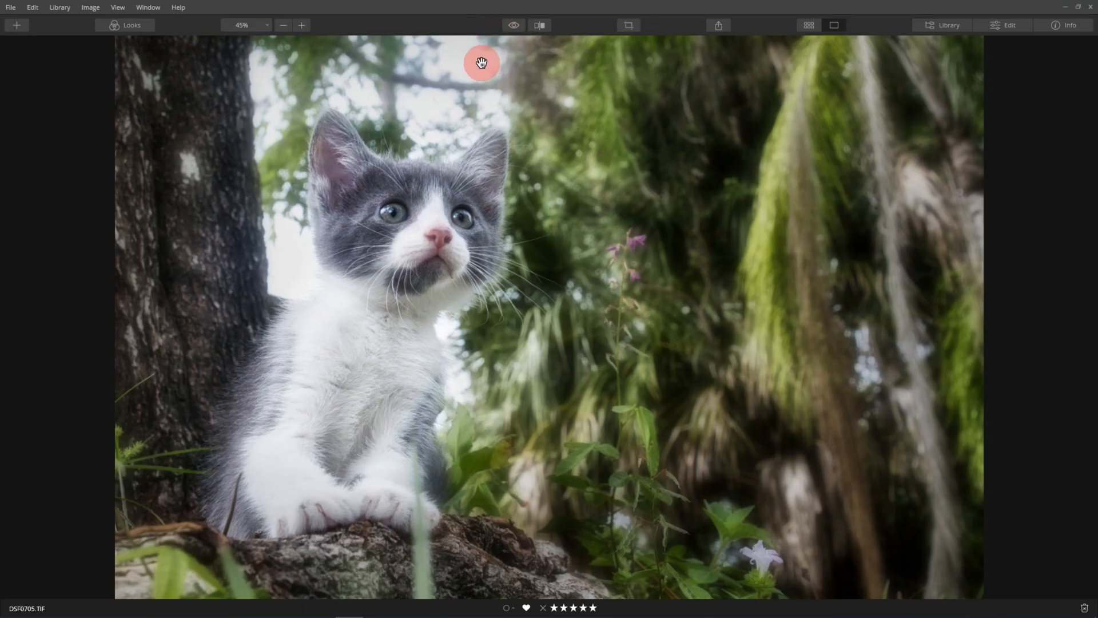
{"action": "left_click", "coordinate": [125, 25]}
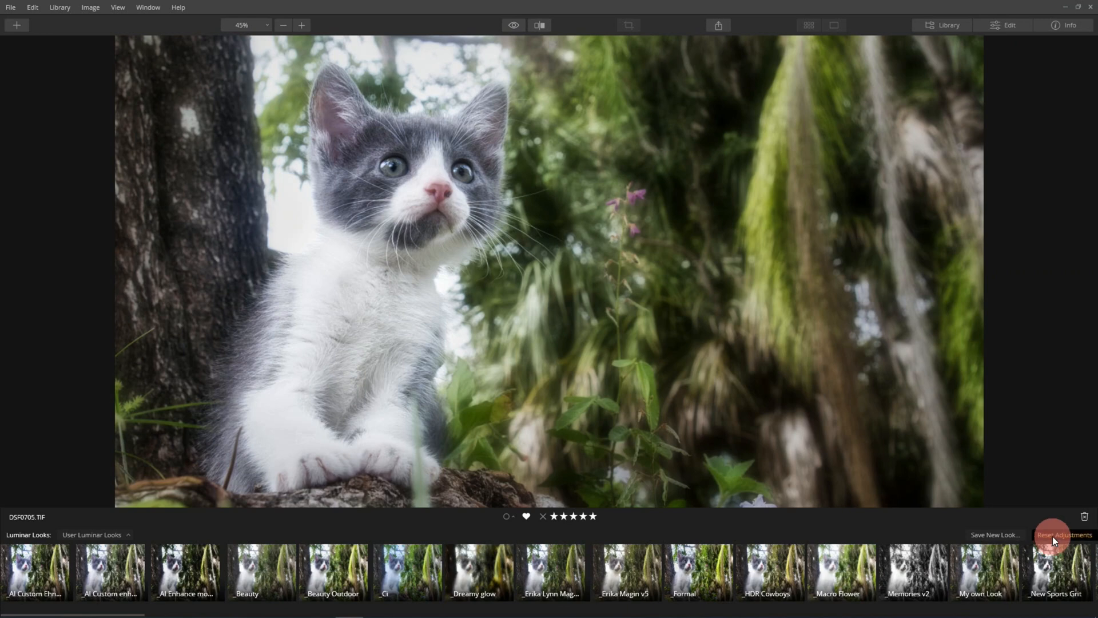
{"action": "left_click", "coordinate": [1064, 534]}
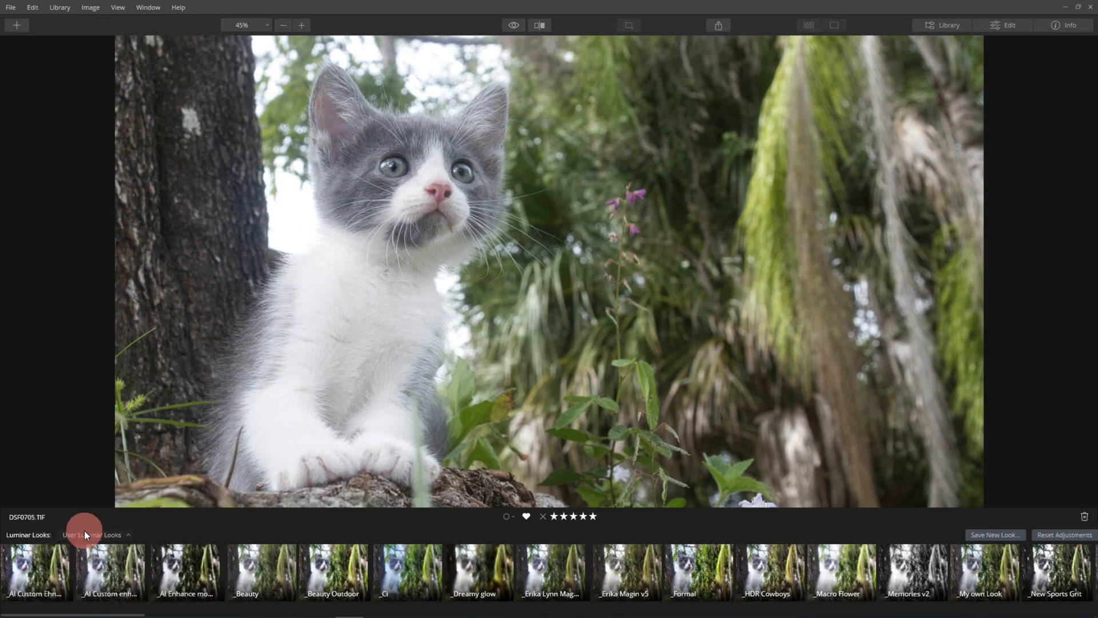
Switch the looks collection to Essentials and apply the AI Image Enhancer look
{"action": "left_click", "coordinate": [93, 535]}
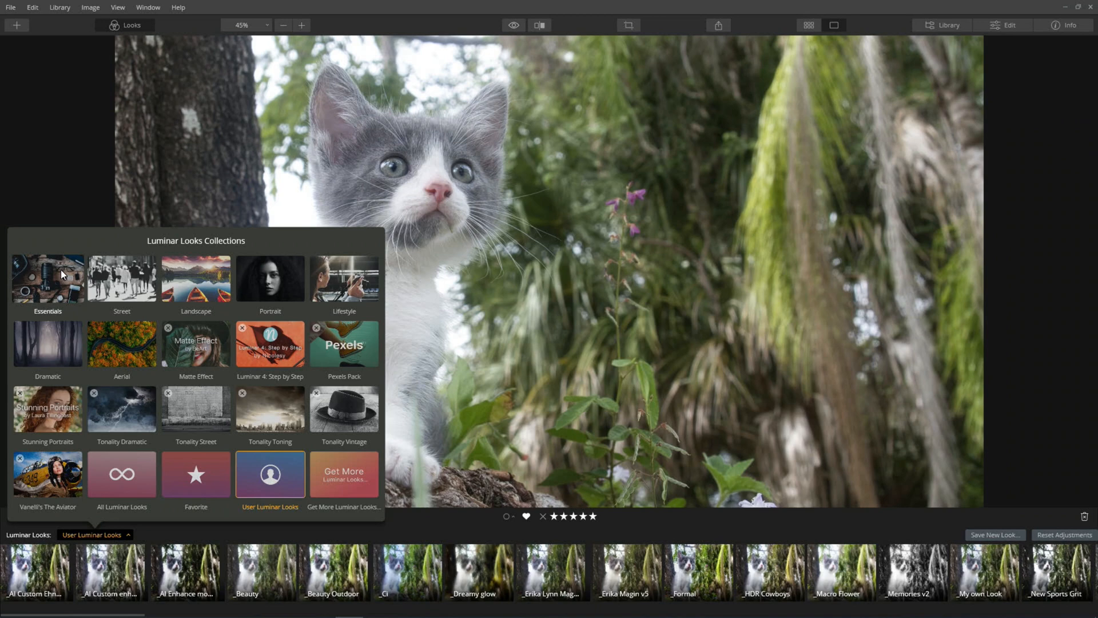
{"action": "left_click", "coordinate": [47, 280]}
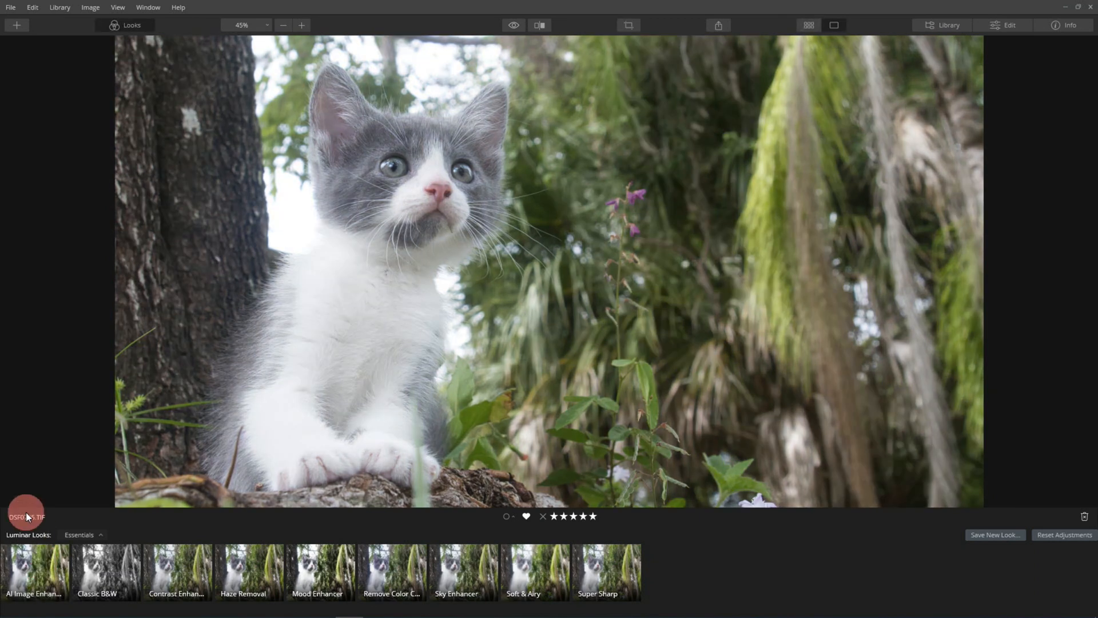
{"action": "left_click", "coordinate": [35, 570]}
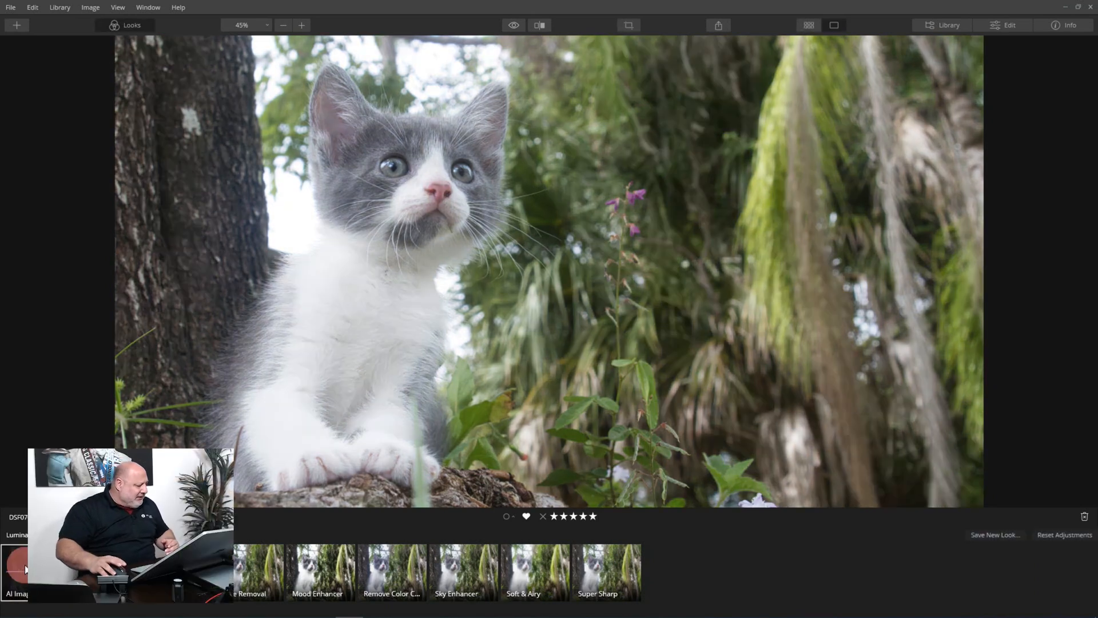
{"action": "left_click", "coordinate": [1009, 25]}
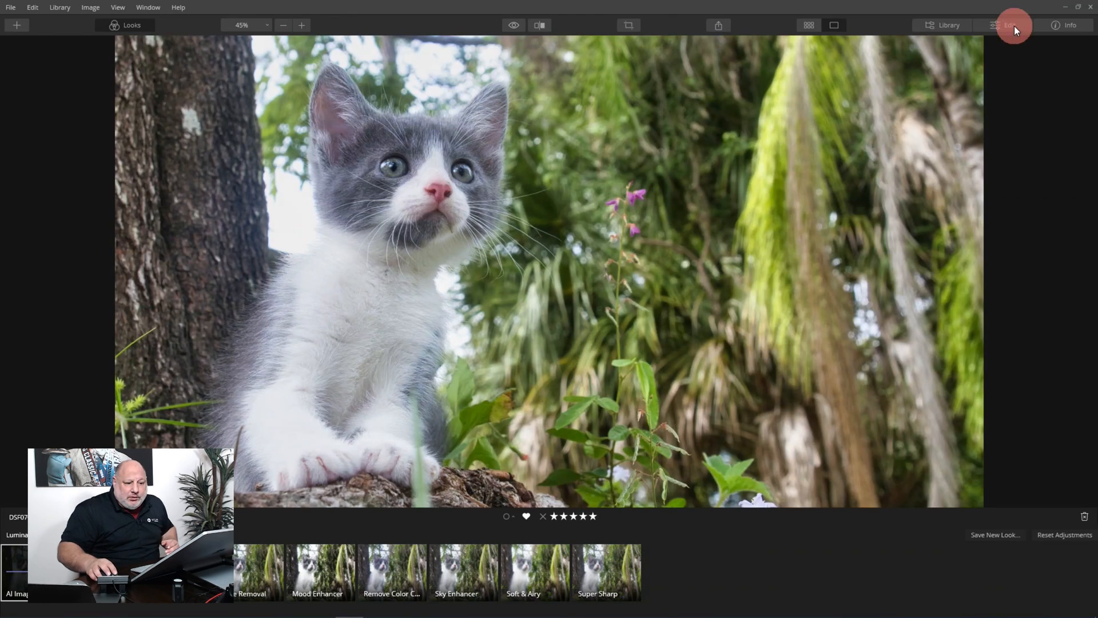
Open the Edit panel's Essentials tools and collapse the Vignette tool
{"action": "left_click", "coordinate": [1009, 25]}
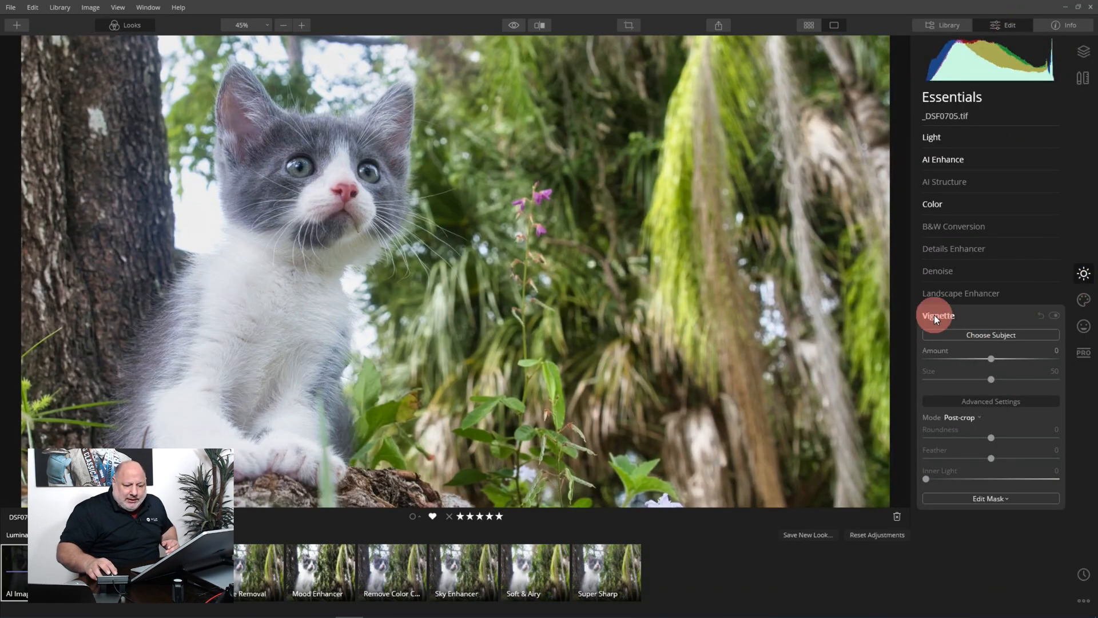
{"action": "left_click", "coordinate": [937, 315]}
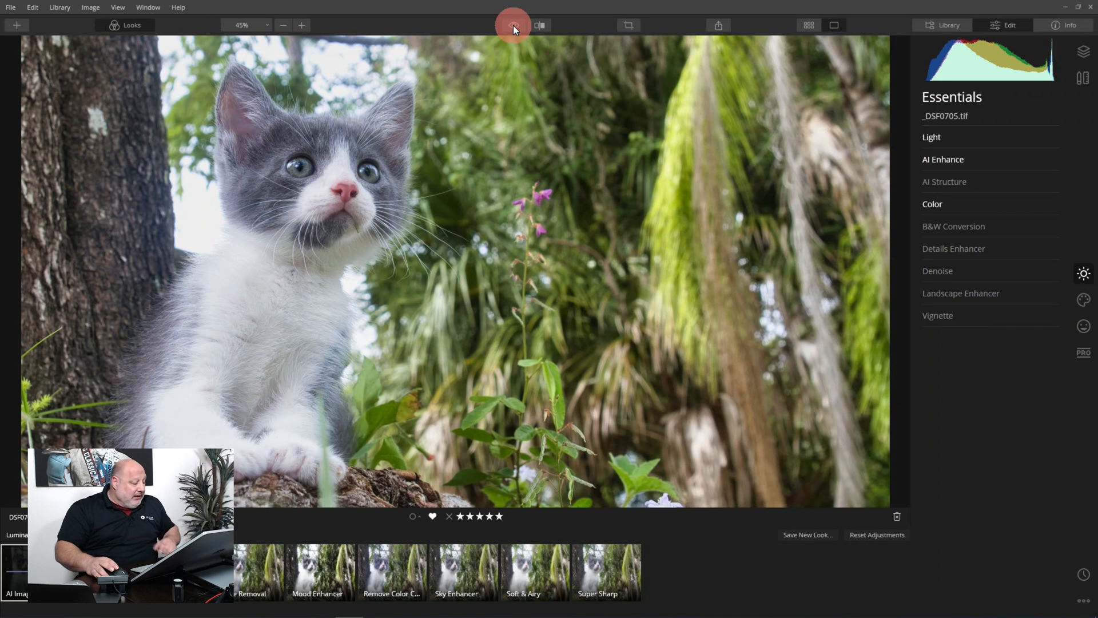
Preview the Color tool's Saturation at -100, then reset the Color tool
{"action": "left_click", "coordinate": [512, 25]}
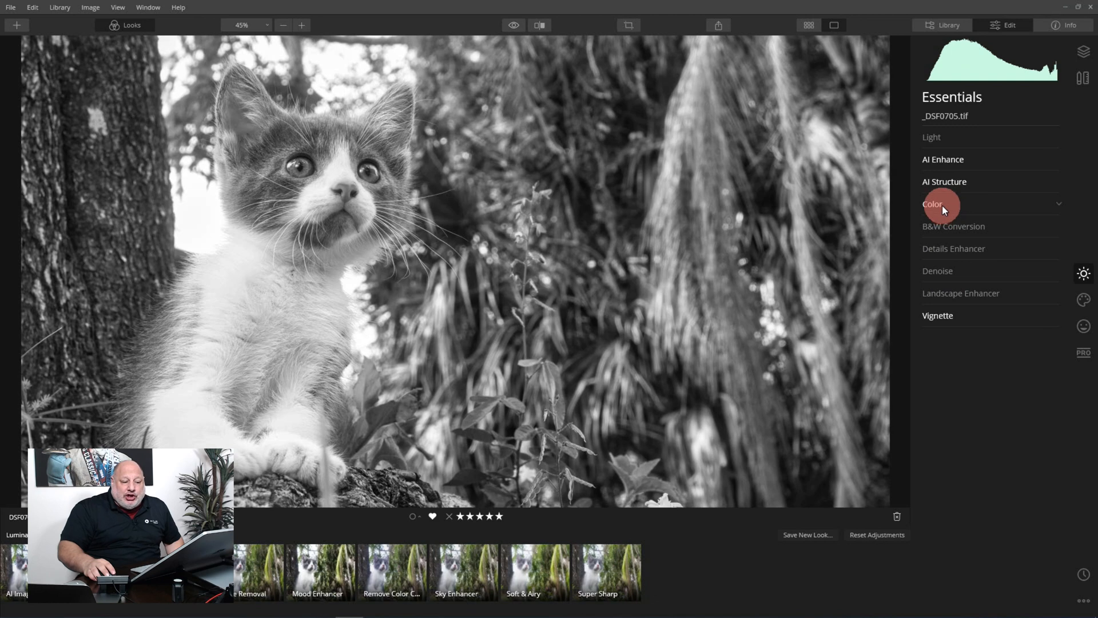
{"action": "left_click", "coordinate": [932, 204]}
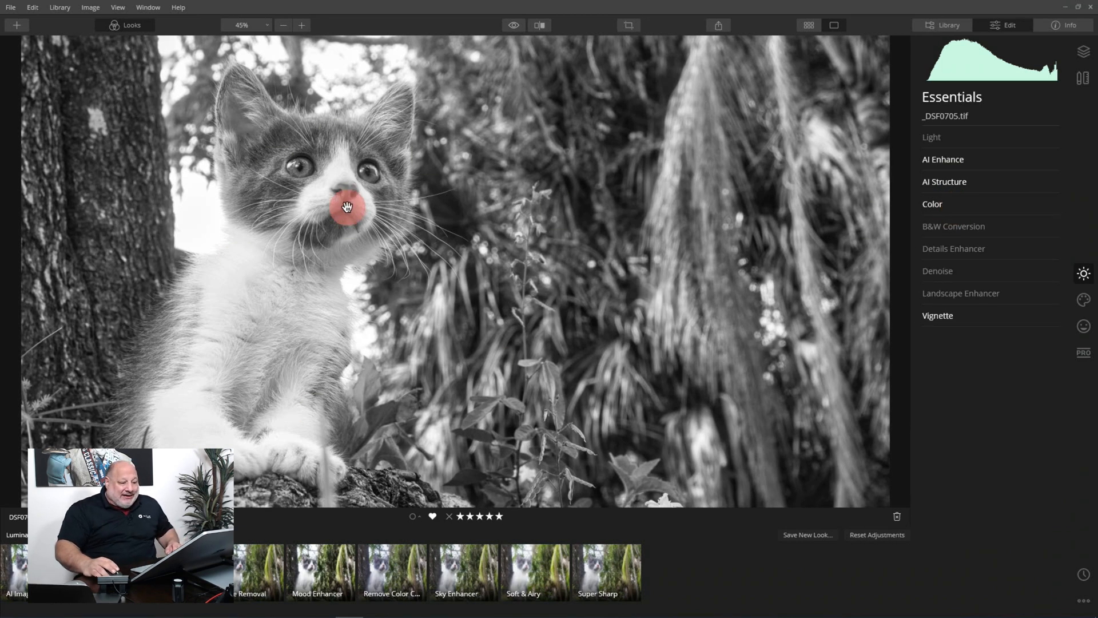
{"action": "left_click", "coordinate": [933, 204]}
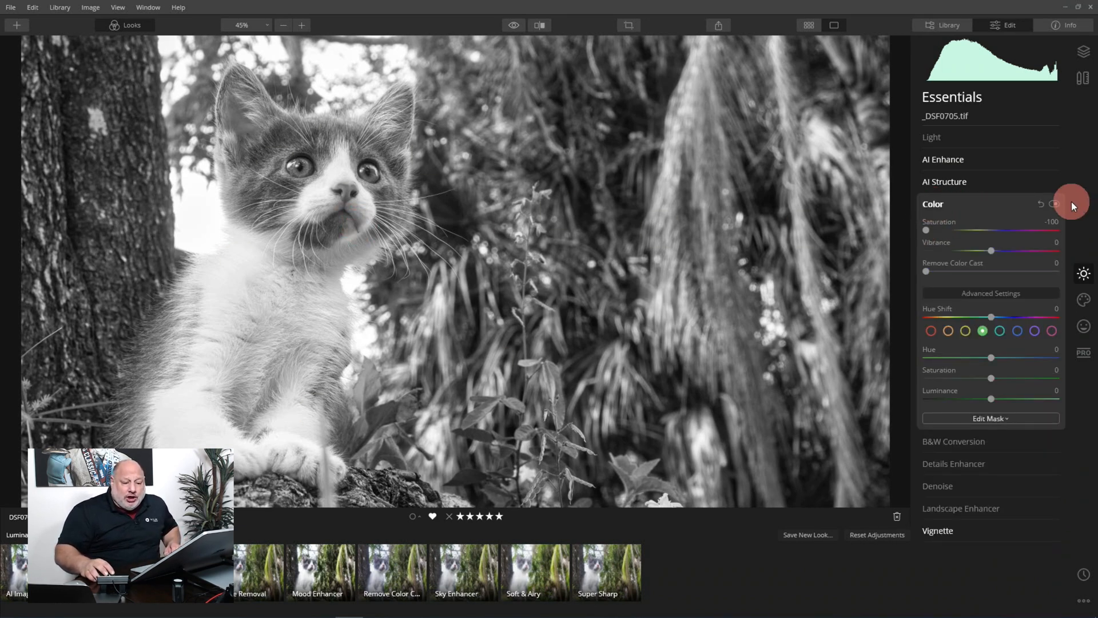
{"action": "left_click", "coordinate": [933, 204]}
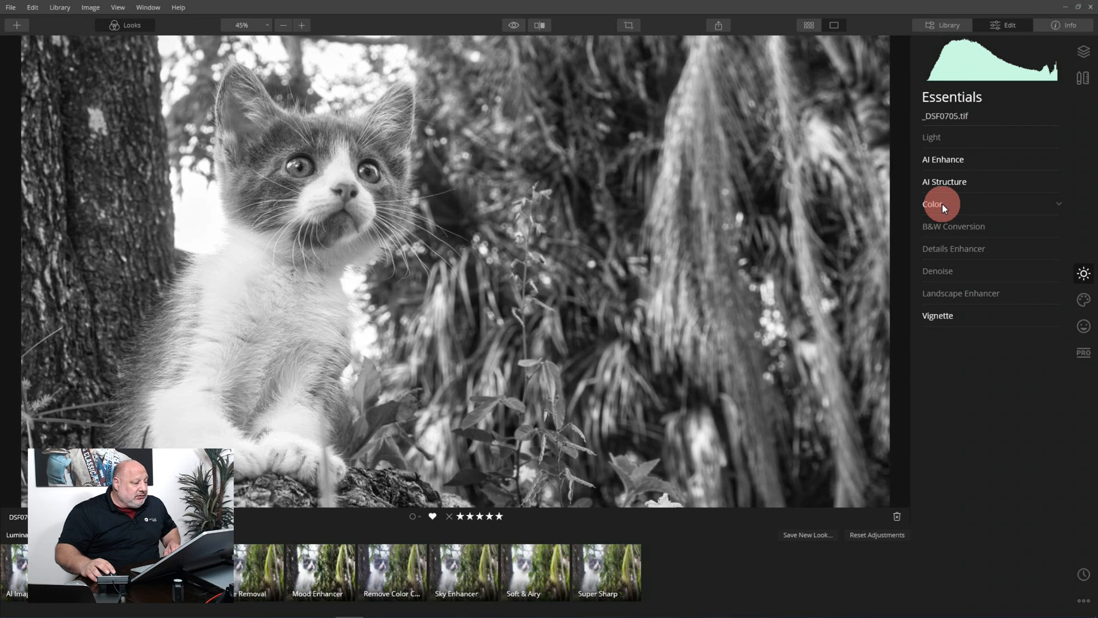
{"action": "left_click", "coordinate": [933, 203]}
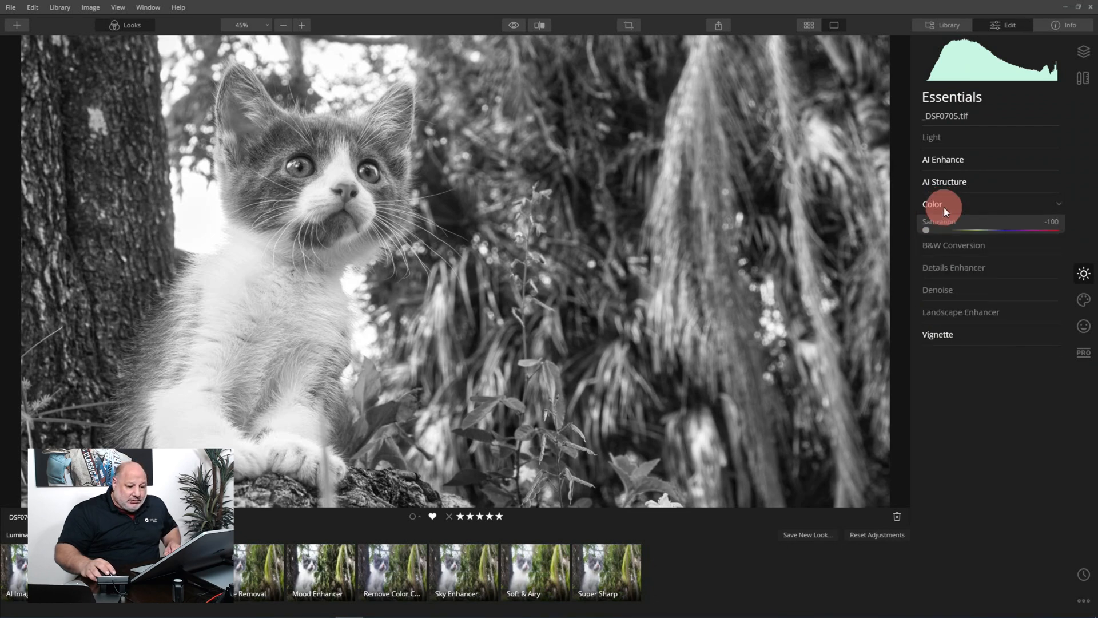
{"action": "left_click", "coordinate": [1052, 204]}
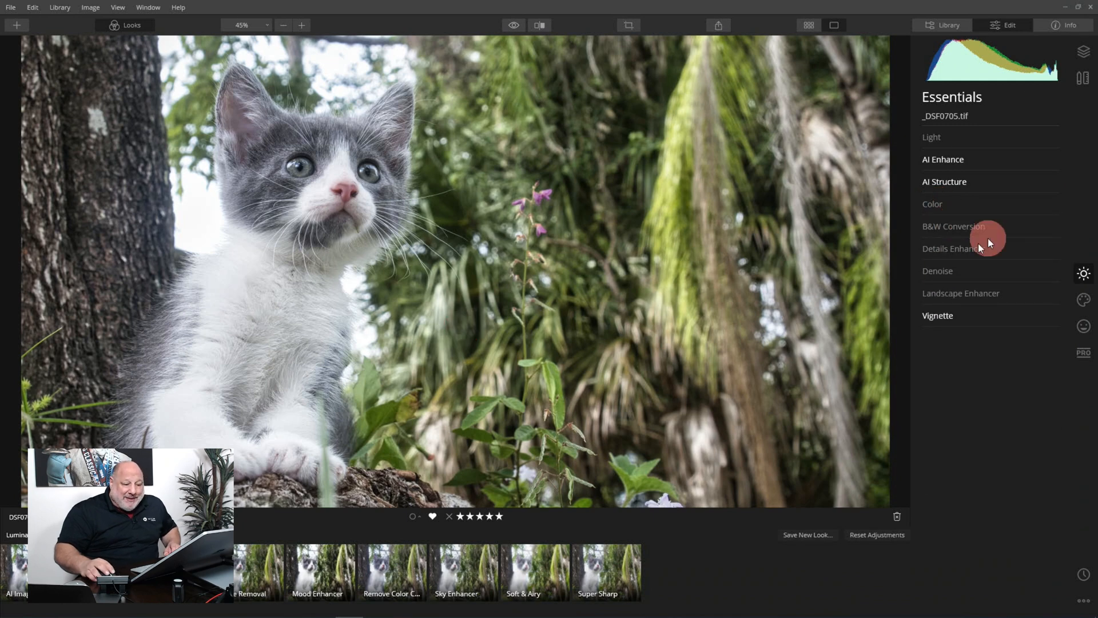
Convert the photo to black and white and adjust the red Luminance slider
{"action": "left_click", "coordinate": [954, 227]}
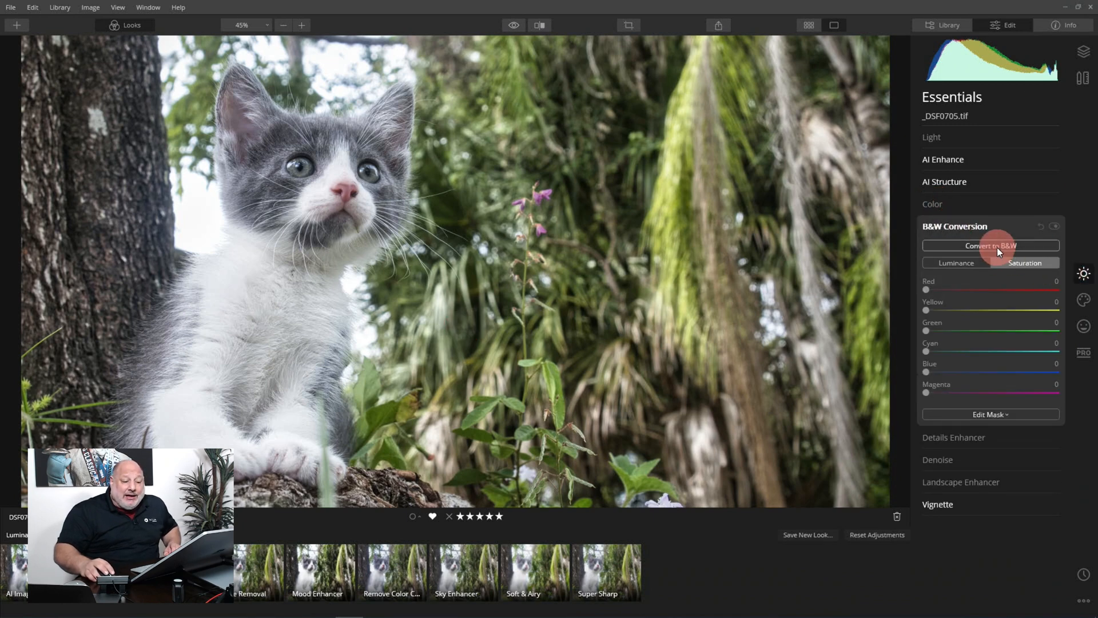
{"action": "left_click", "coordinate": [989, 245]}
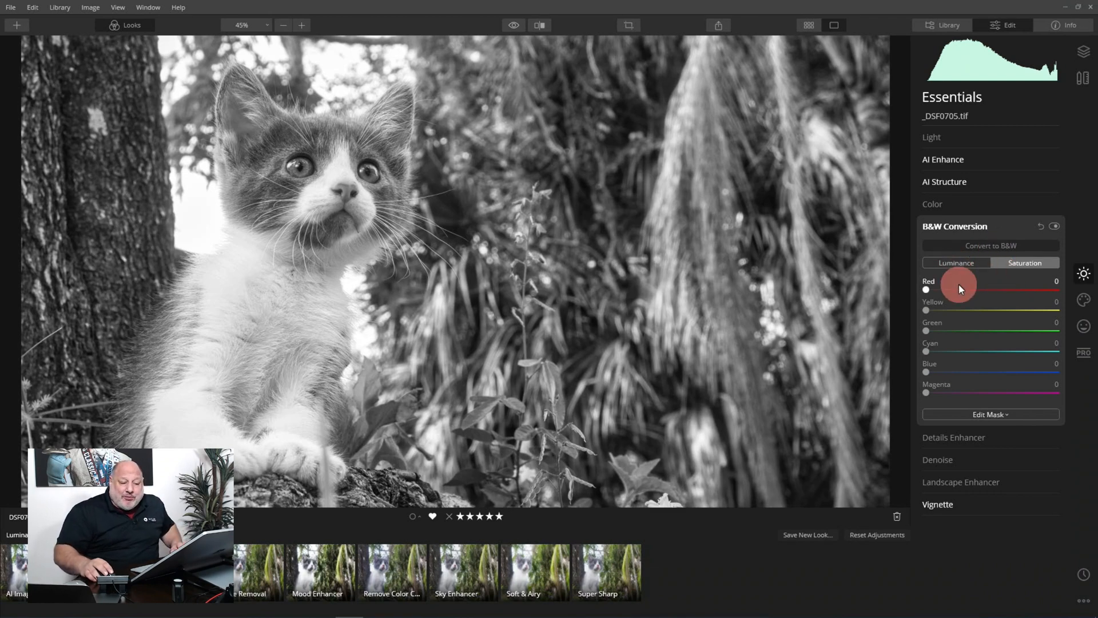
{"action": "left_click", "coordinate": [956, 263]}
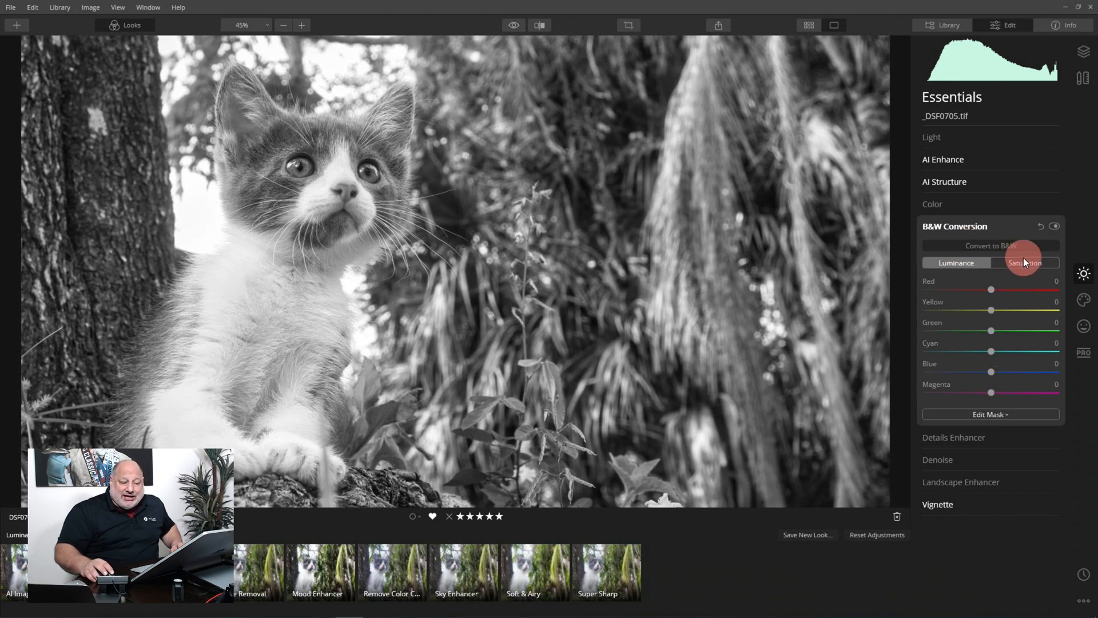
{"action": "left_click_drag", "start_coordinate": [992, 289], "coordinate": [1043, 290]}
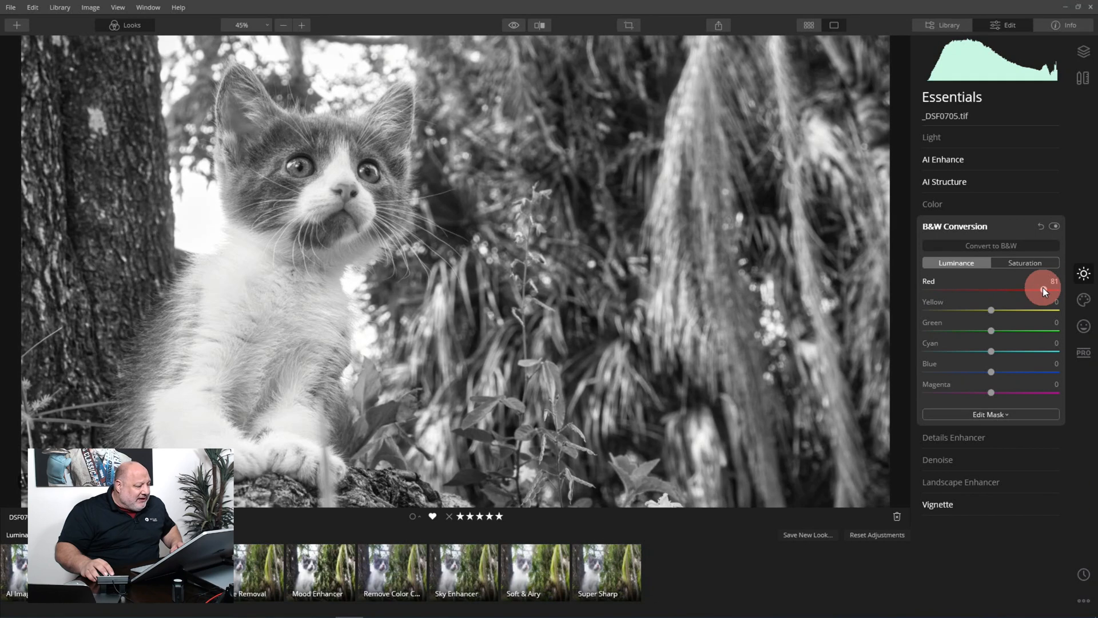
{"action": "left_click_drag", "start_coordinate": [1043, 290], "coordinate": [993, 292]}
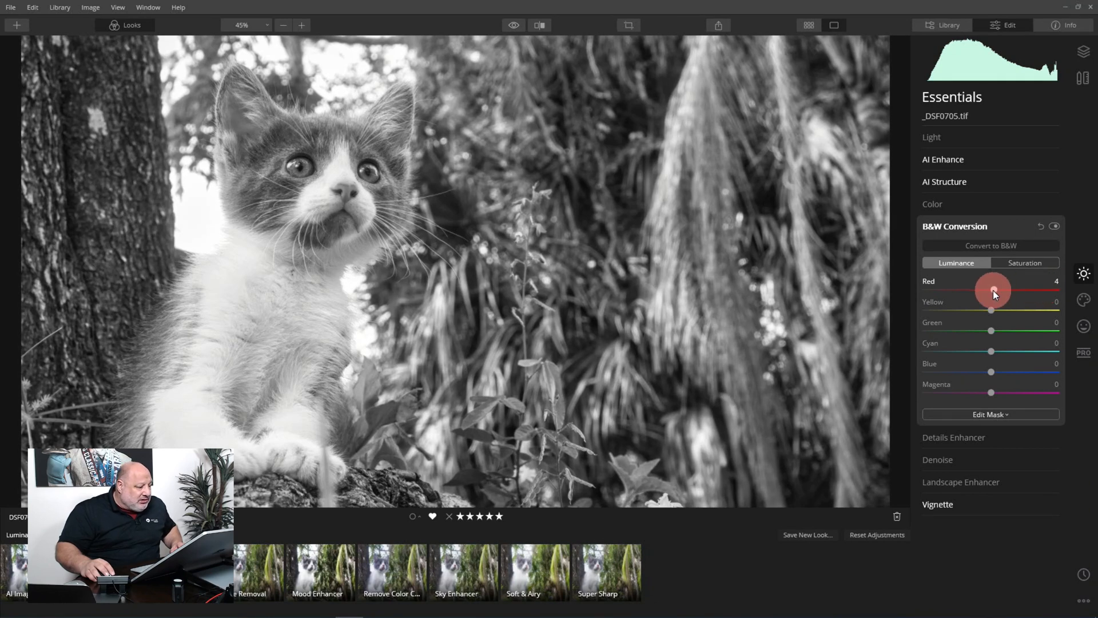
{"action": "left_click_drag", "start_coordinate": [992, 290], "coordinate": [1051, 289]}
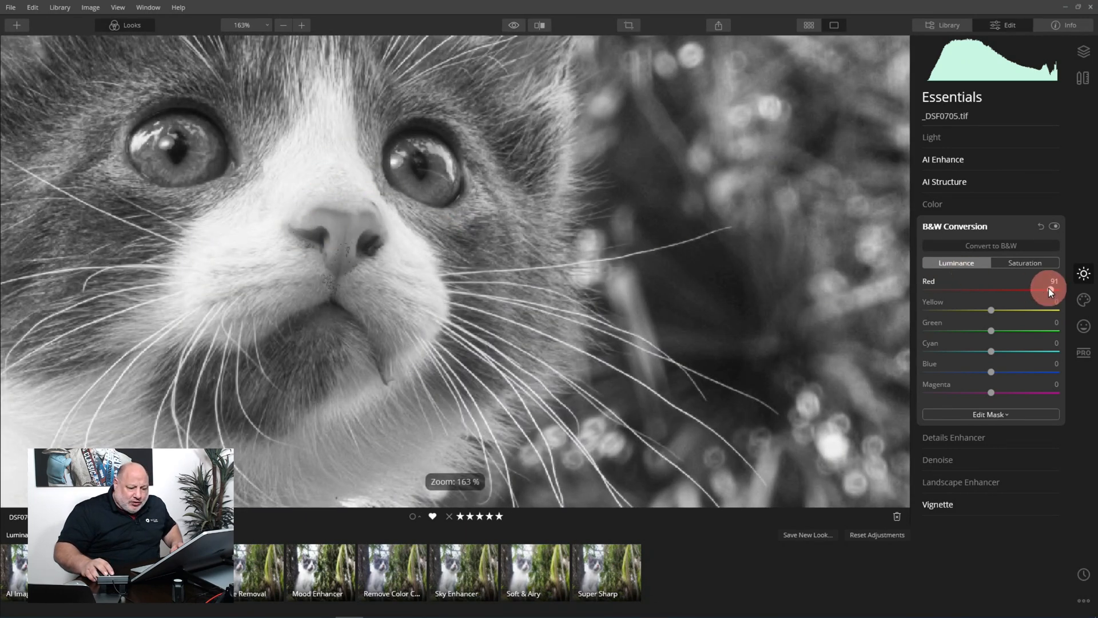
{"action": "left_click_drag", "start_coordinate": [1049, 290], "coordinate": [923, 292]}
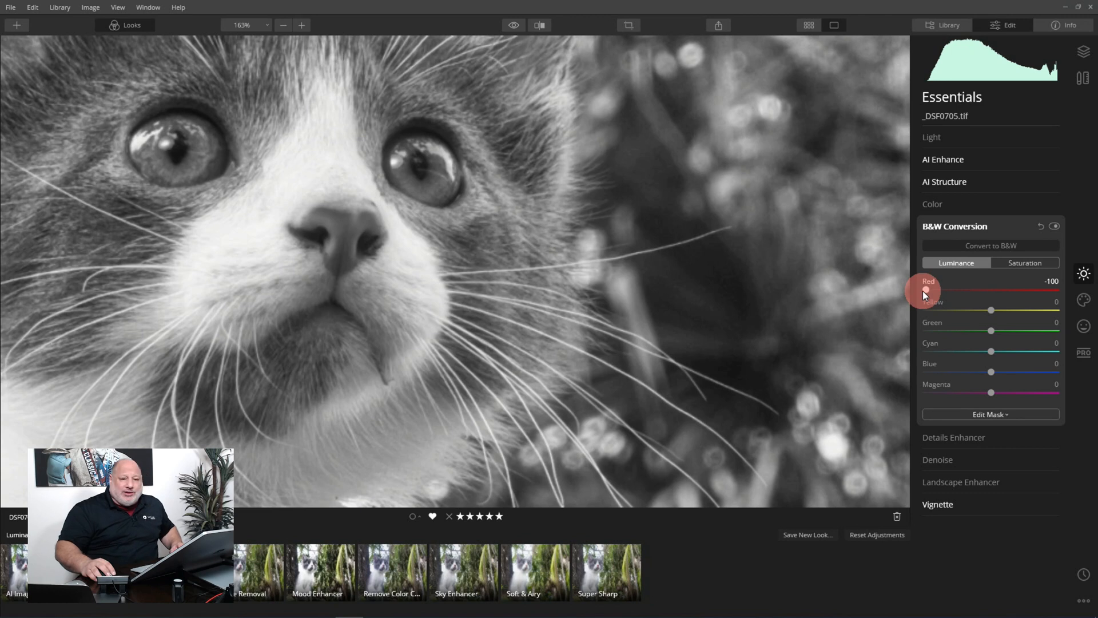
{"action": "left_click_drag", "start_coordinate": [925, 293], "coordinate": [1031, 293]}
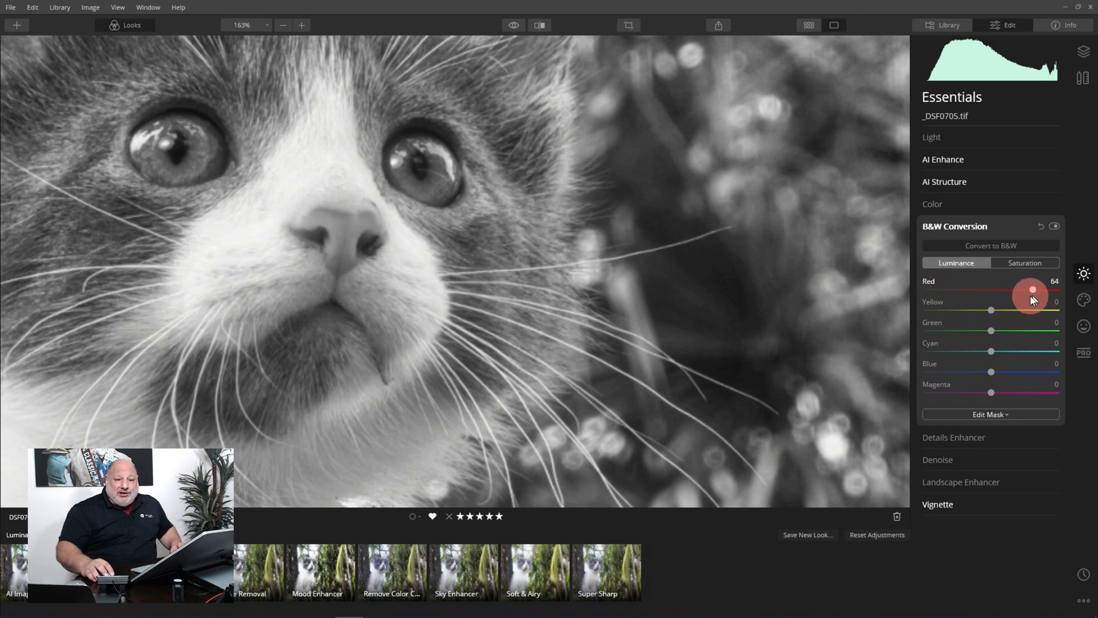
{"action": "left_click_drag", "start_coordinate": [1031, 291], "coordinate": [1013, 290]}
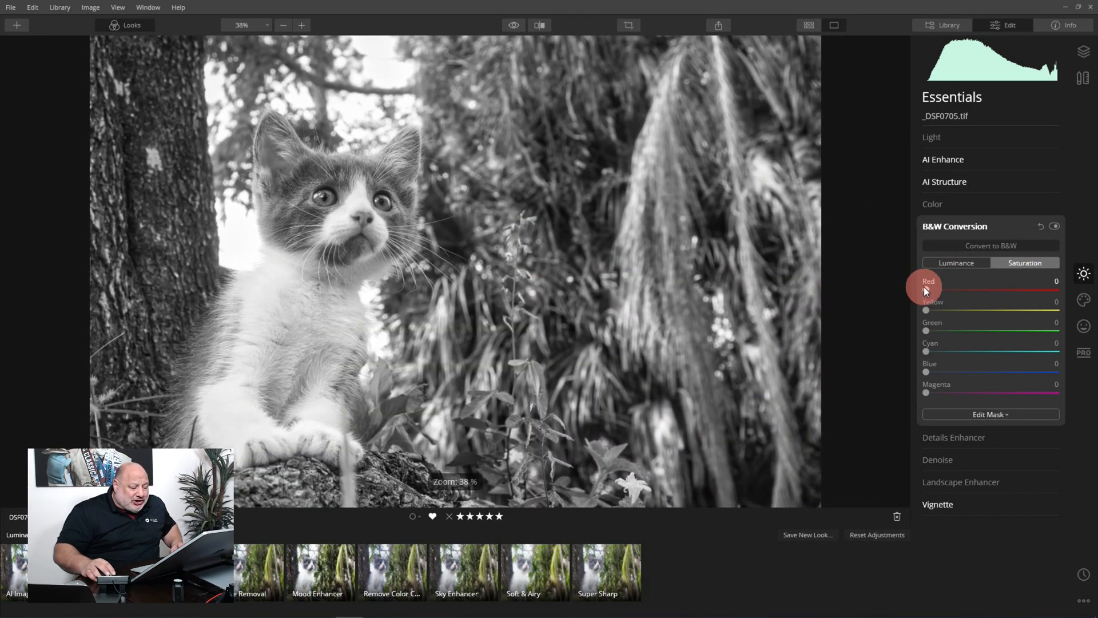
Raise the Red, Yellow, Green and Magenta Saturation sliders slightly
{"action": "left_click_drag", "start_coordinate": [926, 290], "coordinate": [954, 290]}
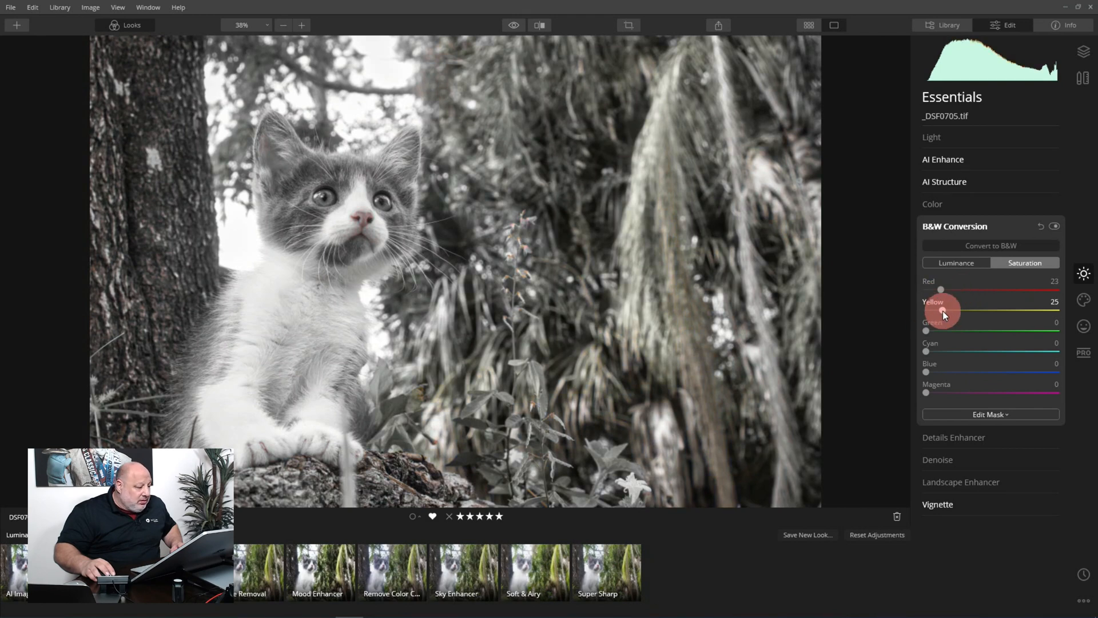
{"action": "left_click_drag", "start_coordinate": [925, 331], "coordinate": [951, 331]}
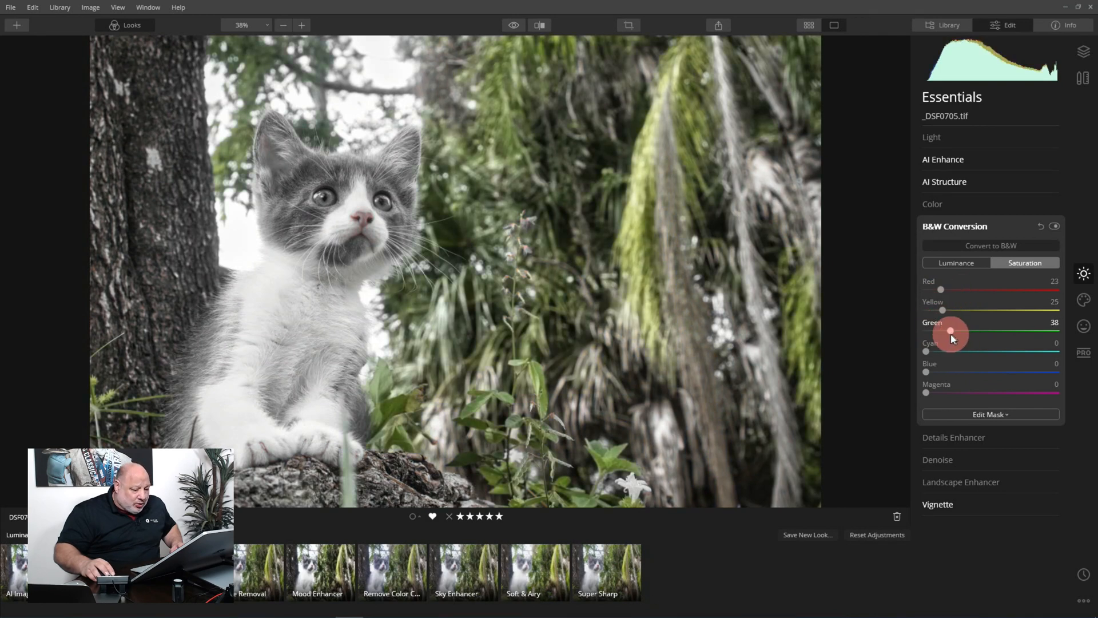
{"action": "left_click_drag", "start_coordinate": [951, 331], "coordinate": [946, 353]}
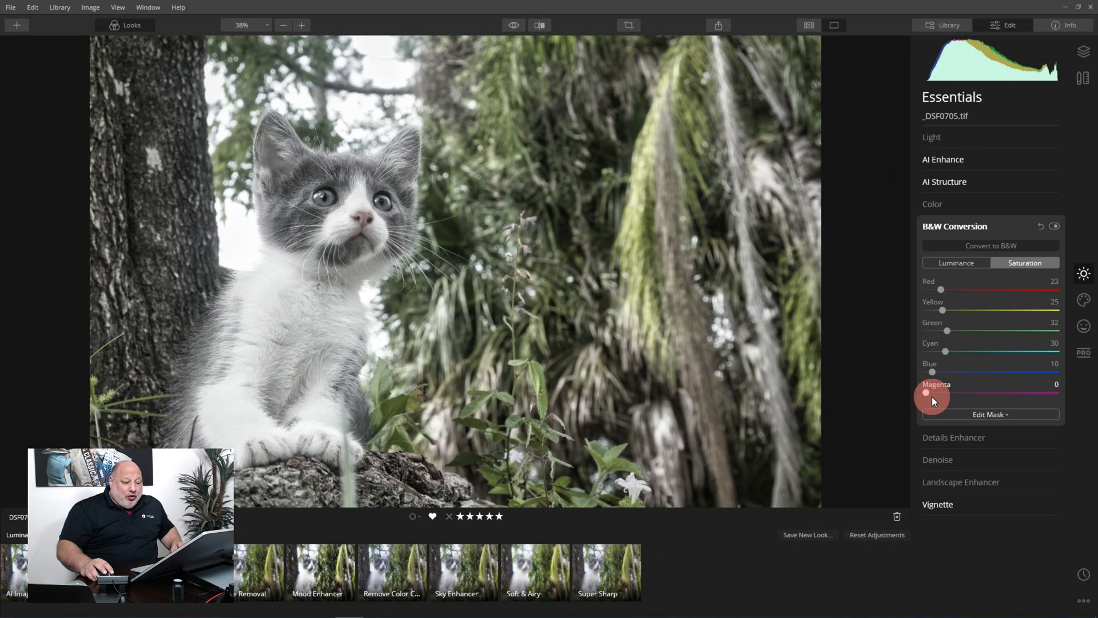
{"action": "left_click_drag", "start_coordinate": [926, 393], "coordinate": [936, 393]}
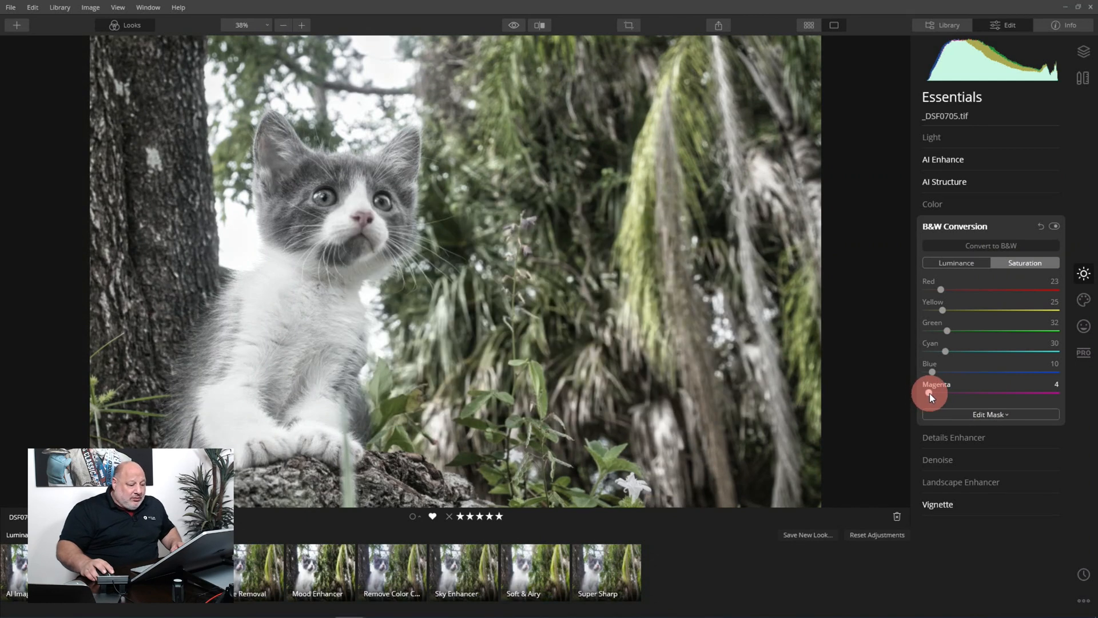
{"action": "left_click_drag", "start_coordinate": [932, 392], "coordinate": [952, 393]}
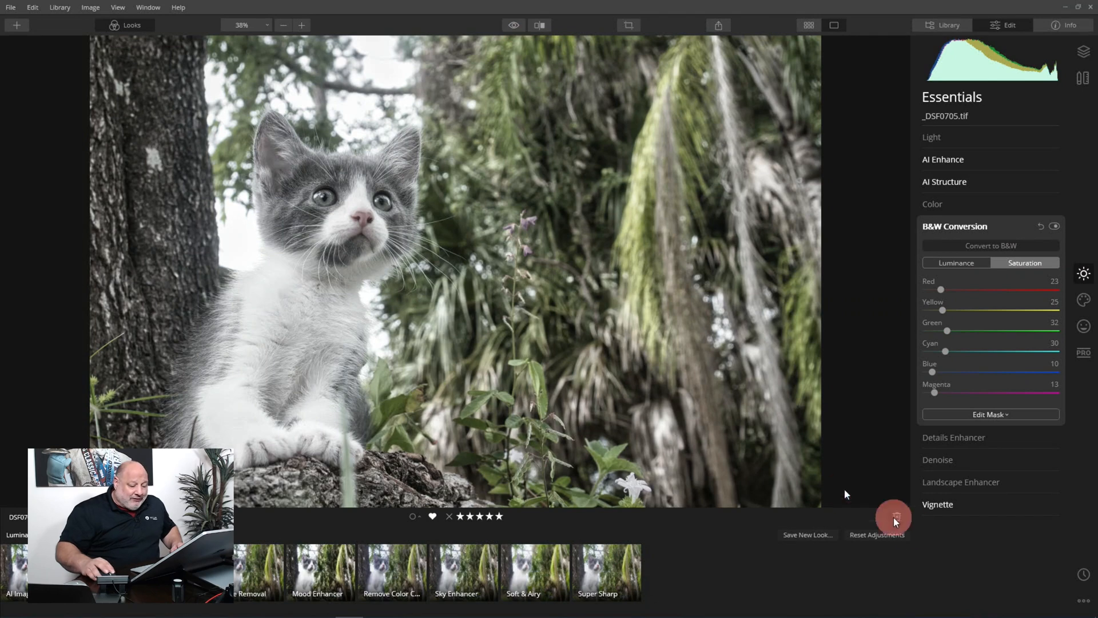
Try the Mood Enhancer look at reduced amount, compare with the original, and reset
{"action": "left_click", "coordinate": [876, 534]}
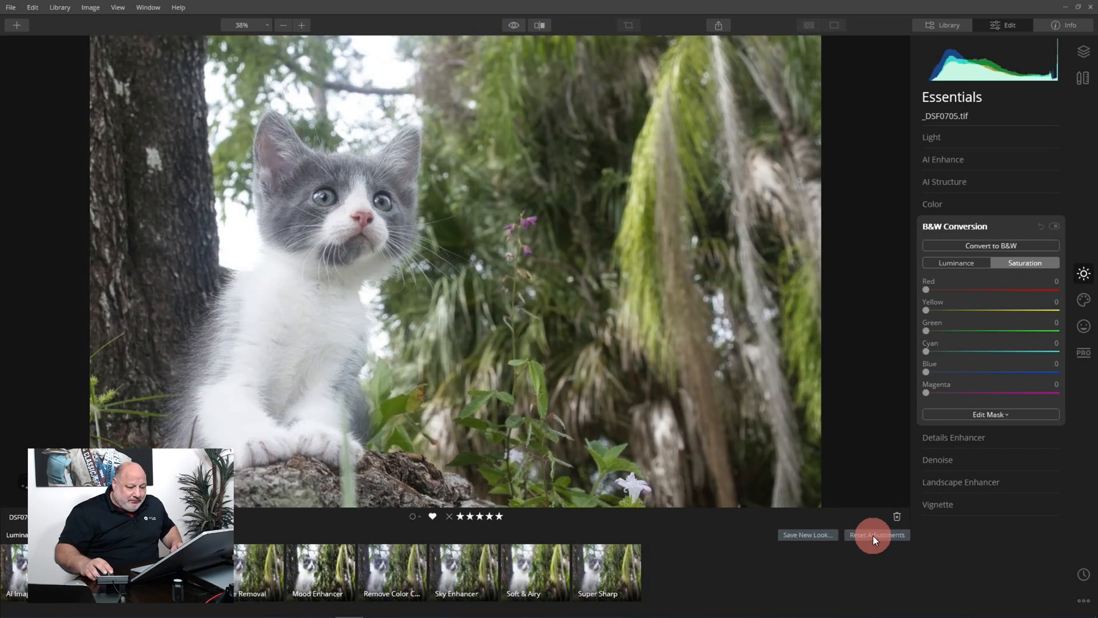
{"action": "left_click", "coordinate": [877, 534]}
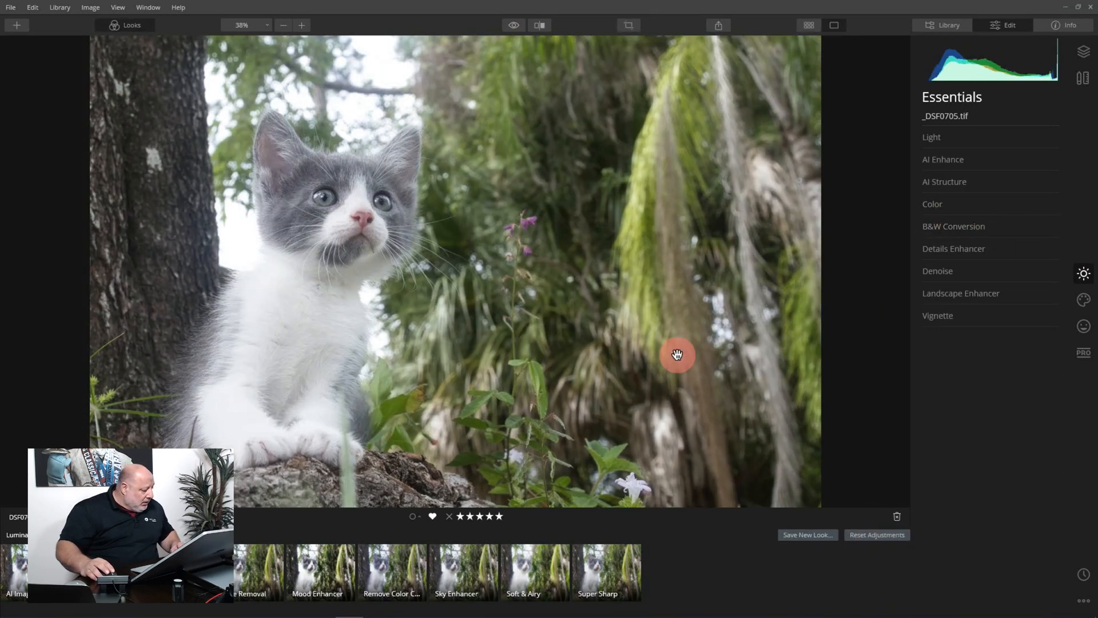
{"action": "left_click", "coordinate": [322, 557]}
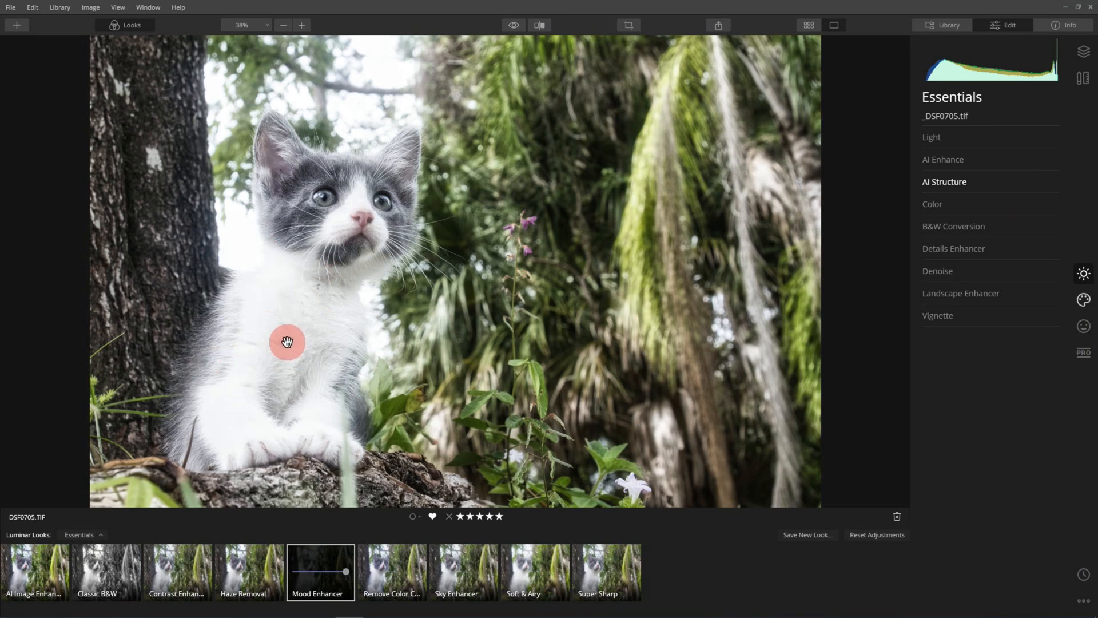
{"action": "left_click", "coordinate": [320, 571]}
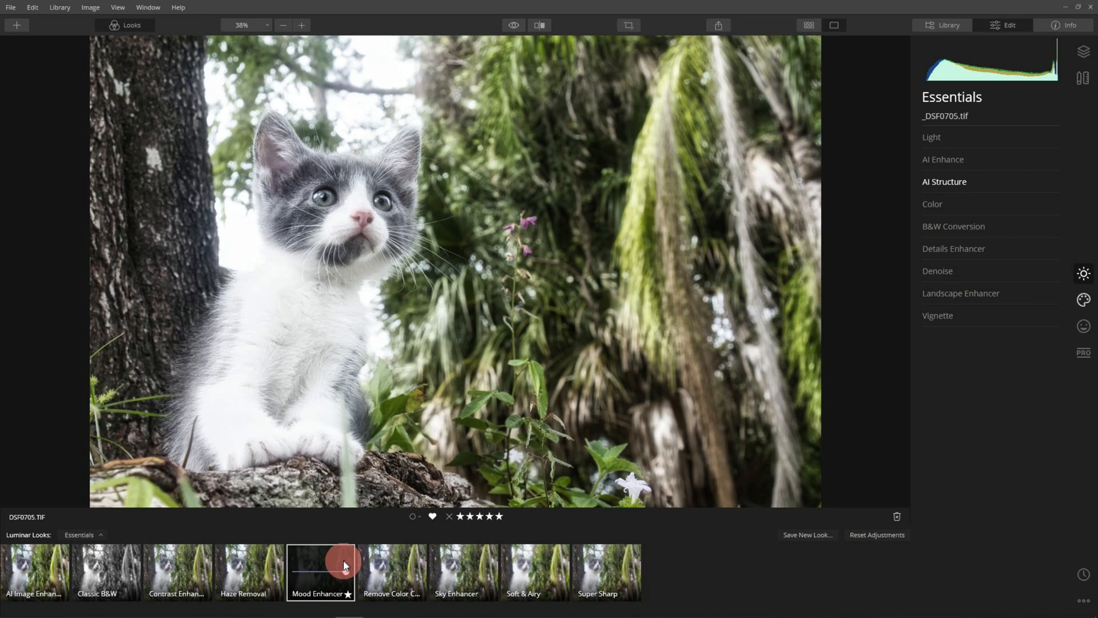
{"action": "left_click", "coordinate": [321, 571]}
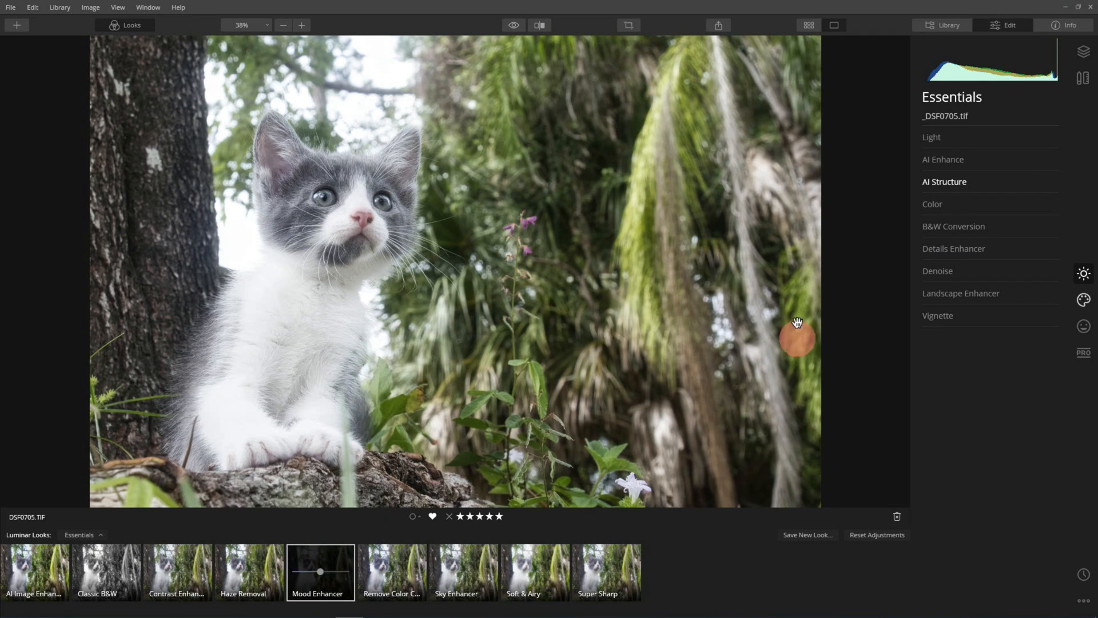
{"action": "left_click", "coordinate": [1082, 50]}
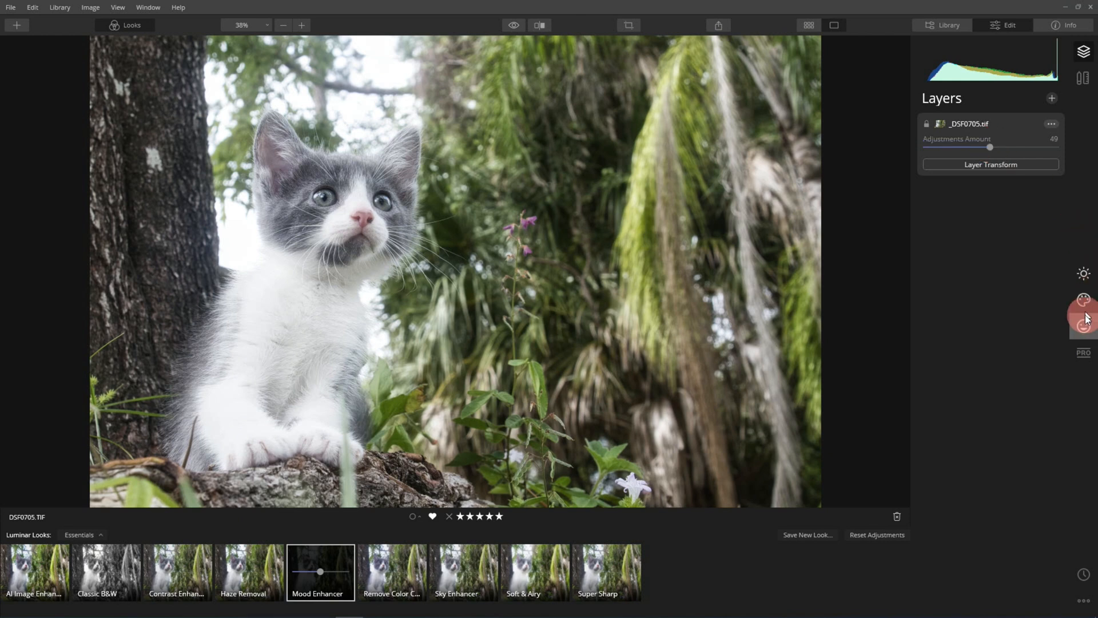
{"action": "mouse_move", "coordinate": [1083, 300]}
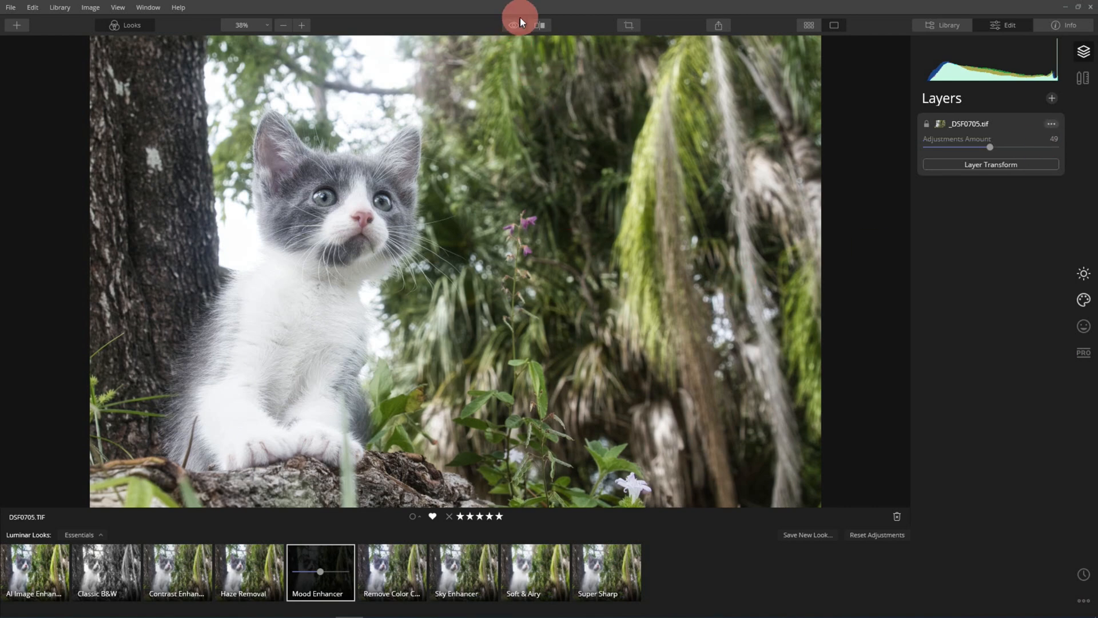
{"action": "left_click", "coordinate": [512, 25]}
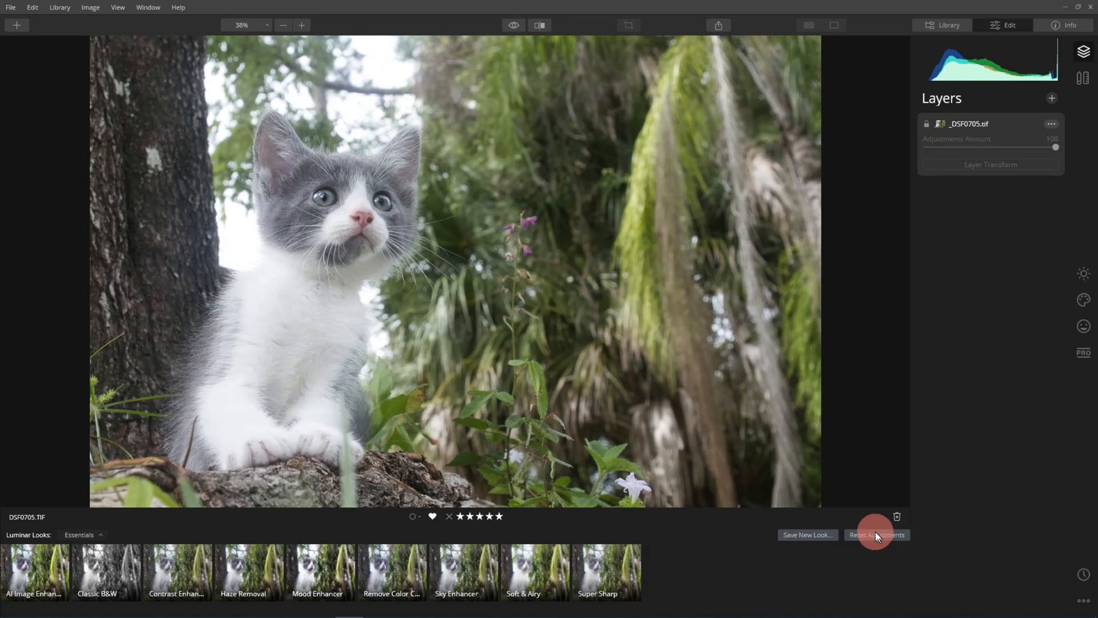
Apply the Super Sharp look and toggle Details Enhancer off and back on
{"action": "left_click", "coordinate": [876, 534]}
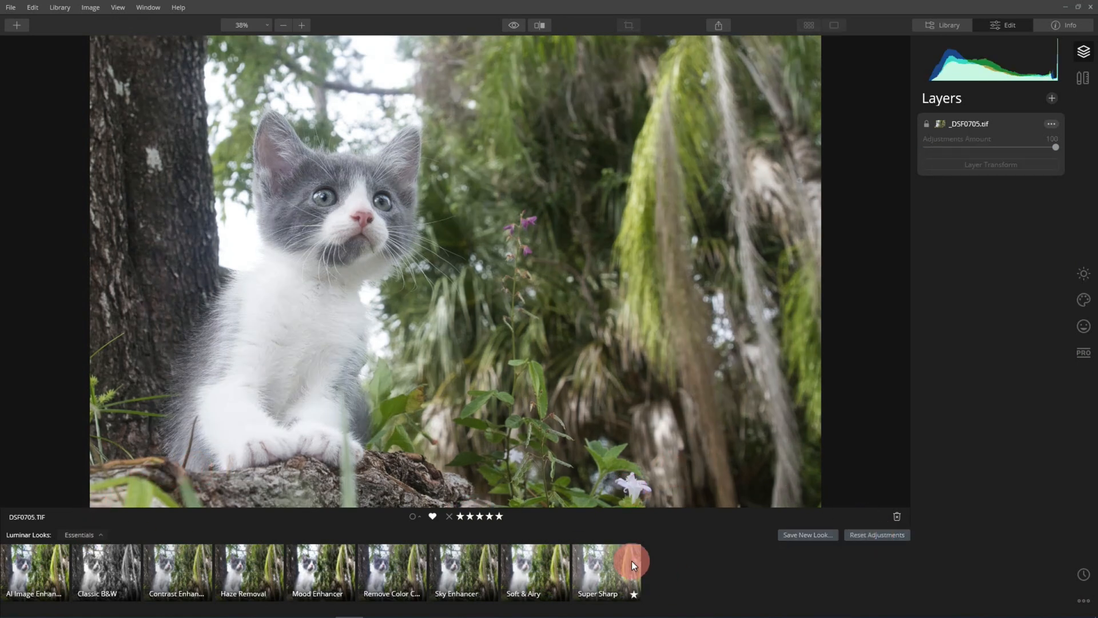
{"action": "left_click", "coordinate": [605, 570]}
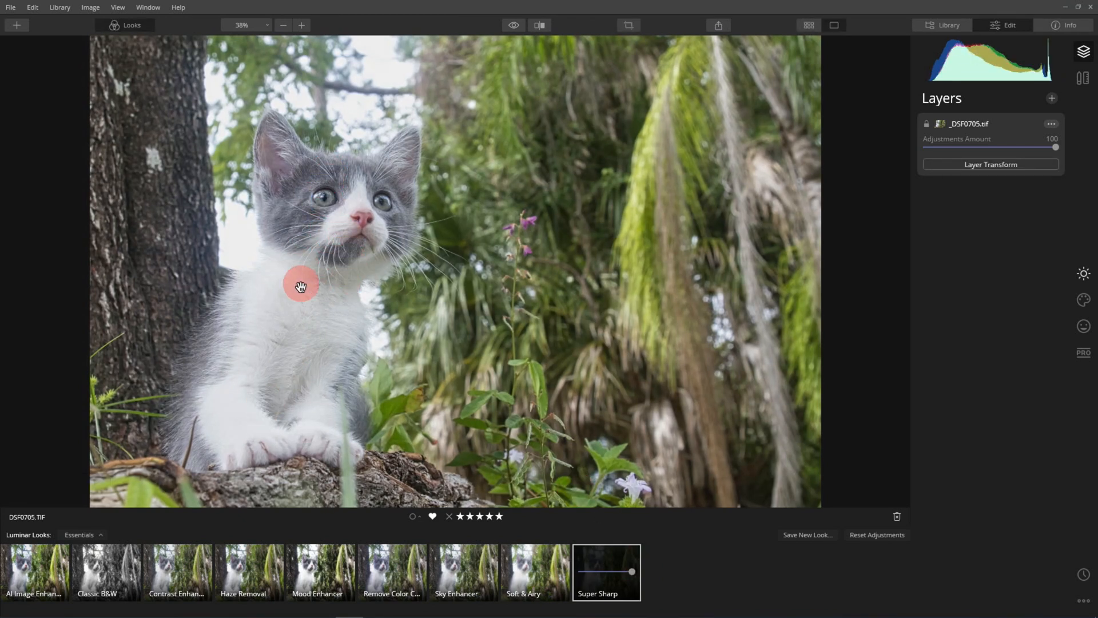
{"action": "mouse_move", "coordinate": [564, 106]}
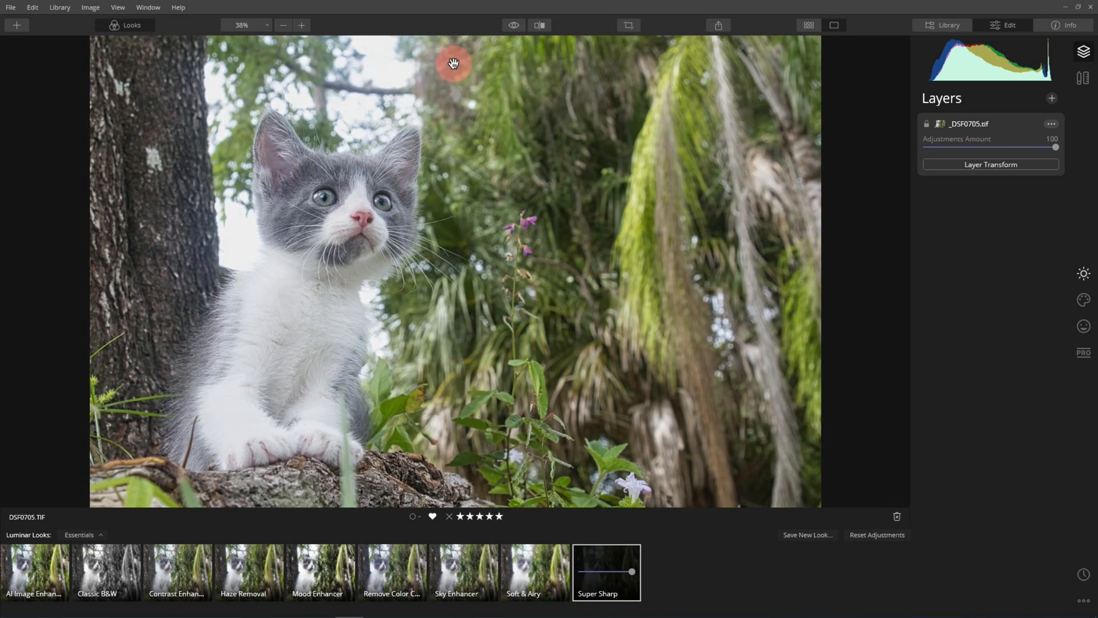
{"action": "mouse_move", "coordinate": [517, 383]}
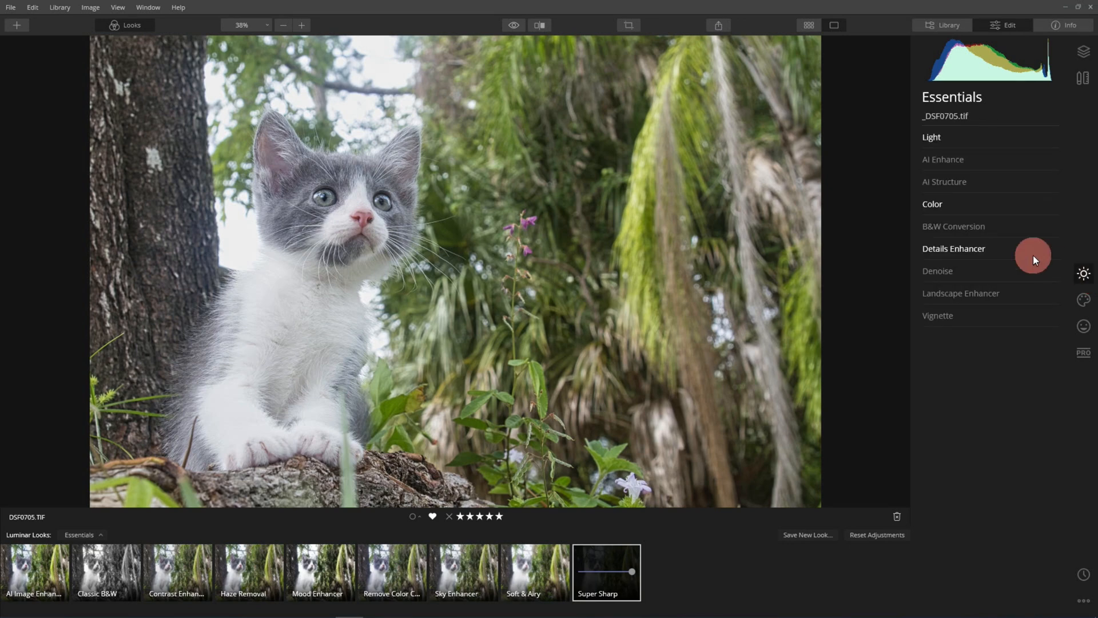
{"action": "left_click", "coordinate": [953, 248]}
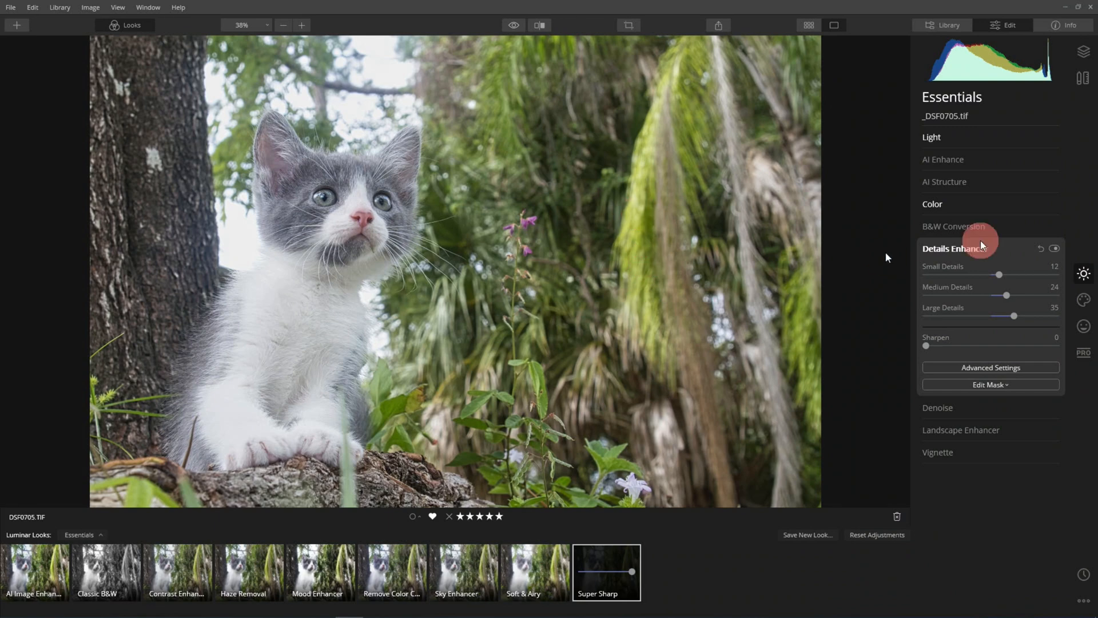
{"action": "left_click", "coordinate": [1054, 248]}
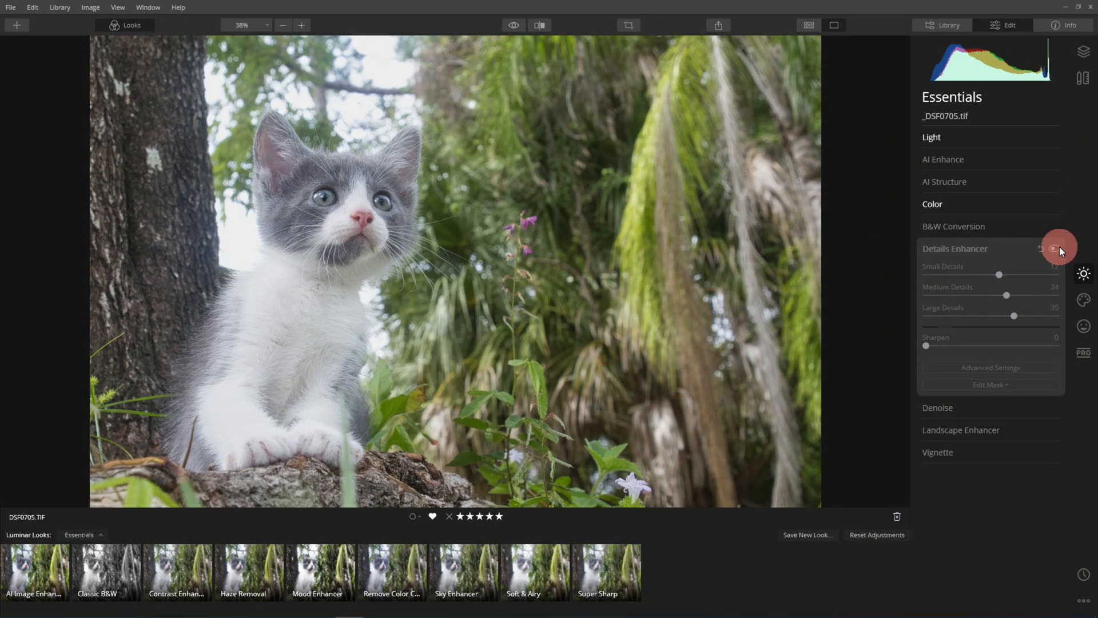
{"action": "left_click", "coordinate": [1057, 249]}
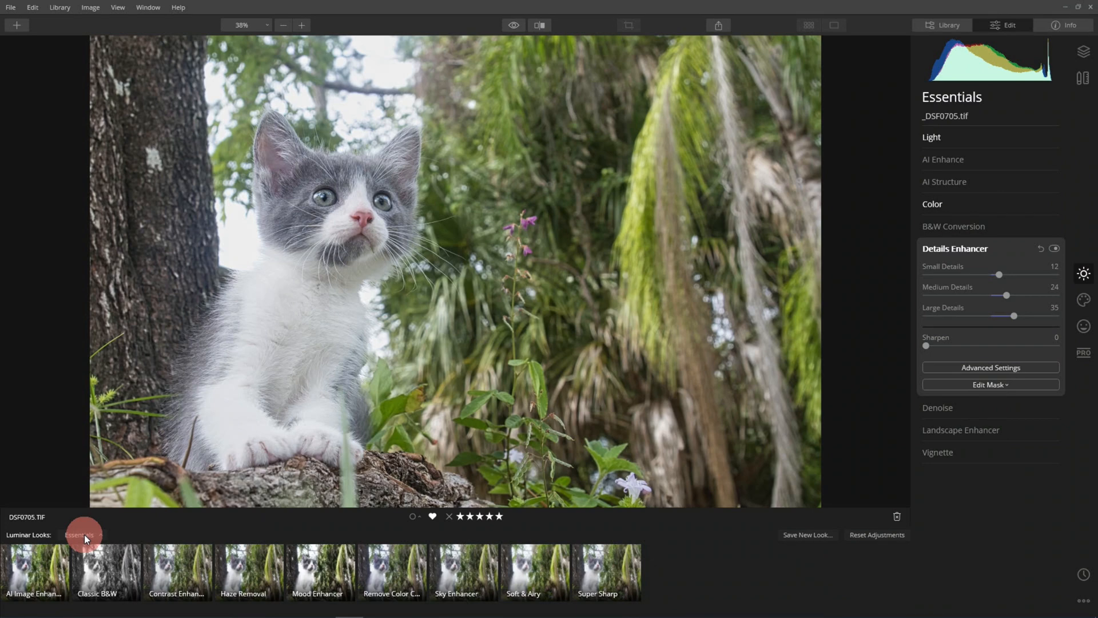
Try Artistic, B&W and Dreamy Portrait looks from Portrait, compare, then go to Library
{"action": "left_click", "coordinate": [78, 535]}
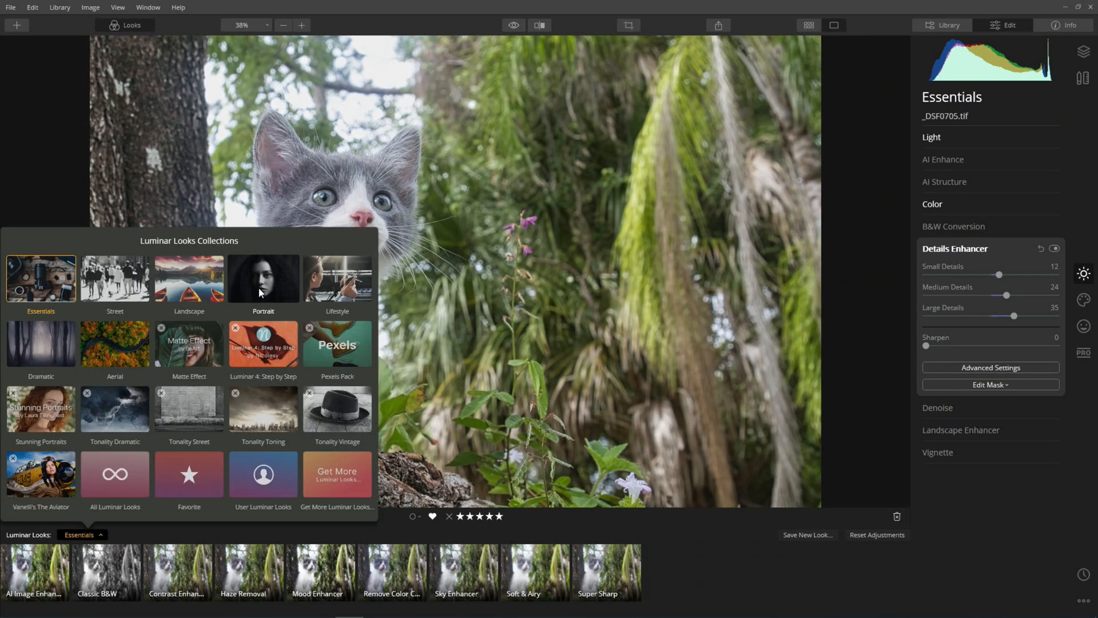
{"action": "mouse_move", "coordinate": [253, 281]}
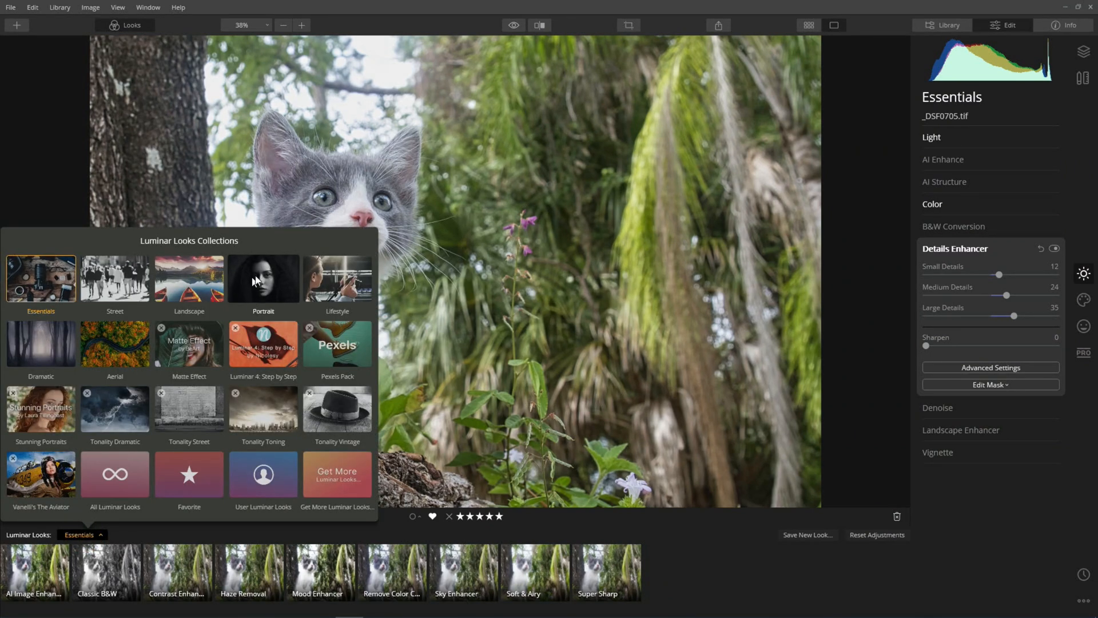
{"action": "left_click", "coordinate": [263, 279]}
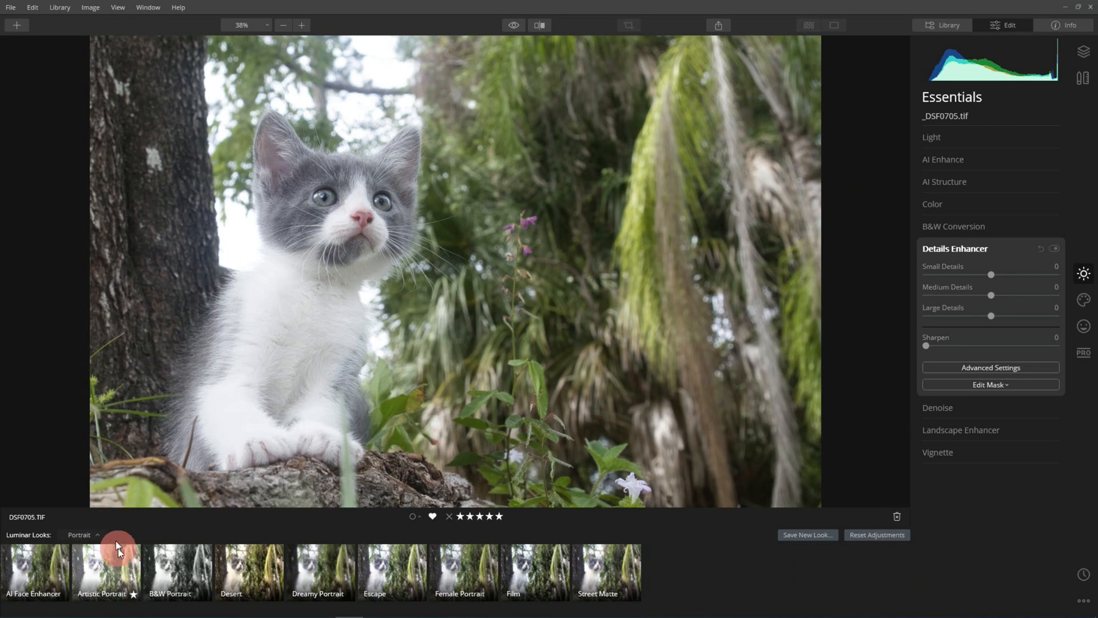
{"action": "left_click", "coordinate": [170, 571]}
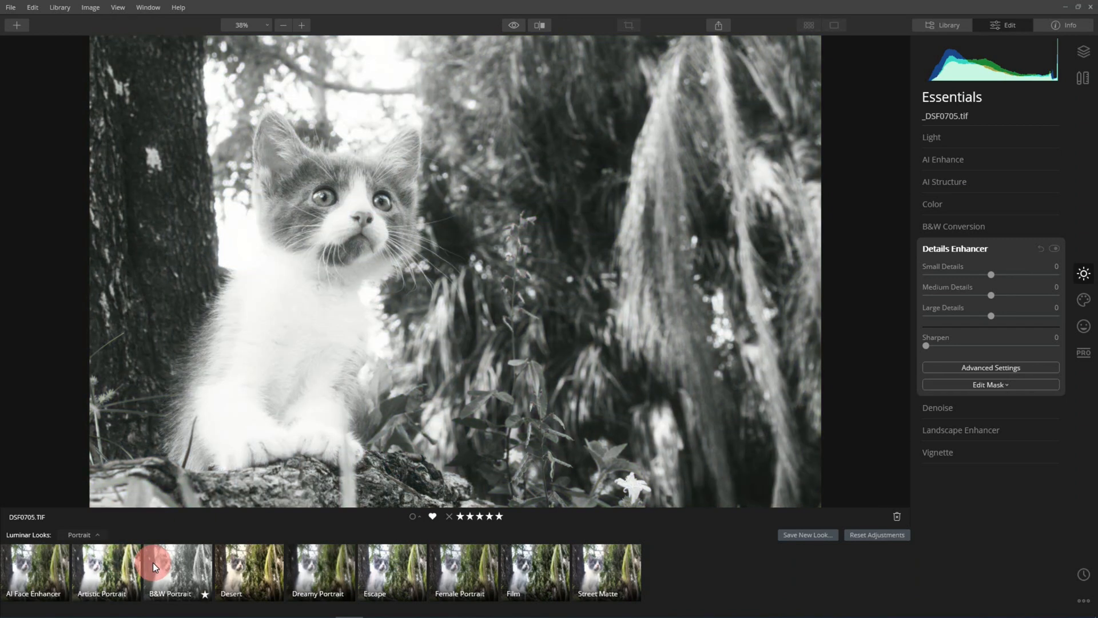
{"action": "left_click", "coordinate": [321, 571]}
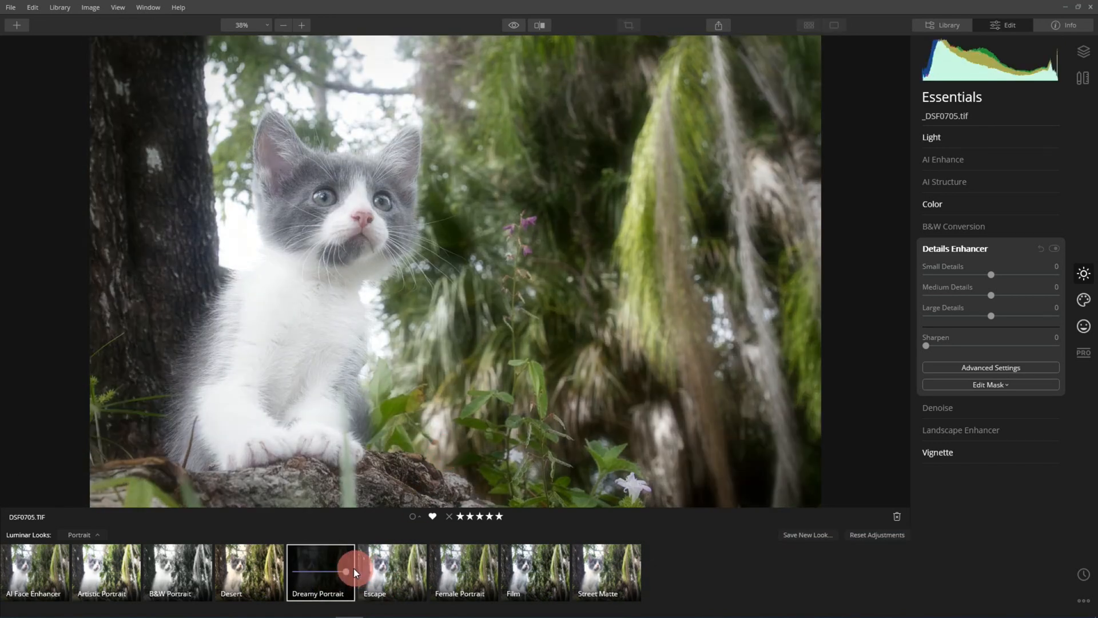
{"action": "left_click", "coordinate": [320, 571]}
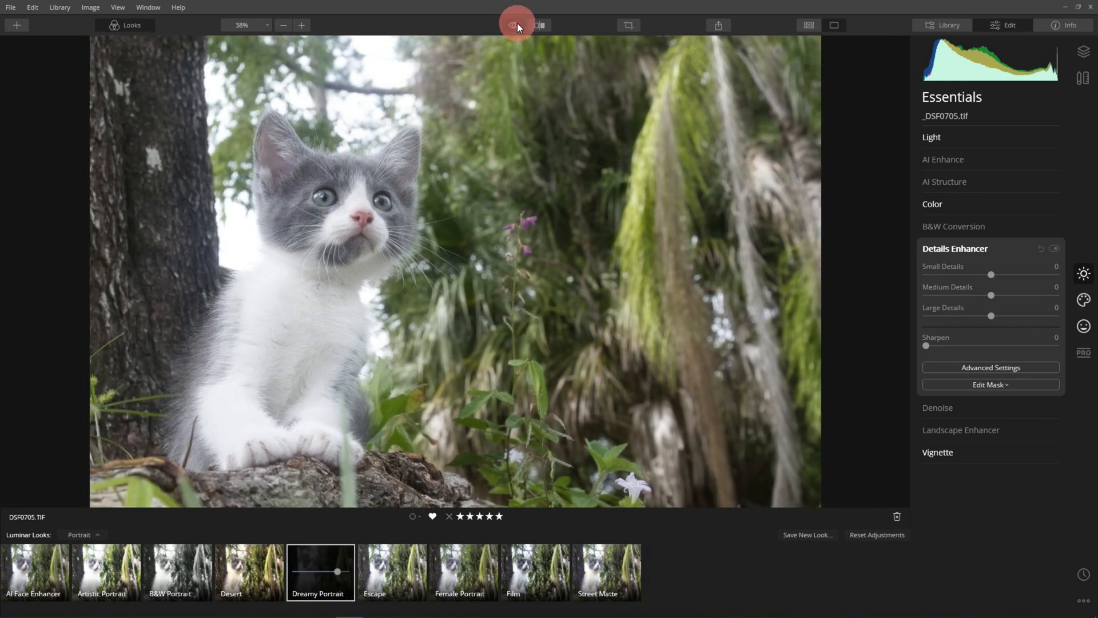
{"action": "left_click", "coordinate": [516, 24]}
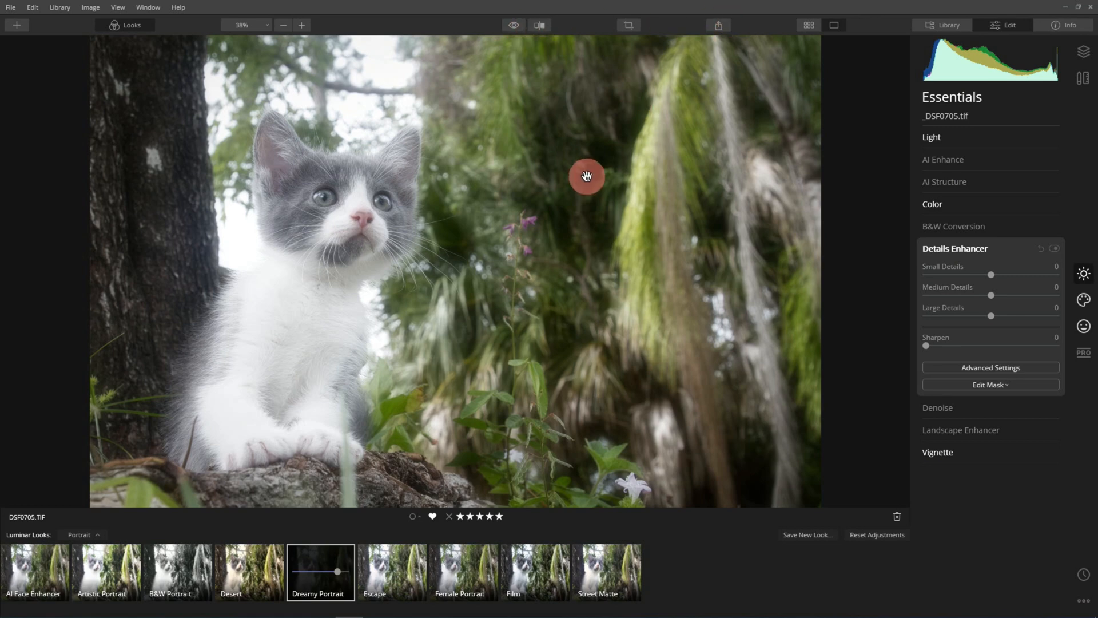
{"action": "left_click", "coordinate": [948, 24]}
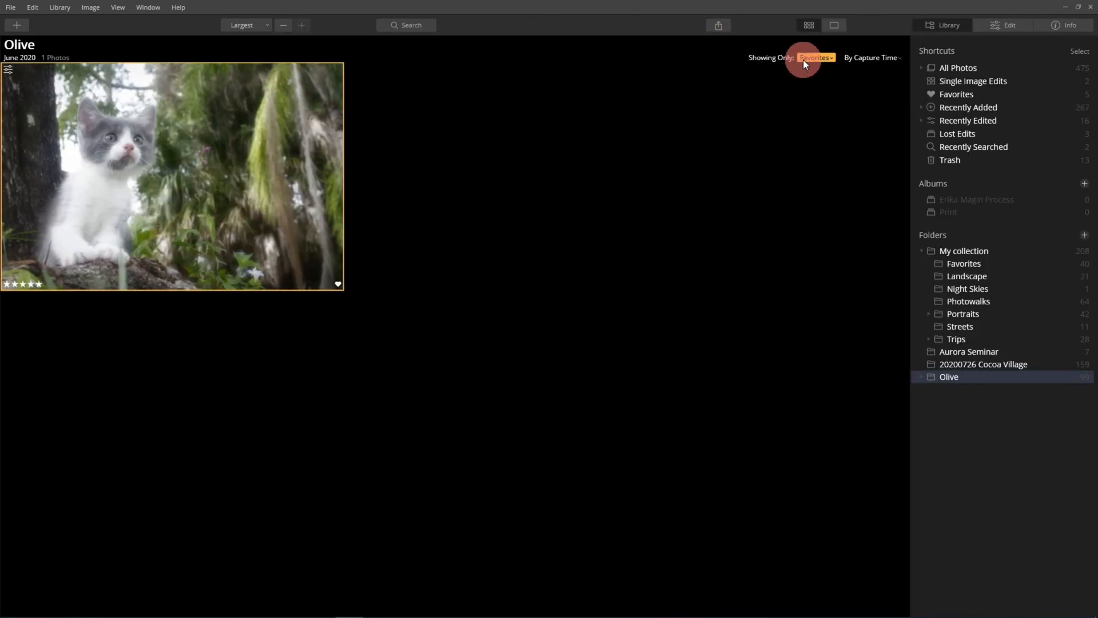
Open the blonde woman's portrait from Favorites, reset it, and apply AI Face Enhancer
{"action": "left_click", "coordinate": [815, 58]}
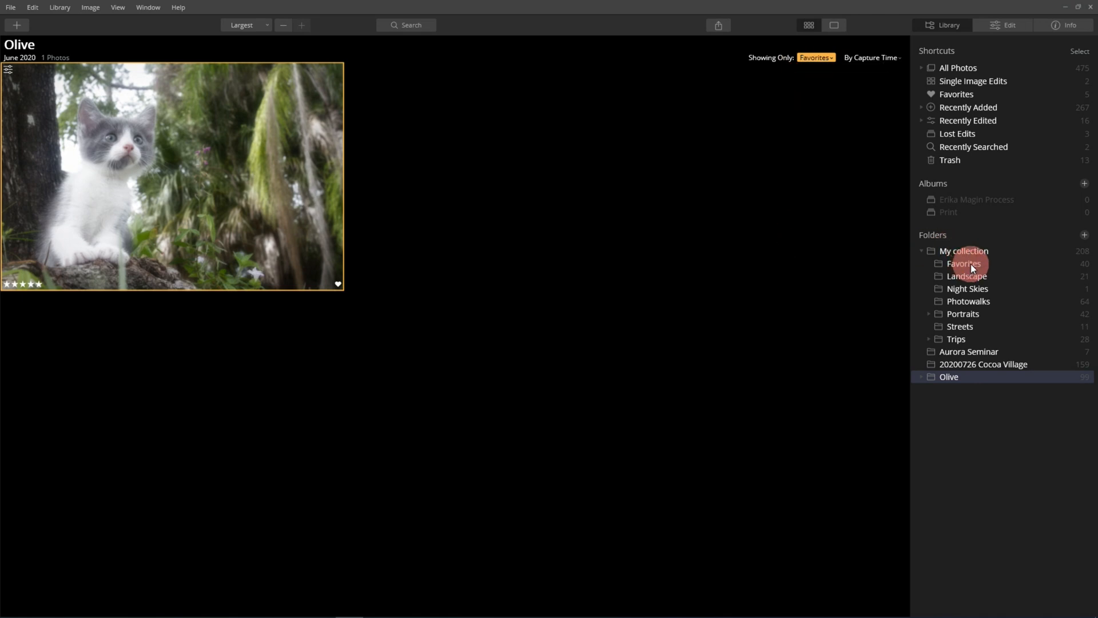
{"action": "left_click", "coordinate": [1009, 25]}
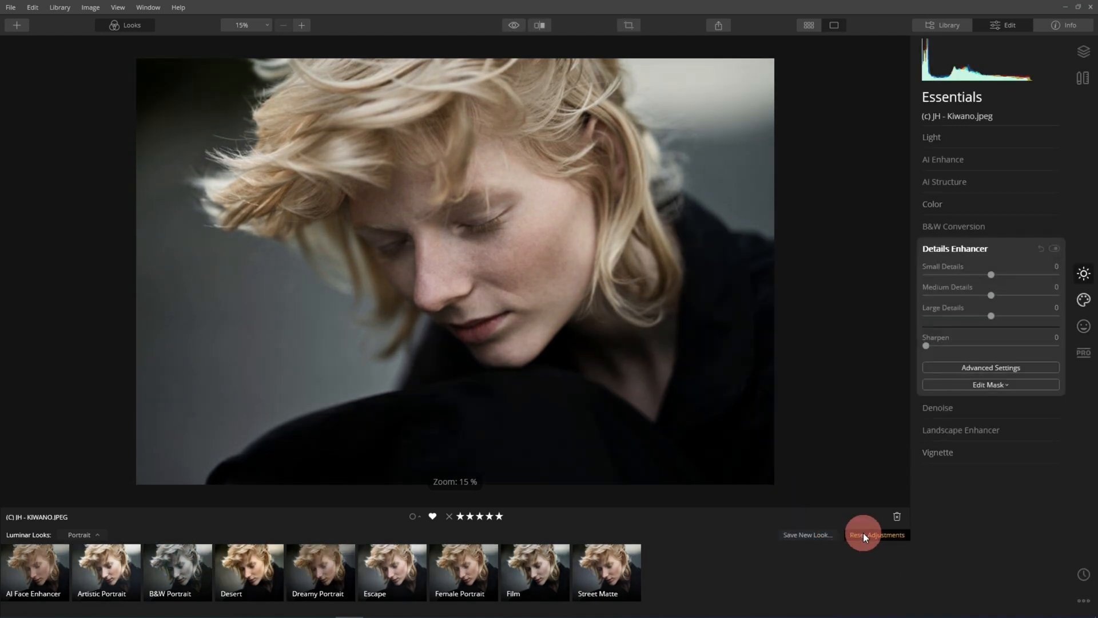
{"action": "left_click", "coordinate": [35, 571]}
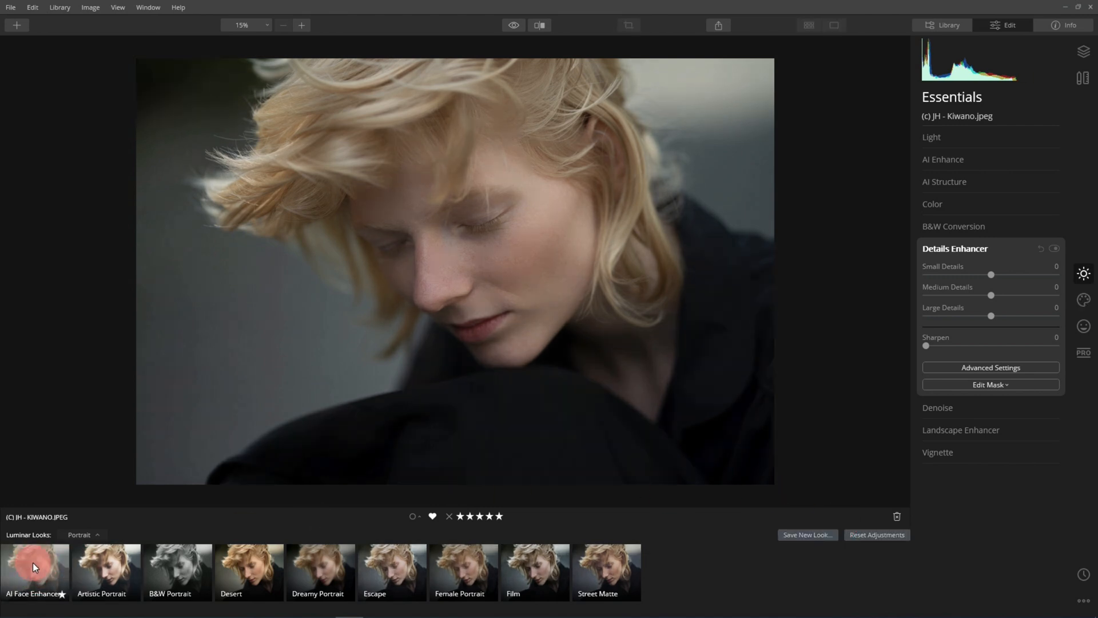
{"action": "left_click", "coordinate": [105, 571]}
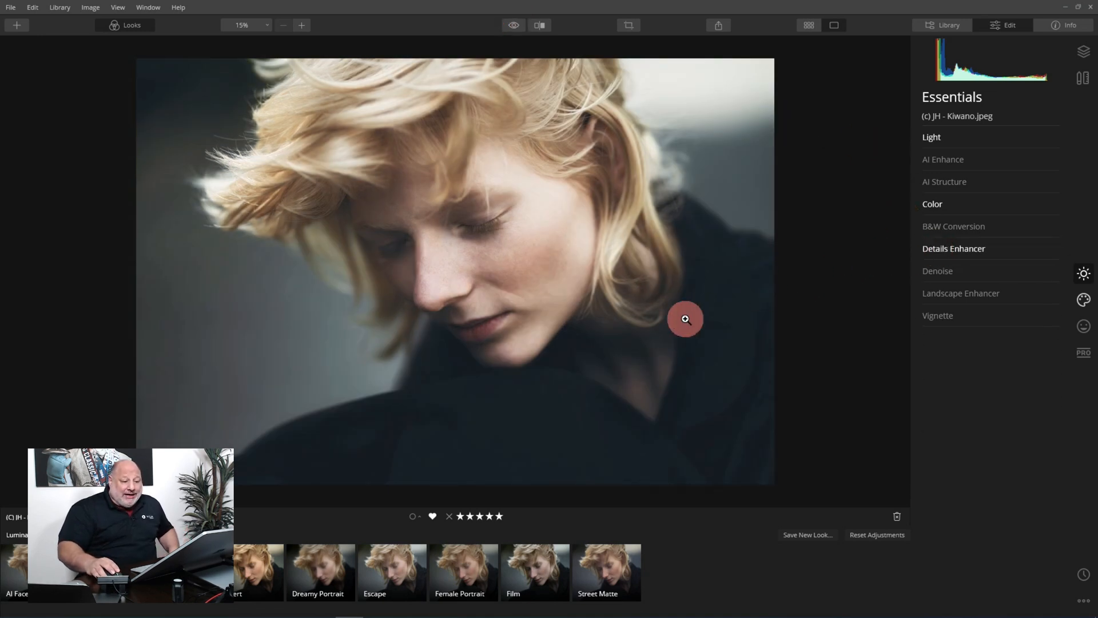
{"action": "left_click", "coordinate": [1083, 300]}
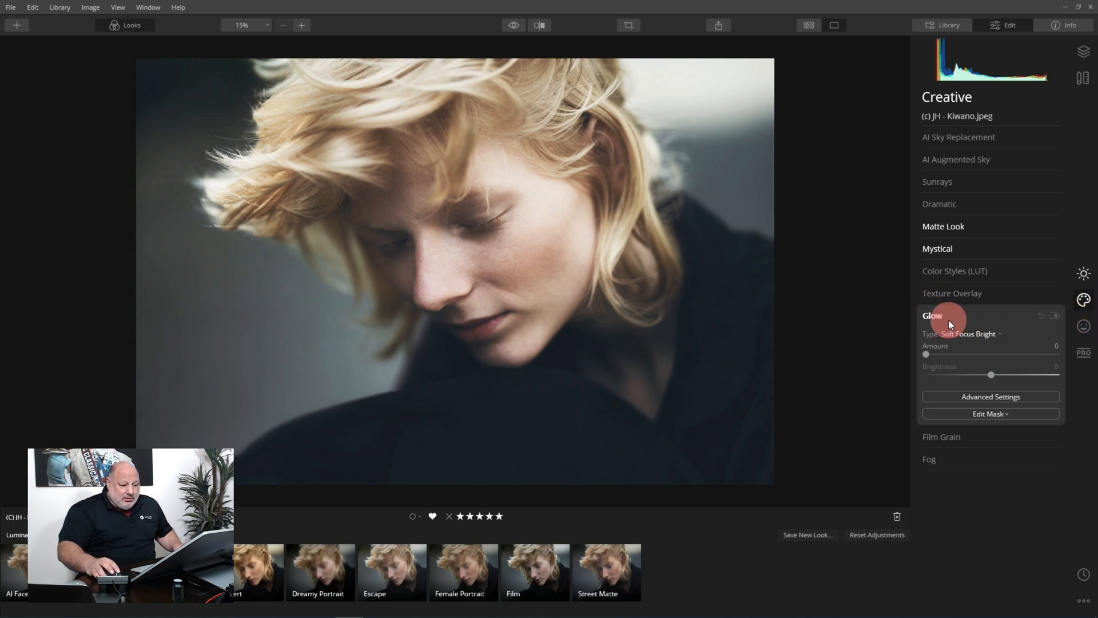
Open the Mystical effect and toggle it off and back on to compare
{"action": "left_click", "coordinate": [937, 247]}
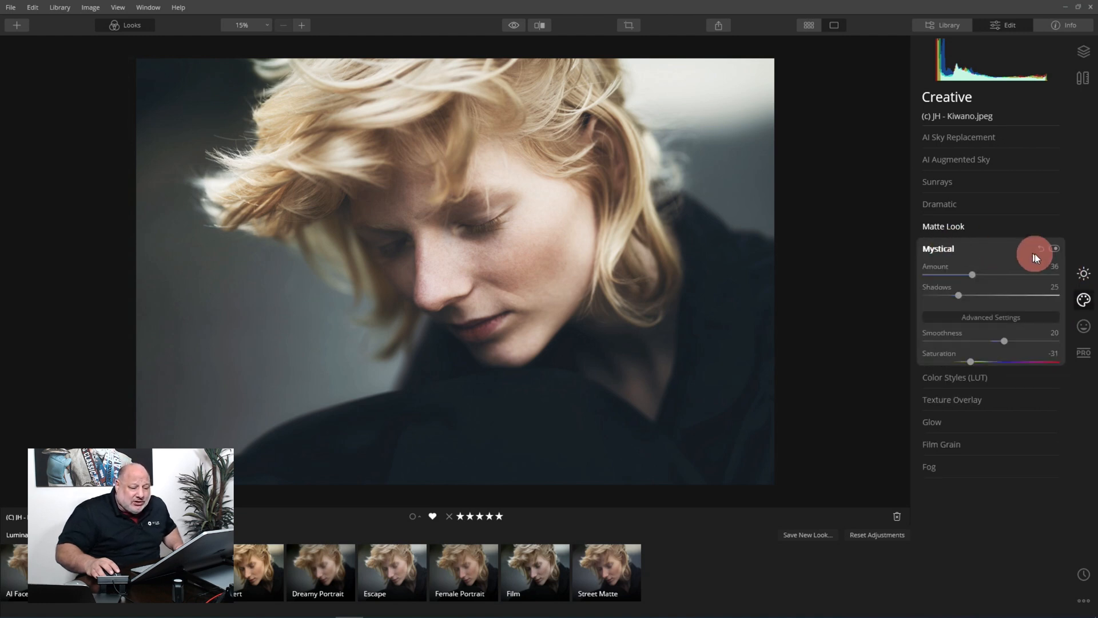
{"action": "left_click", "coordinate": [1055, 250]}
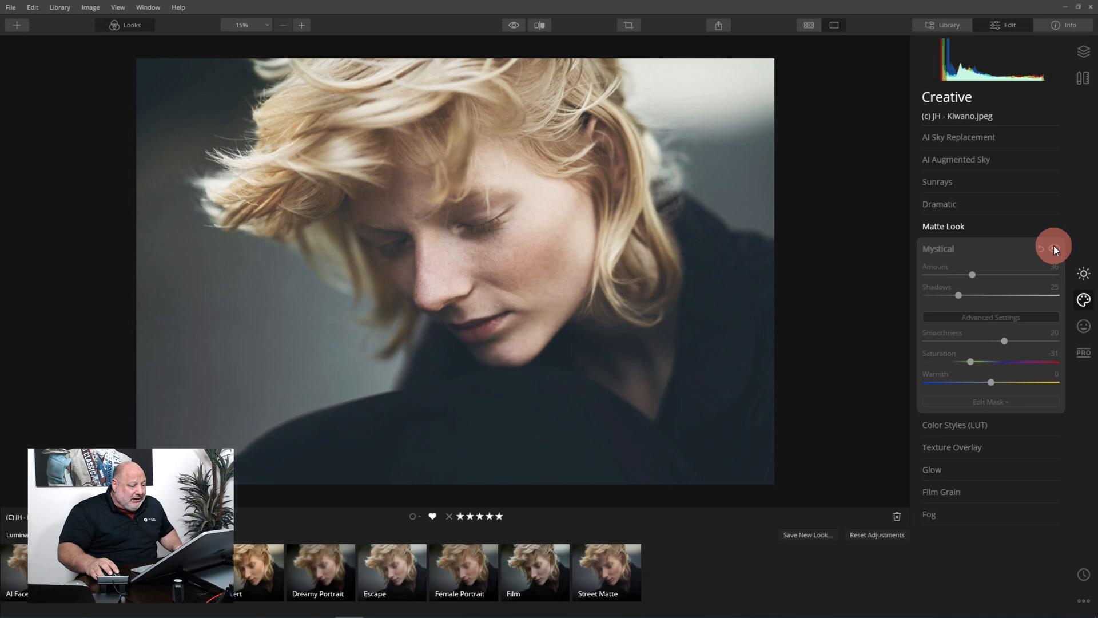
{"action": "left_click", "coordinate": [1054, 250]}
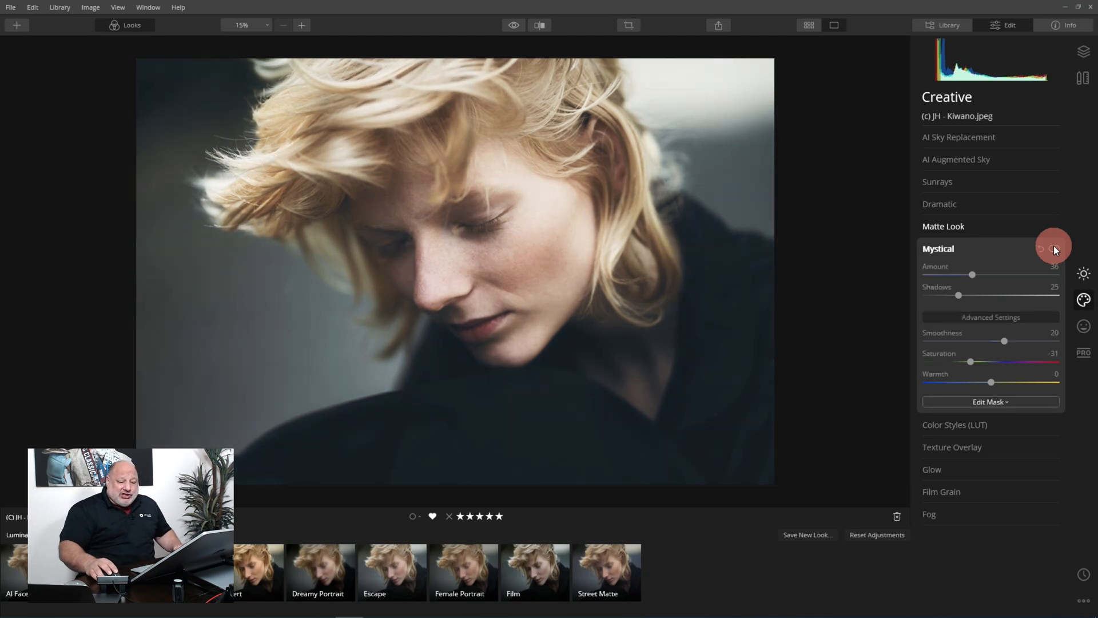
Limit the Mystical effect with a radial mask over the woman's face
{"action": "left_click", "coordinate": [990, 401]}
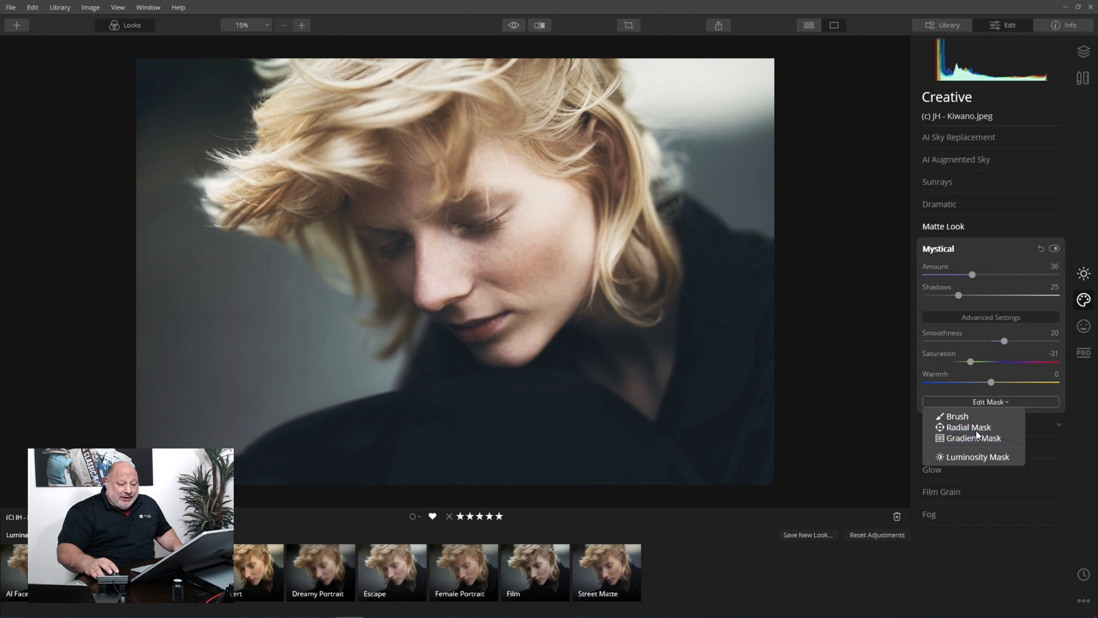
{"action": "left_click", "coordinate": [968, 427]}
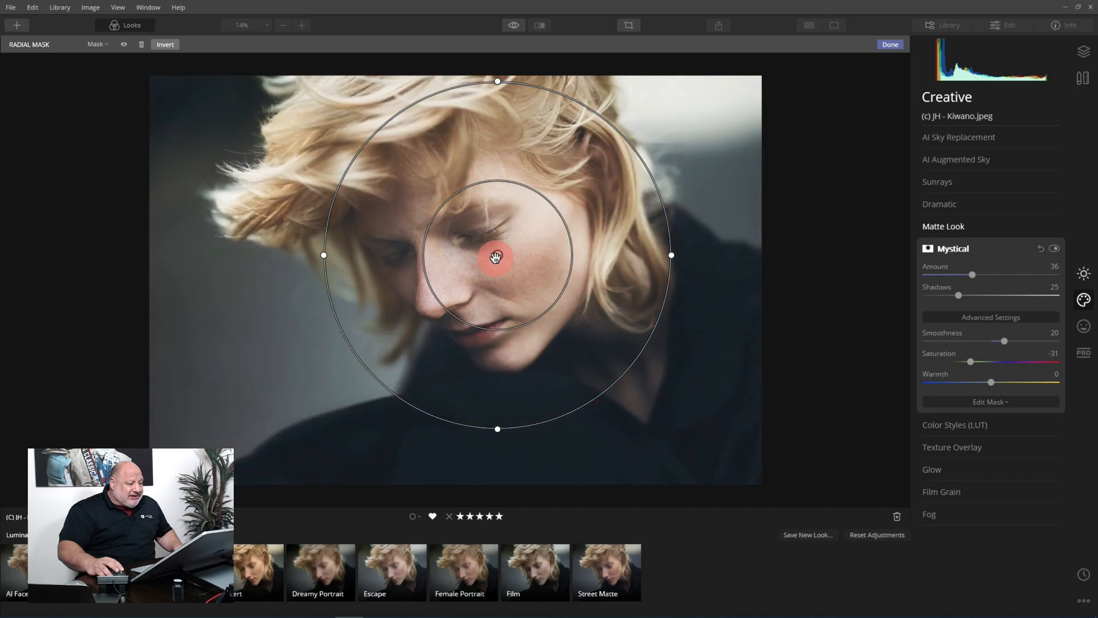
{"action": "left_click", "coordinate": [888, 44]}
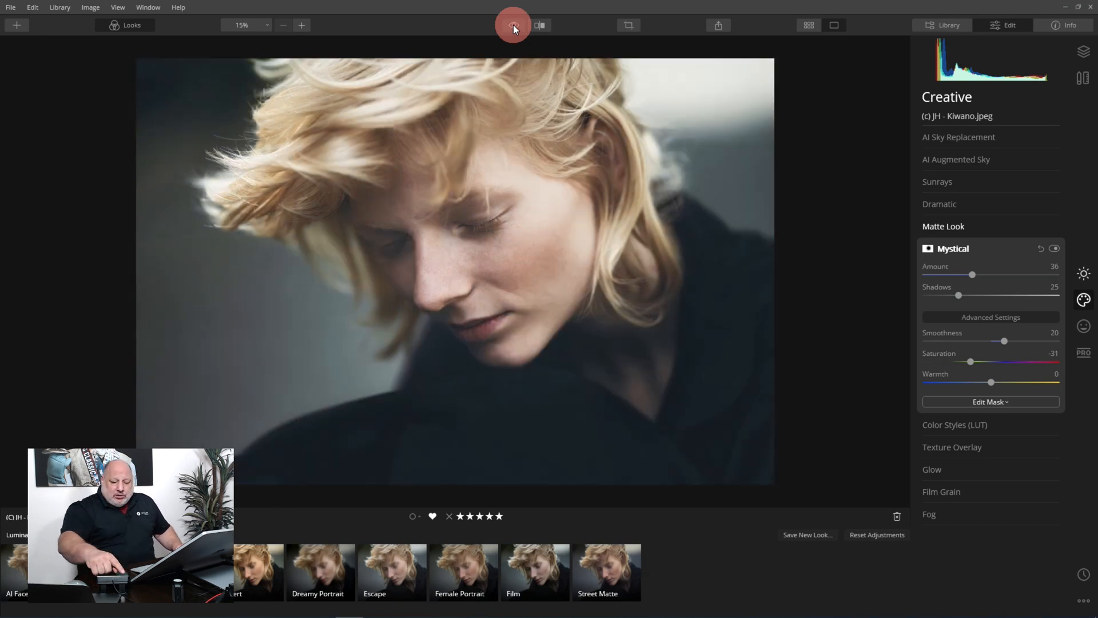
{"action": "left_click", "coordinate": [512, 25]}
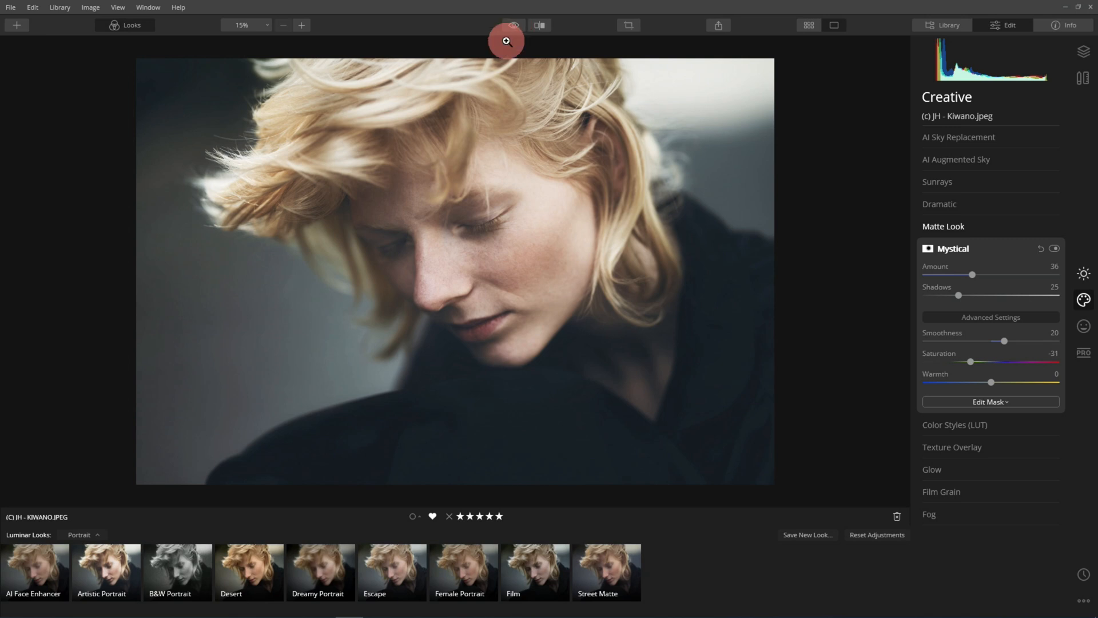
Apply the B&W Portrait look and try AI Accent at around 40 in AI Enhance
{"action": "left_click", "coordinate": [176, 571]}
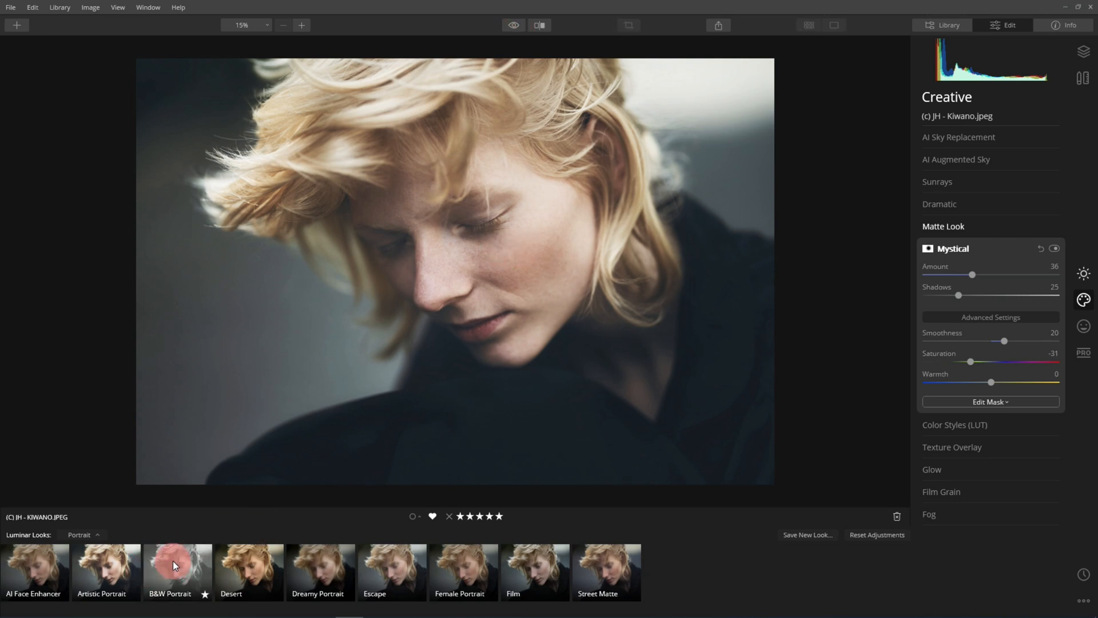
{"action": "left_click", "coordinate": [177, 571]}
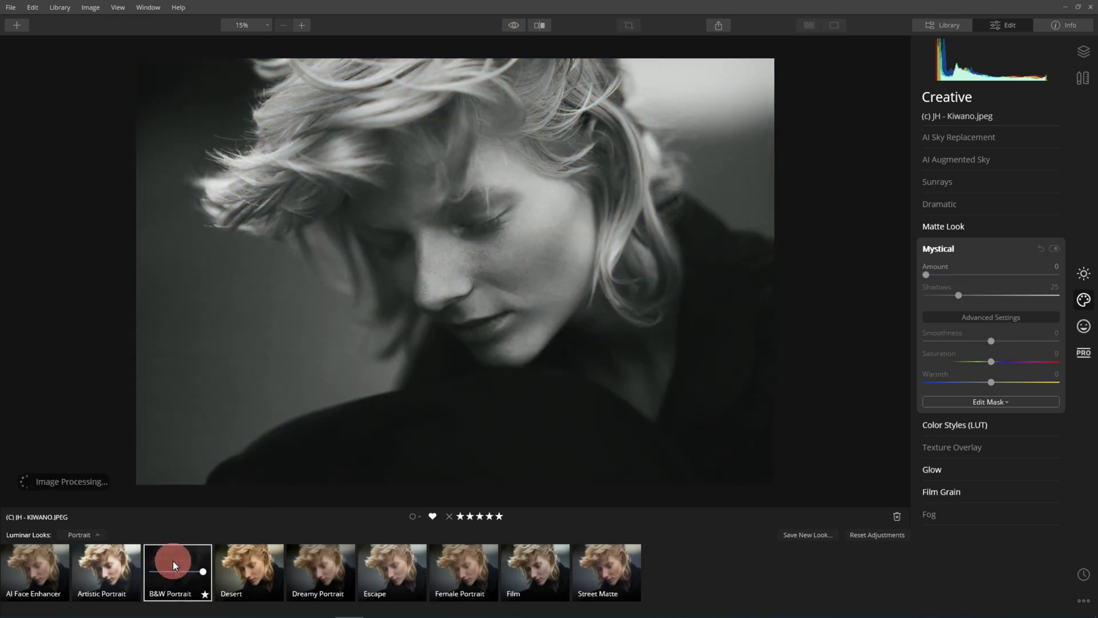
{"action": "left_click", "coordinate": [176, 570]}
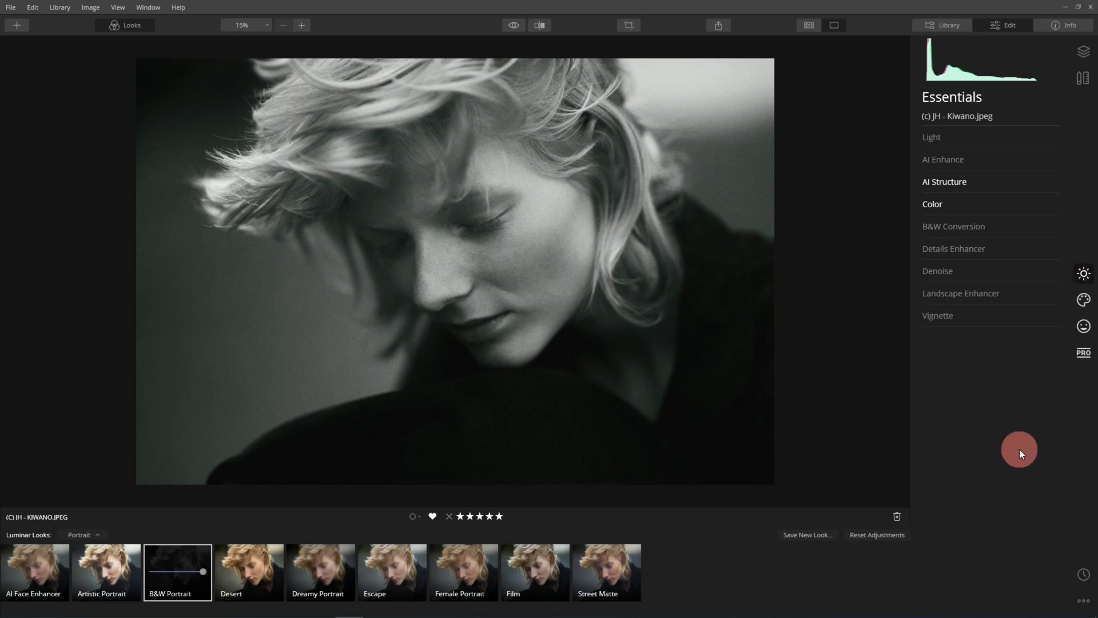
{"action": "left_click", "coordinate": [943, 159]}
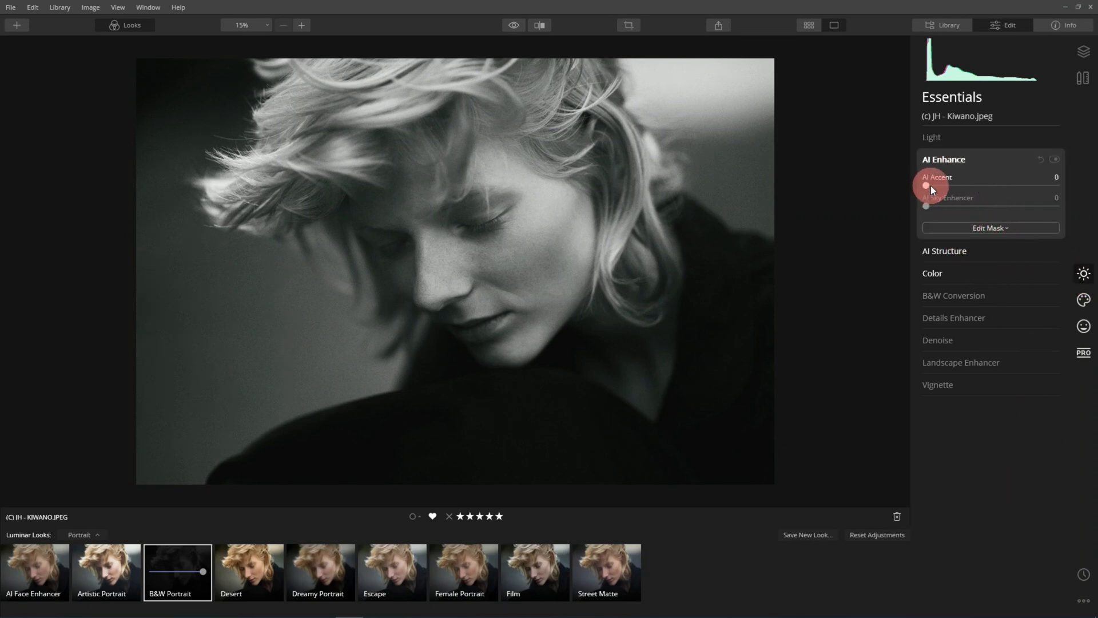
{"action": "left_click_drag", "start_coordinate": [926, 187], "coordinate": [979, 186]}
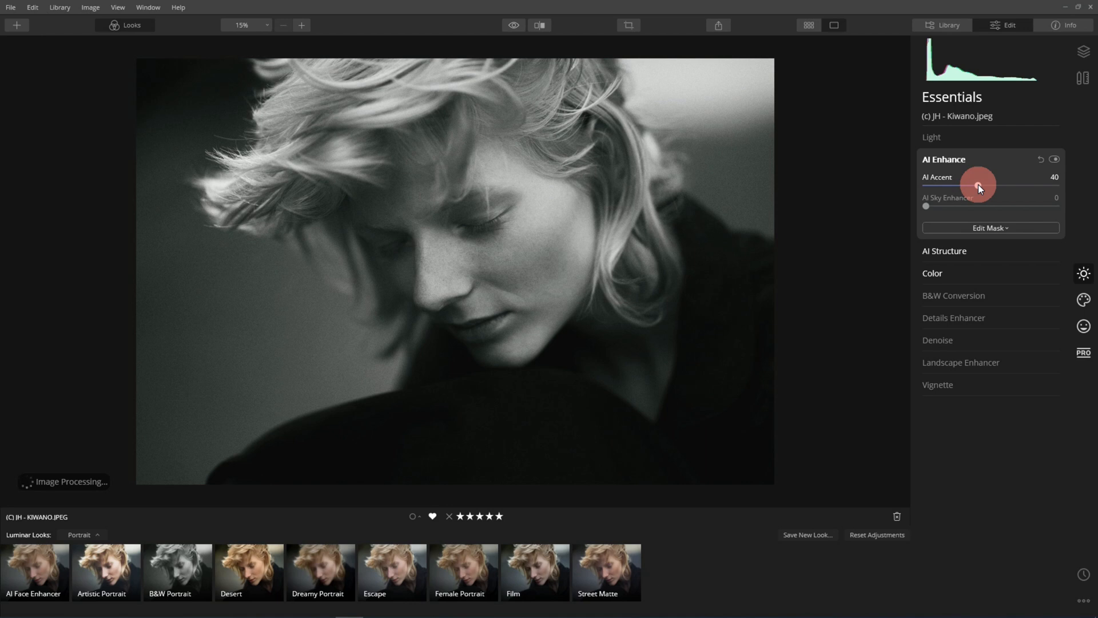
{"action": "left_click_drag", "start_coordinate": [979, 187], "coordinate": [959, 187]}
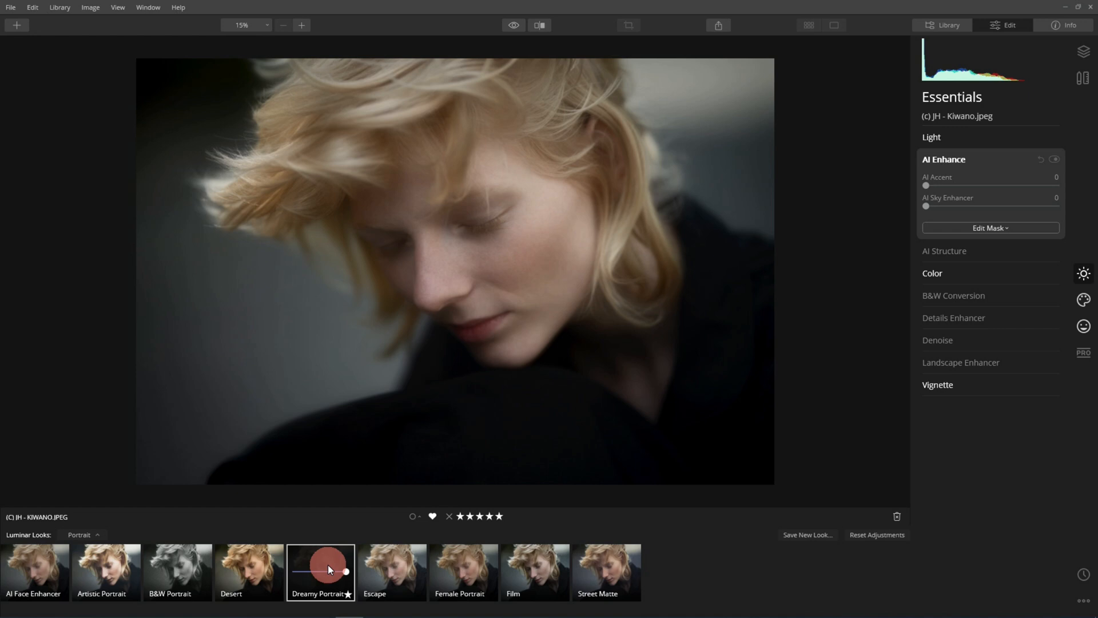
Apply the Film look and inspect the AI Structure settings in Essentials
{"action": "left_click", "coordinate": [535, 570]}
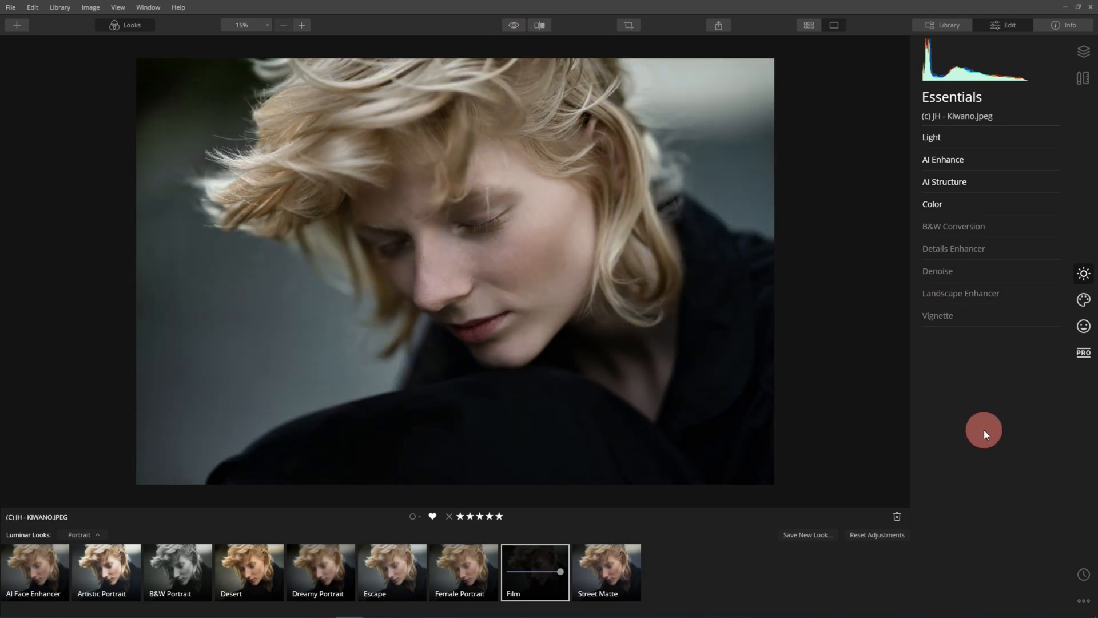
{"action": "mouse_move", "coordinate": [1083, 273]}
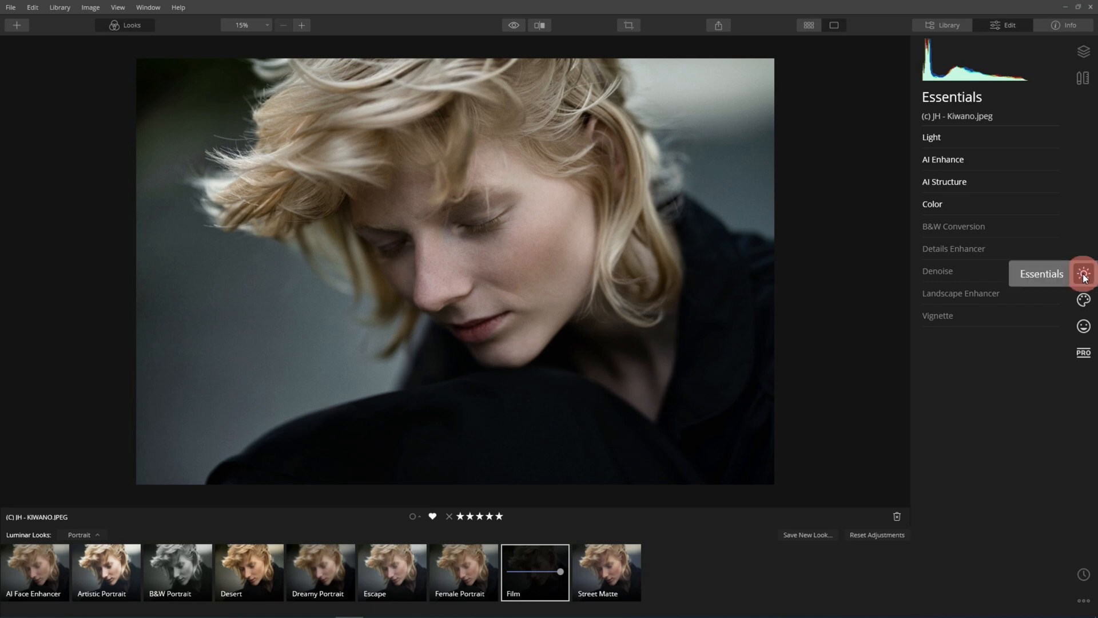
{"action": "mouse_move", "coordinate": [1083, 299]}
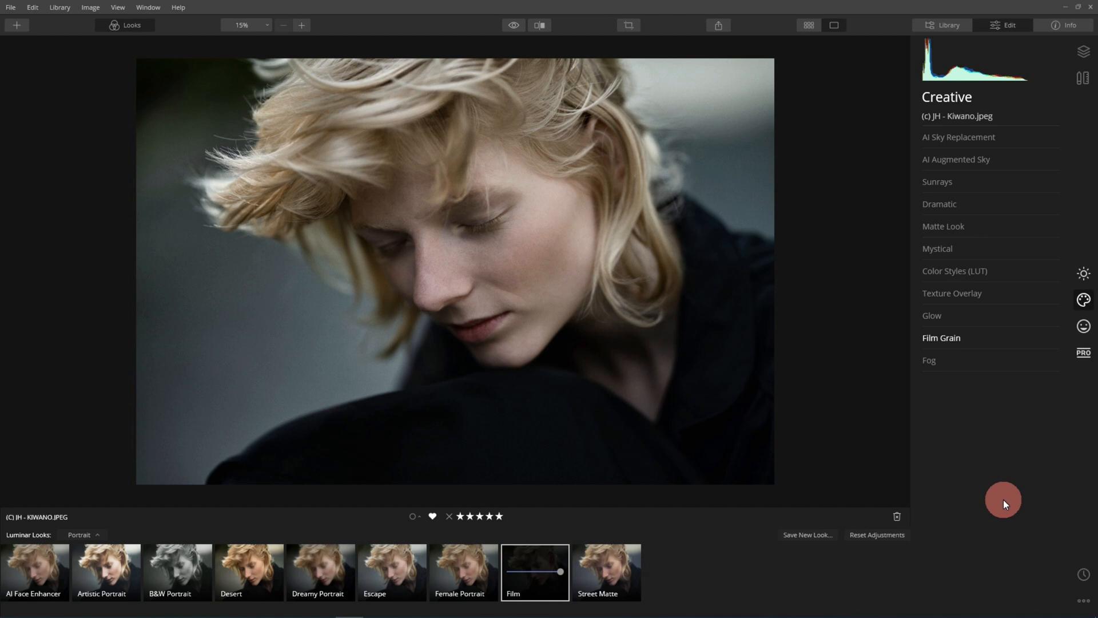
{"action": "mouse_move", "coordinate": [958, 124]}
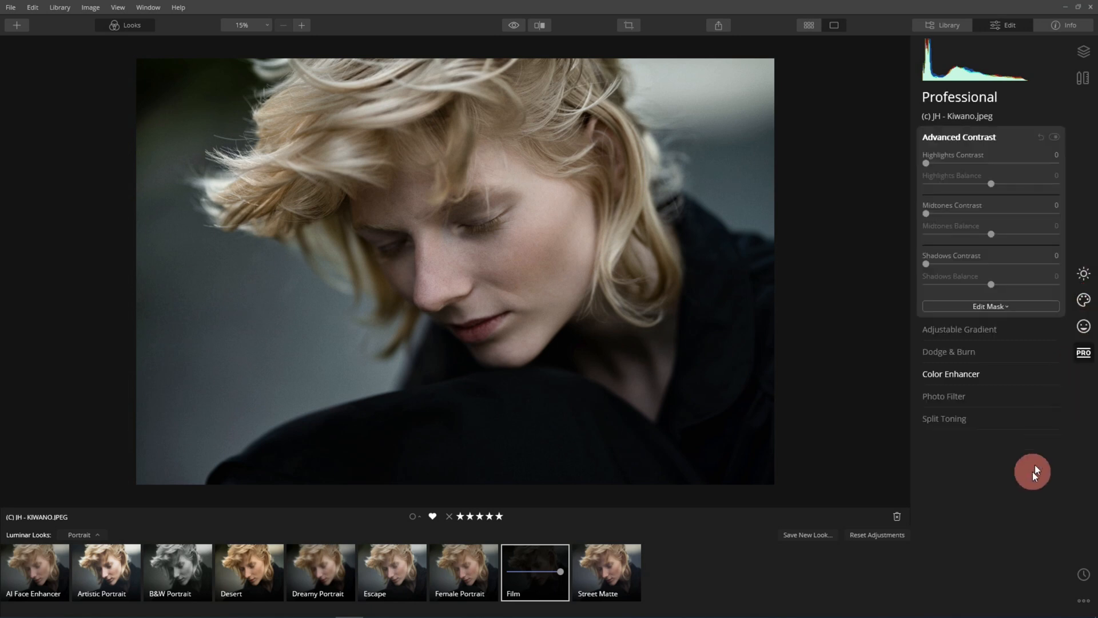
{"action": "left_click", "coordinate": [958, 136]}
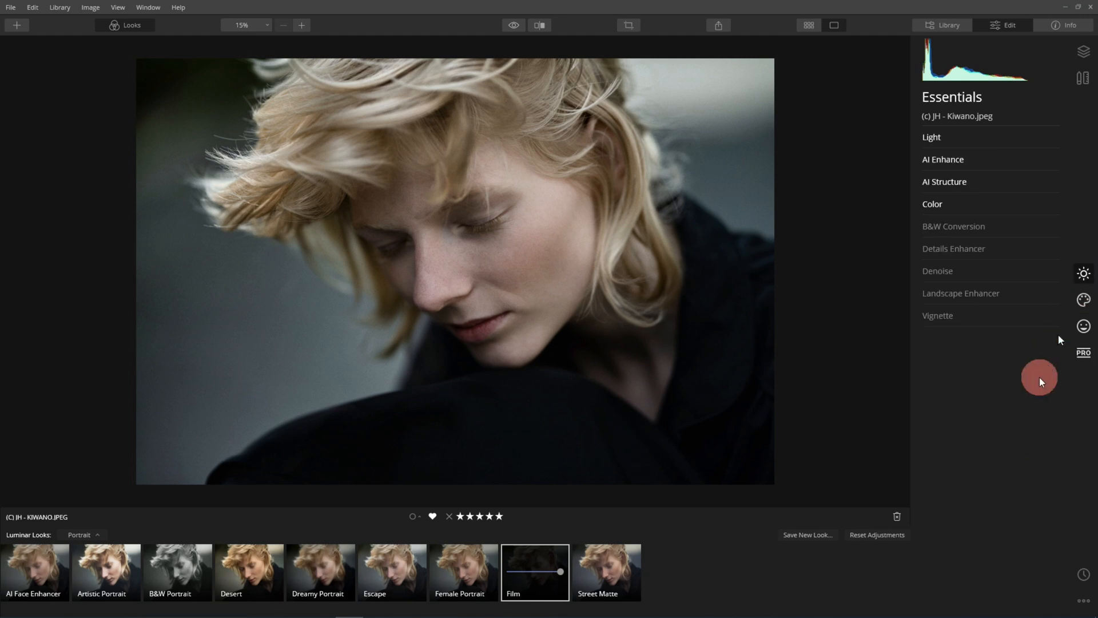
{"action": "left_click", "coordinate": [945, 181]}
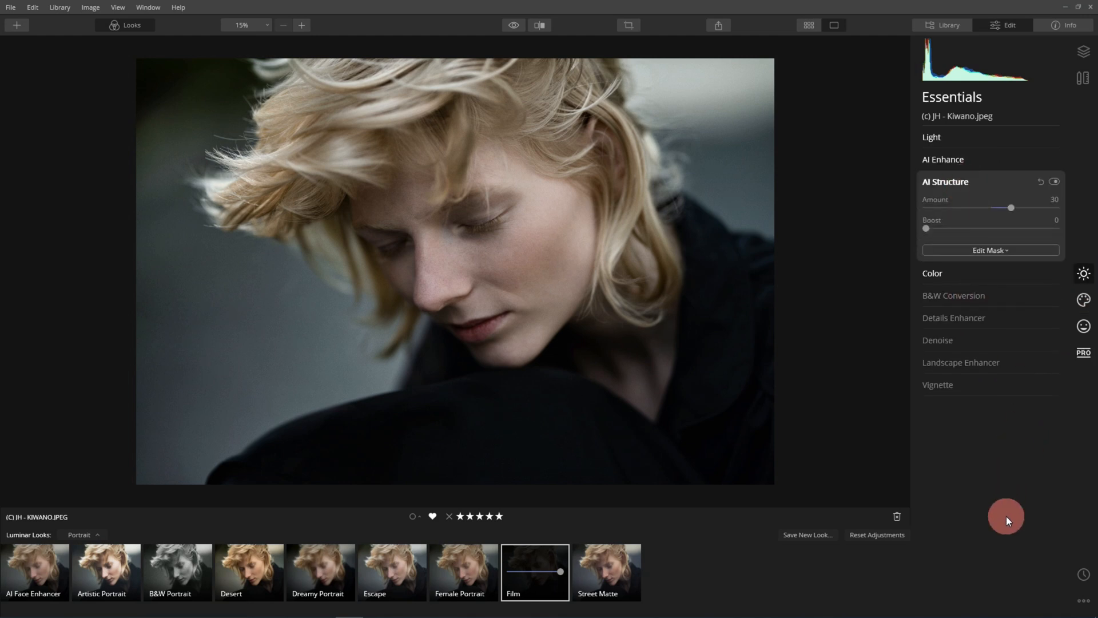
{"action": "left_click", "coordinate": [945, 182]}
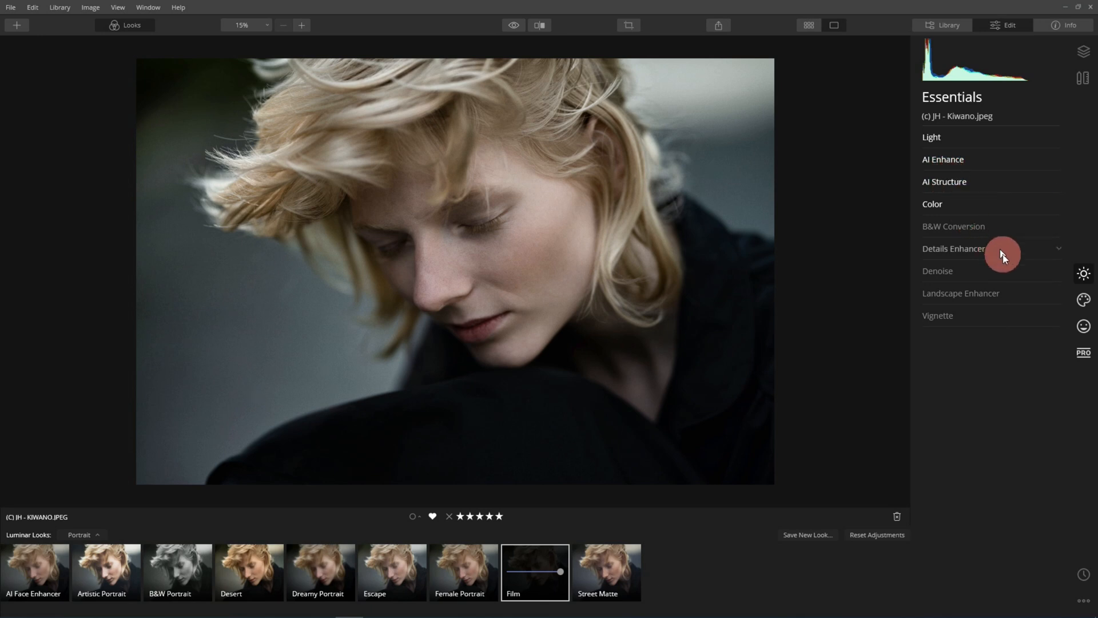
Set the AI Skin Enhancer Amount to 17 in Portrait adjustments
{"action": "left_click", "coordinate": [1083, 300]}
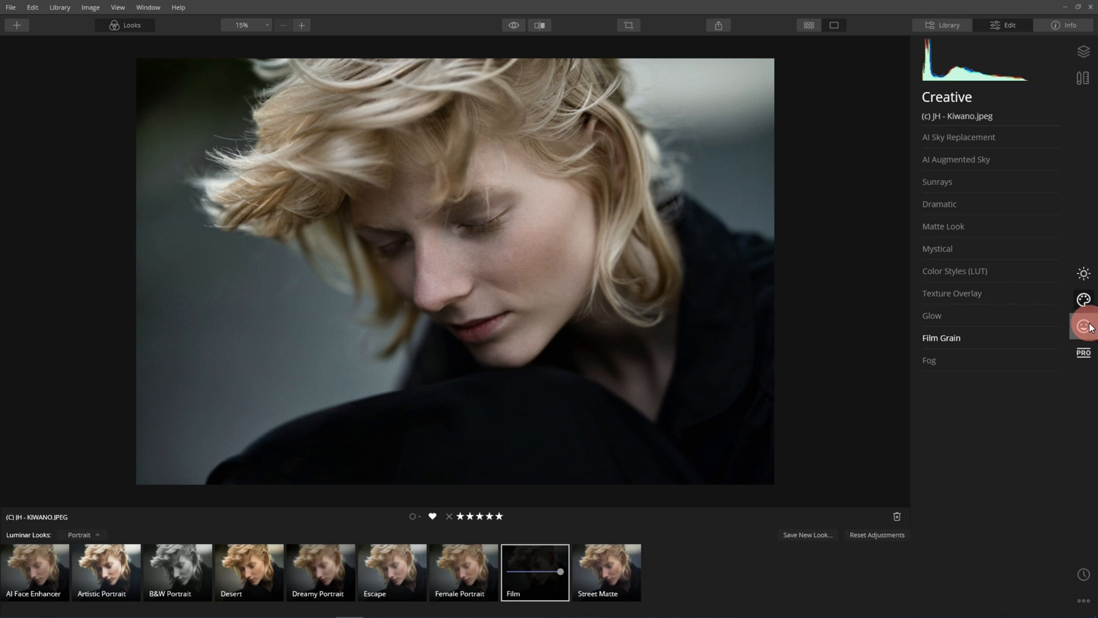
{"action": "left_click", "coordinate": [1083, 325]}
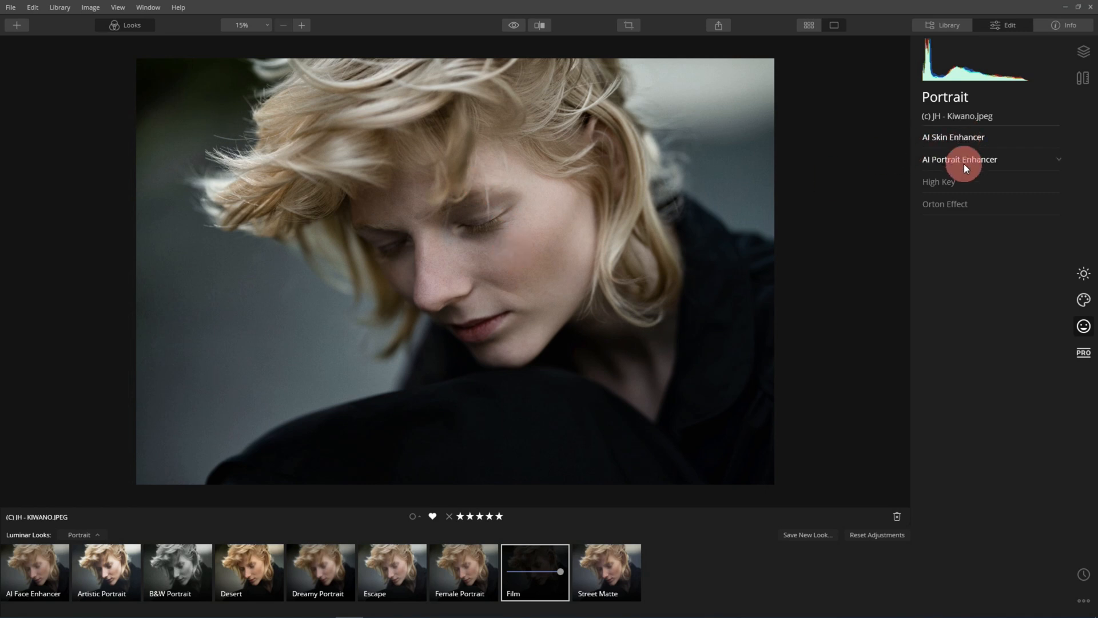
{"action": "left_click", "coordinate": [954, 137]}
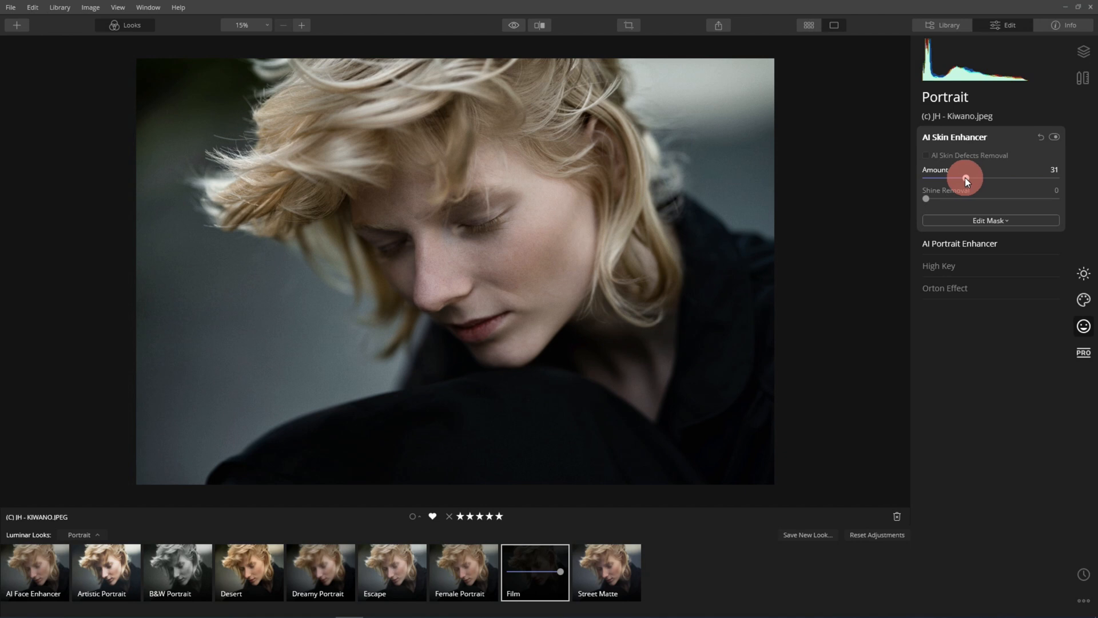
{"action": "left_click_drag", "start_coordinate": [965, 178], "coordinate": [947, 178]}
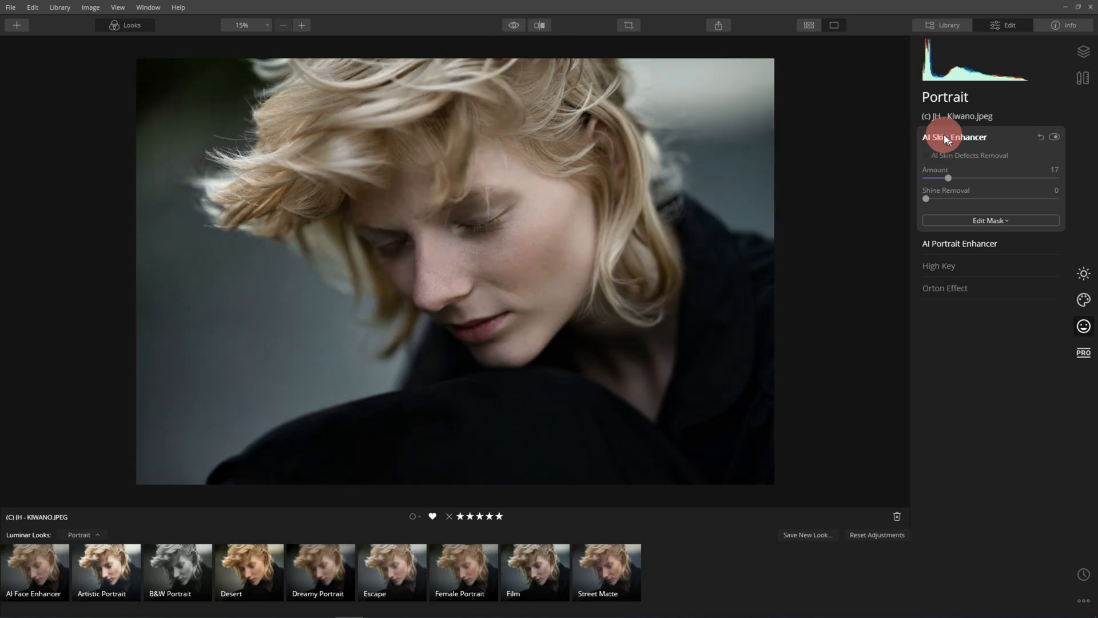
{"action": "left_click", "coordinate": [1083, 299]}
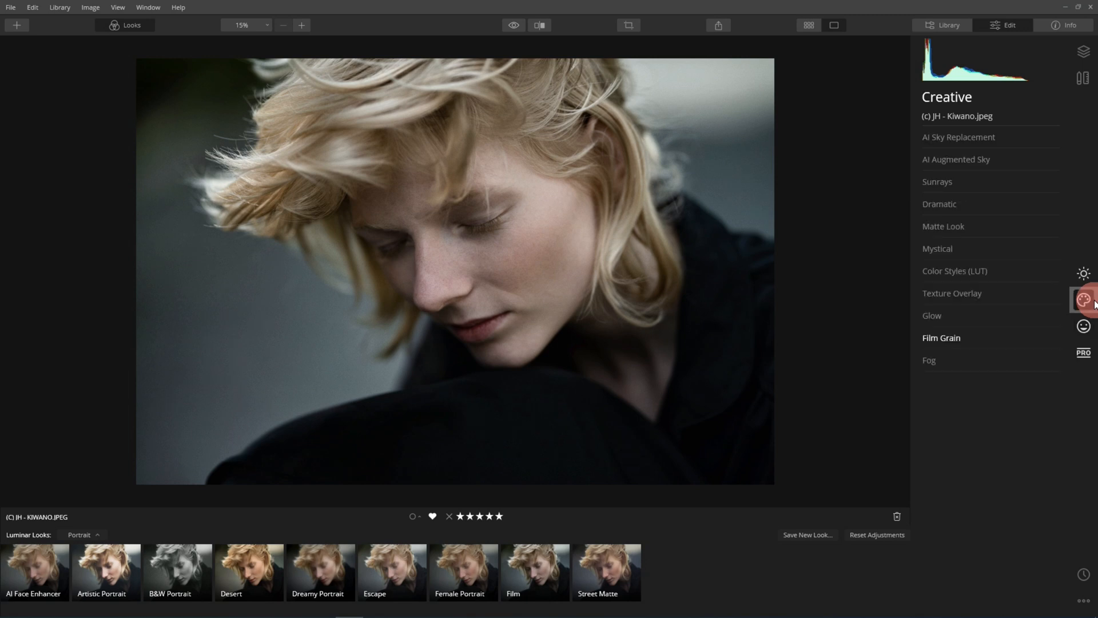
Lower colour Saturation to -19 and show the Dramatic Look collection
{"action": "left_click", "coordinate": [1083, 300]}
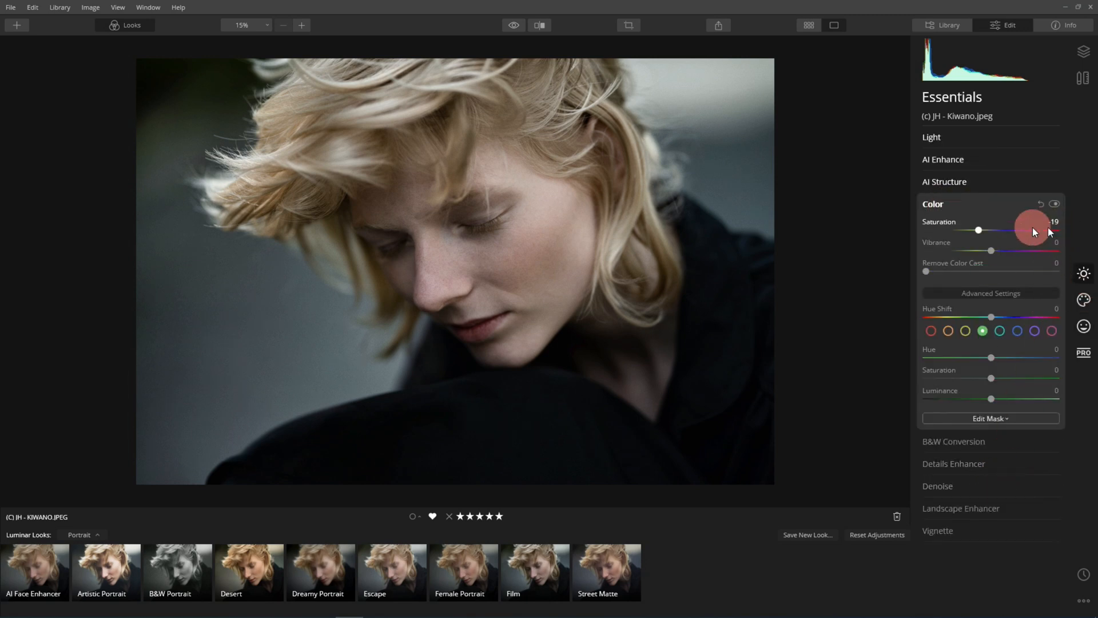
{"action": "left_click_drag", "start_coordinate": [1033, 229], "coordinate": [978, 230]}
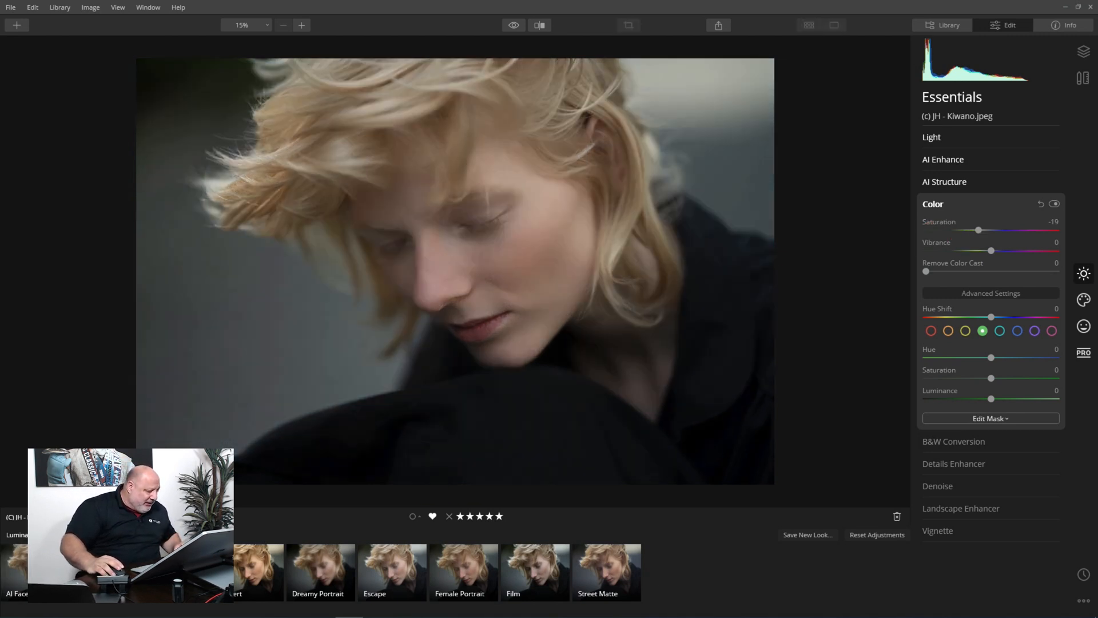
{"action": "left_click", "coordinate": [125, 25]}
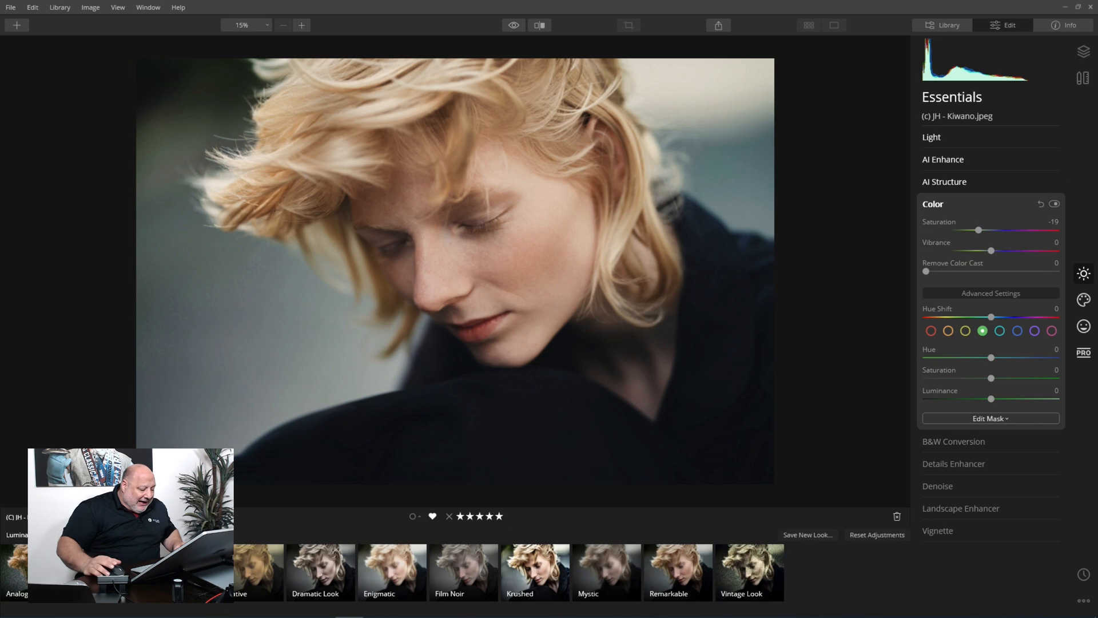
Apply the Dramatic look and expand its Dramatic settings under Creative
{"action": "left_click", "coordinate": [320, 571]}
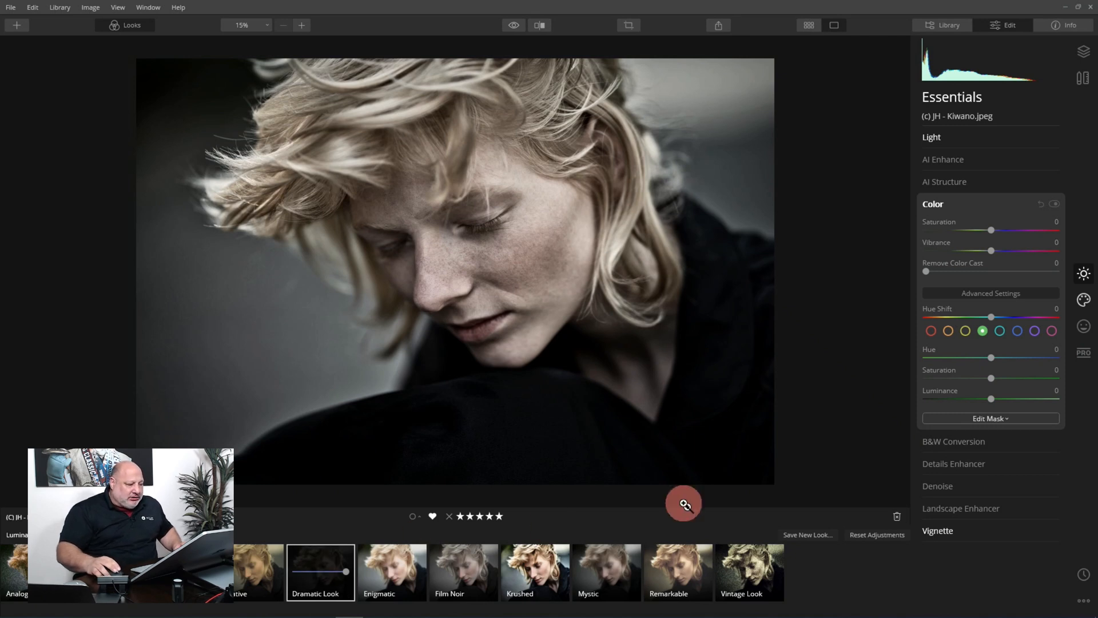
{"action": "left_click", "coordinate": [932, 203]}
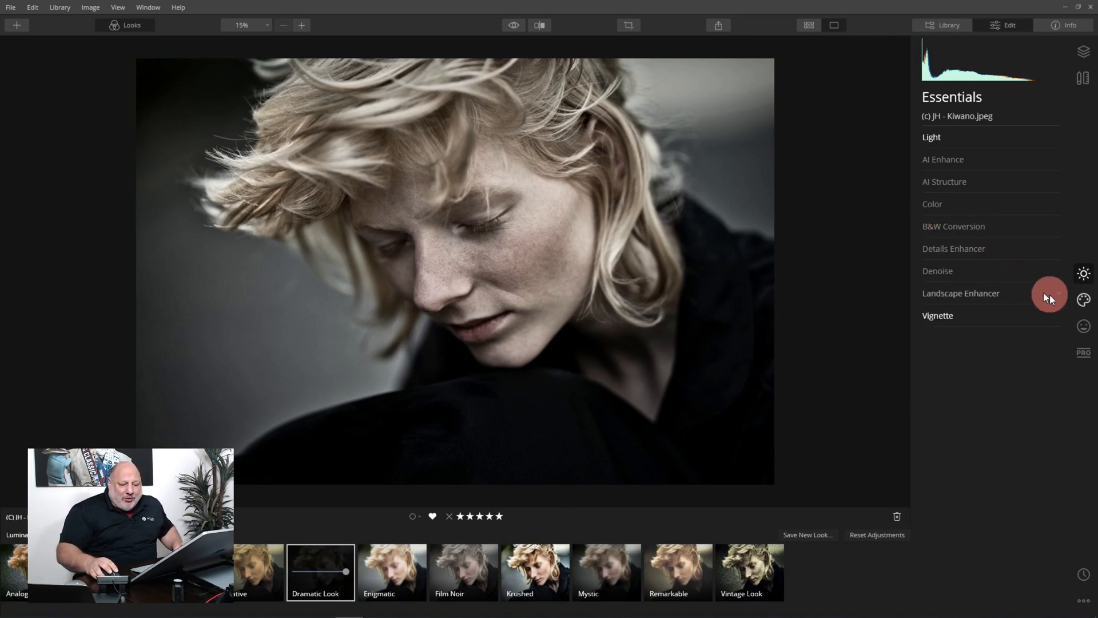
{"action": "left_click", "coordinate": [1084, 299]}
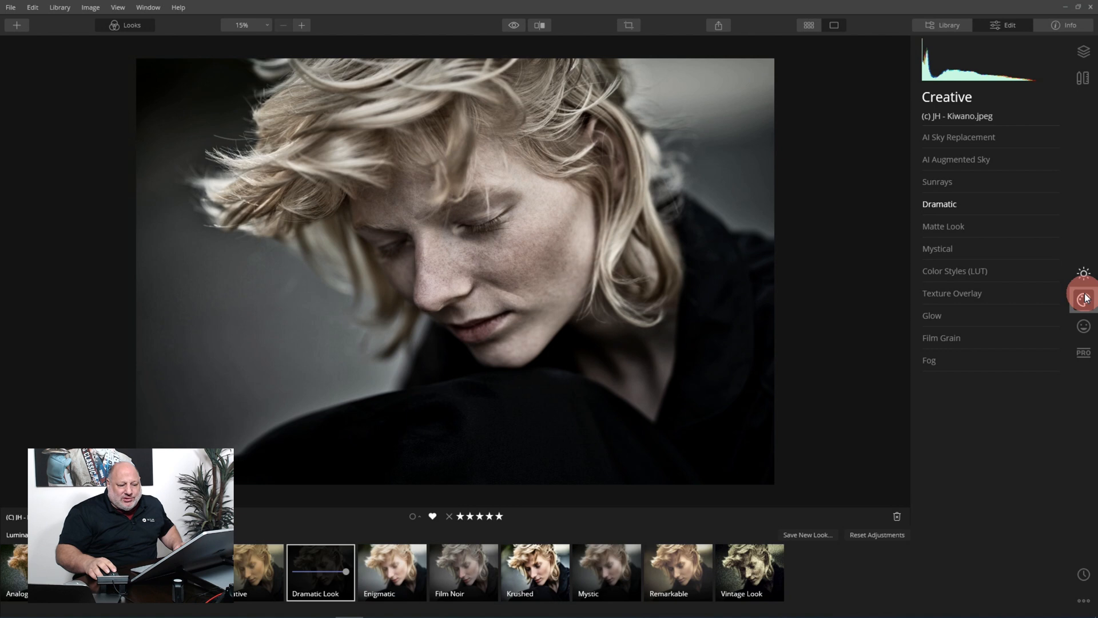
{"action": "left_click", "coordinate": [939, 204]}
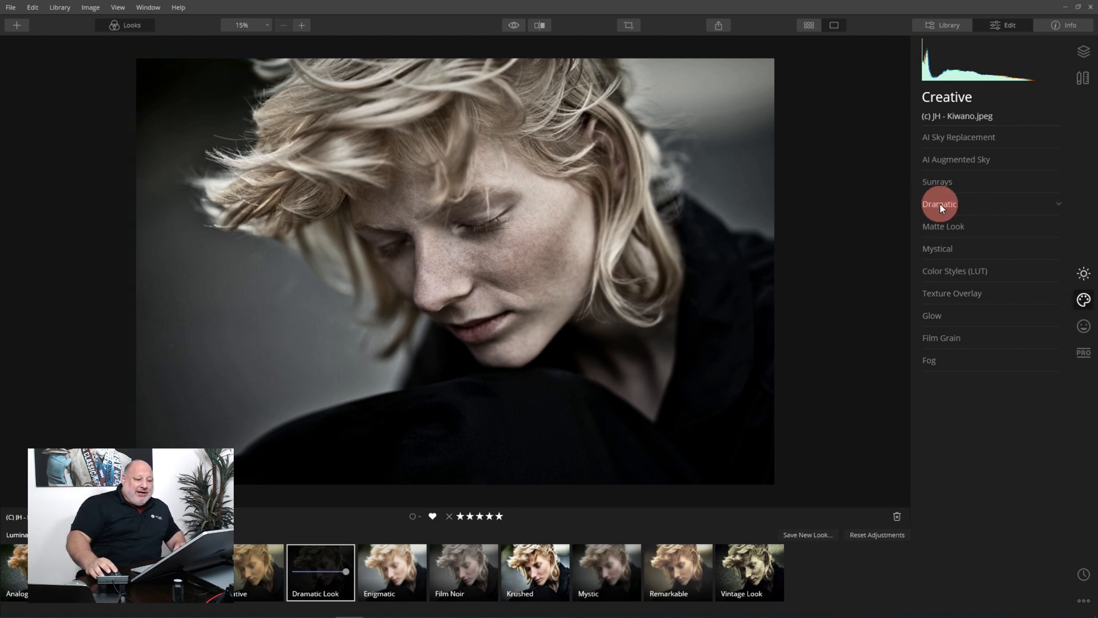
{"action": "left_click", "coordinate": [941, 203]}
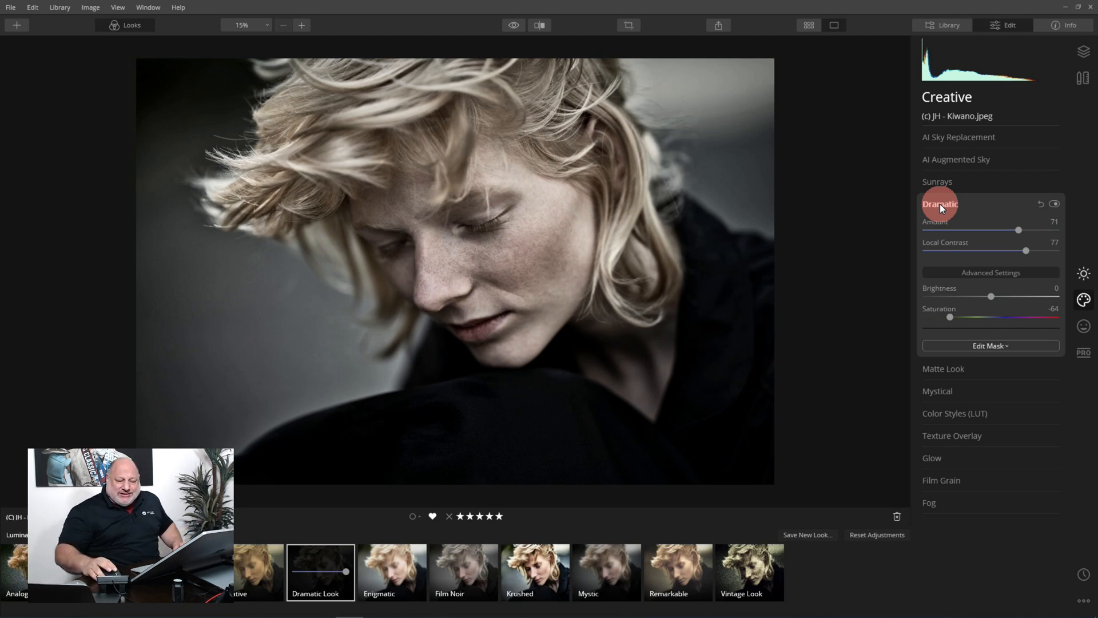
{"action": "mouse_move", "coordinate": [955, 320]}
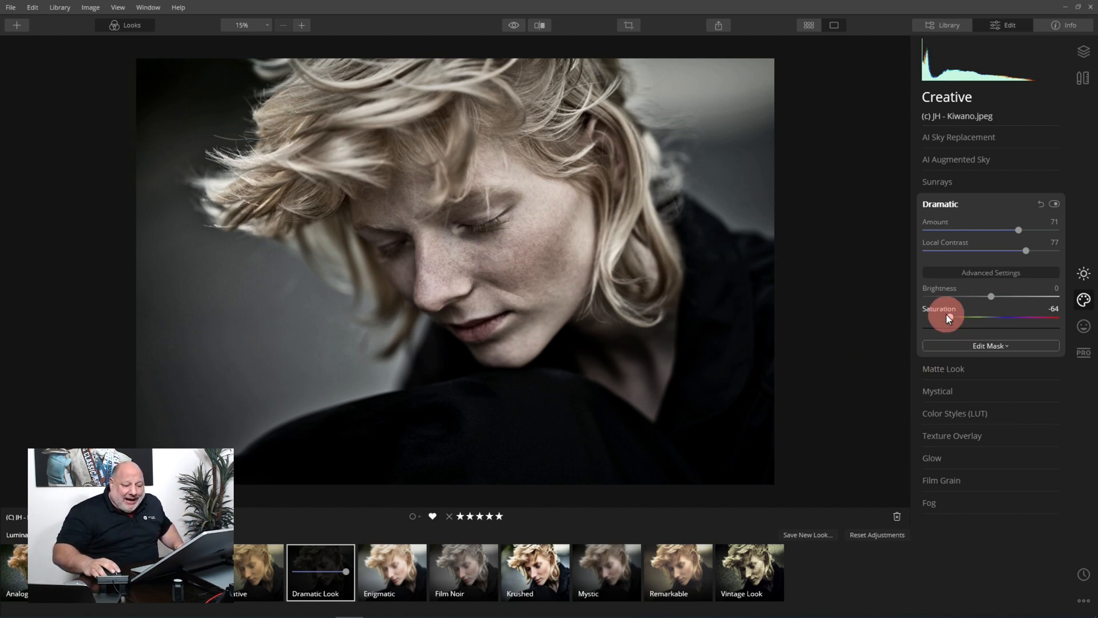
Set Dramatic Saturation to -29 and bring Local Contrast down to about 55
{"action": "left_click_drag", "start_coordinate": [946, 317], "coordinate": [973, 317]}
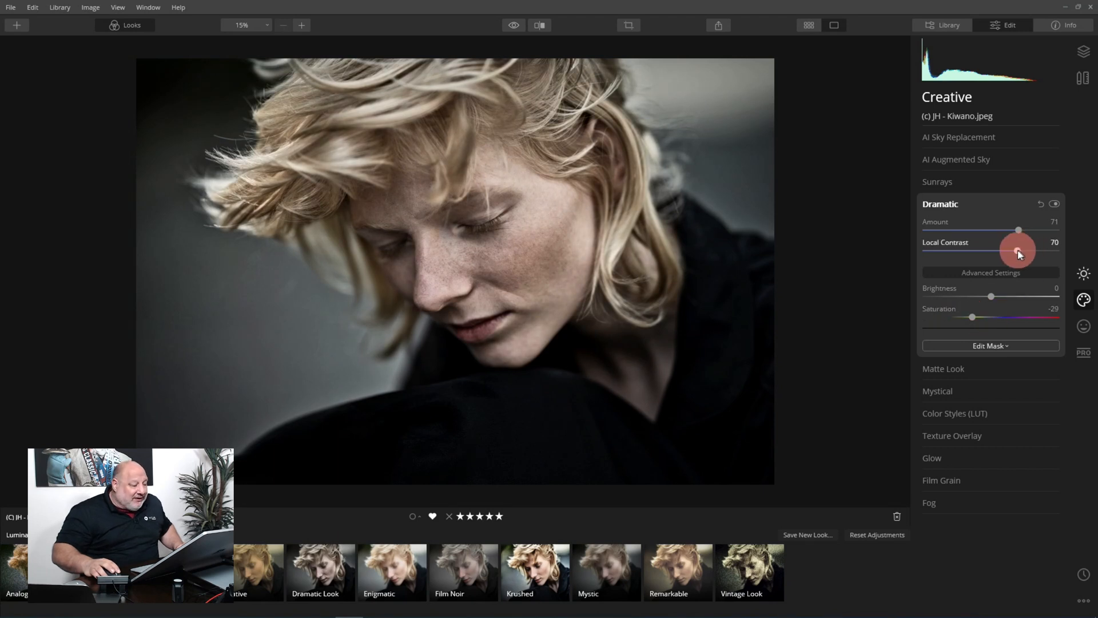
{"action": "left_click_drag", "start_coordinate": [1017, 251], "coordinate": [1001, 250]}
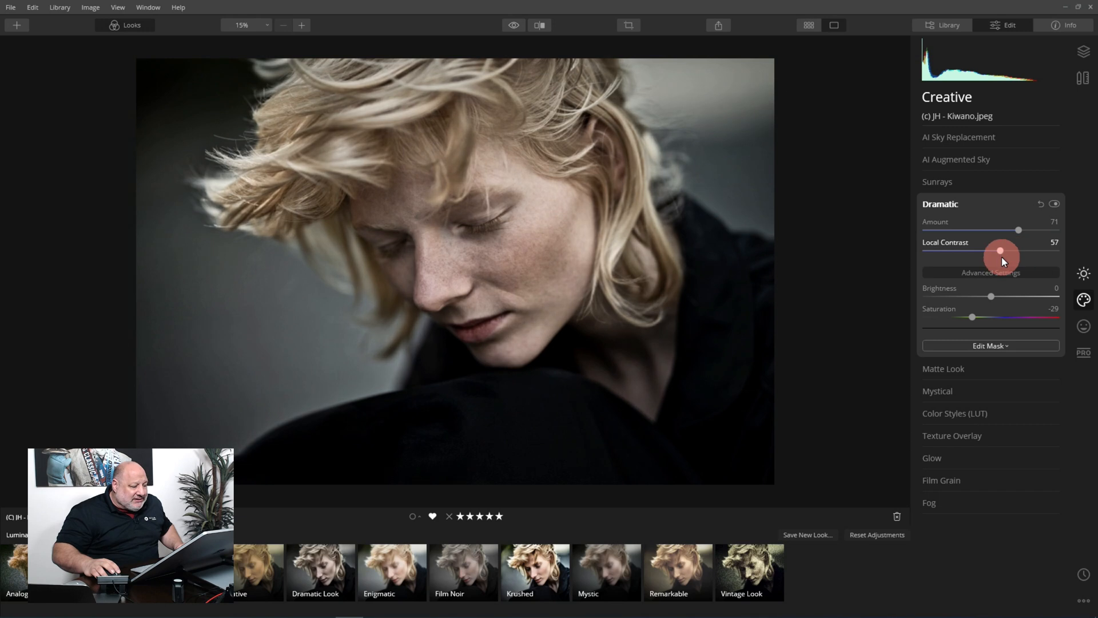
{"action": "left_click_drag", "start_coordinate": [1004, 250], "coordinate": [999, 250]}
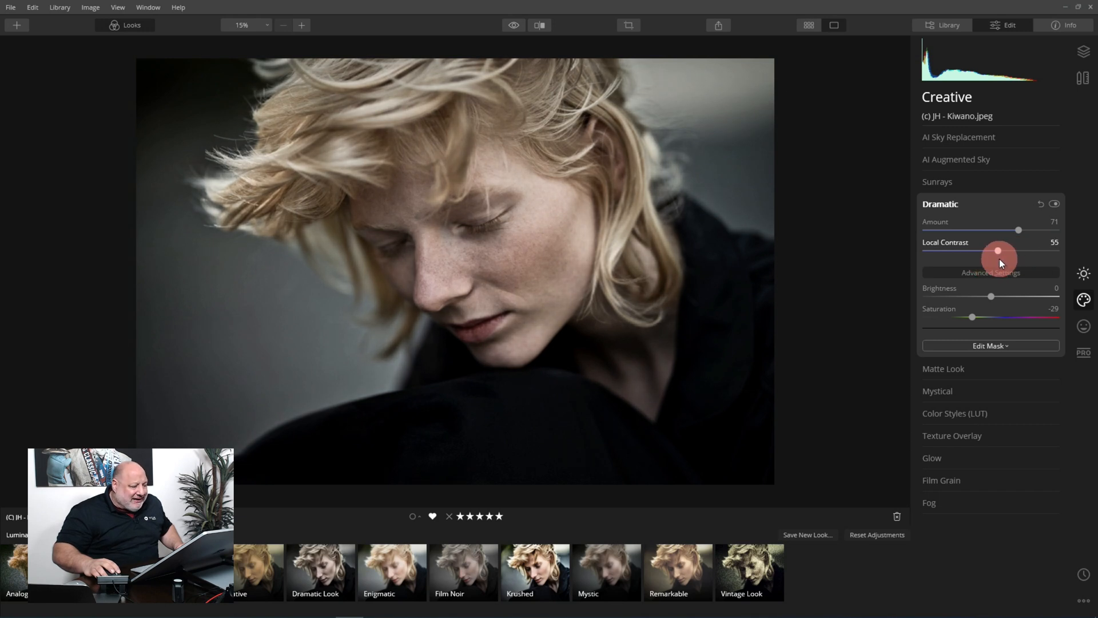
{"action": "left_click_drag", "start_coordinate": [1000, 254], "coordinate": [980, 254]}
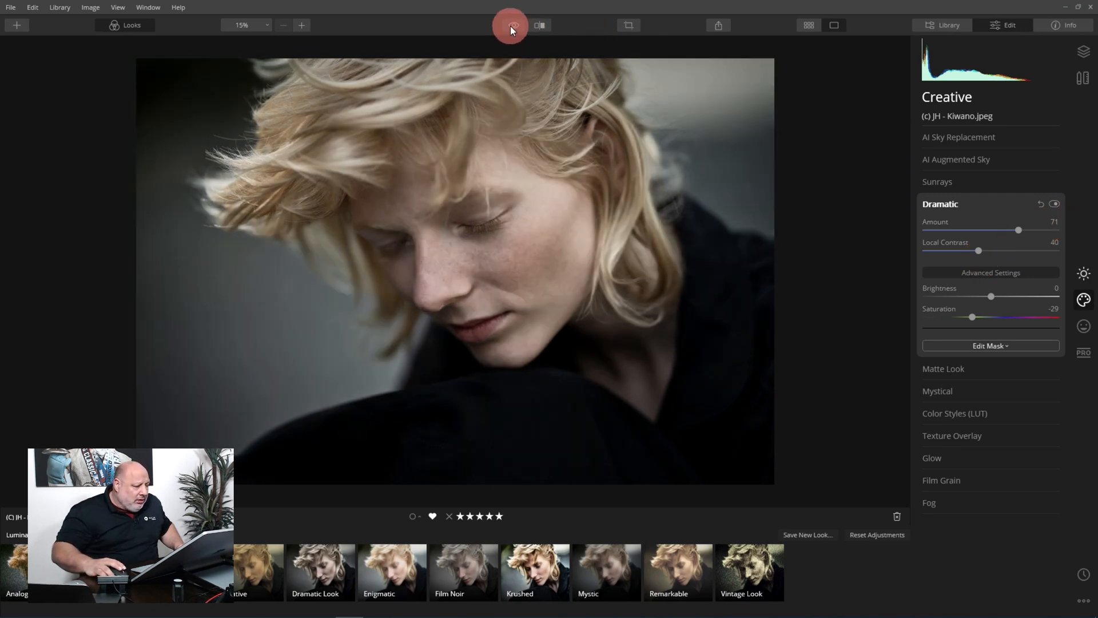
Settle the Dramatic Amount at 72 and start saving a new look
{"action": "left_click_drag", "start_coordinate": [1019, 230], "coordinate": [1042, 230]}
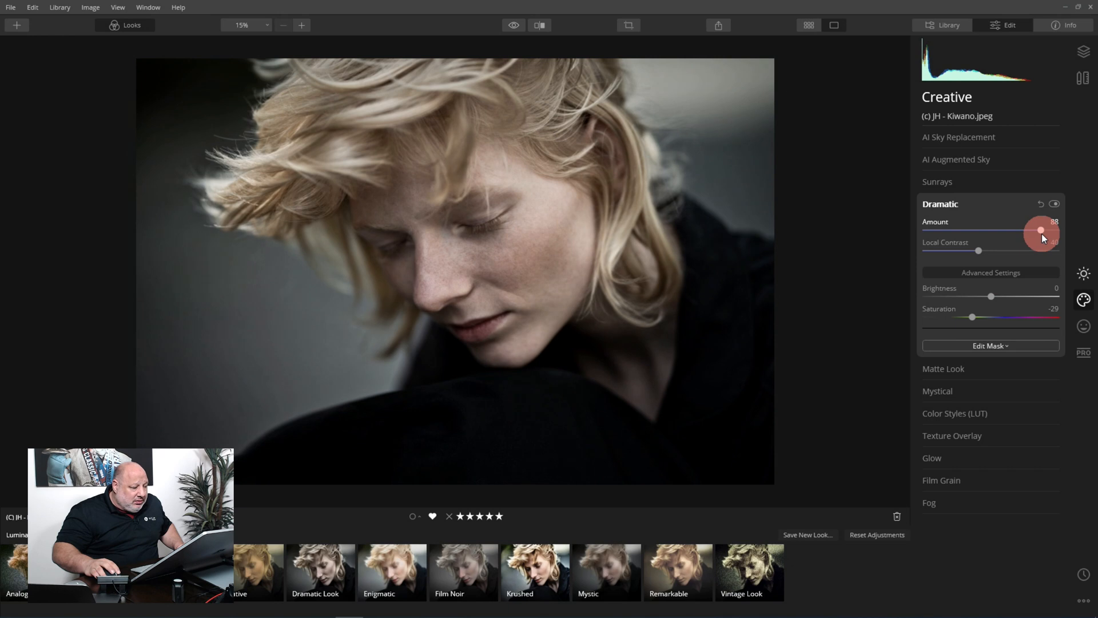
{"action": "left_click_drag", "start_coordinate": [1042, 231], "coordinate": [1020, 230]}
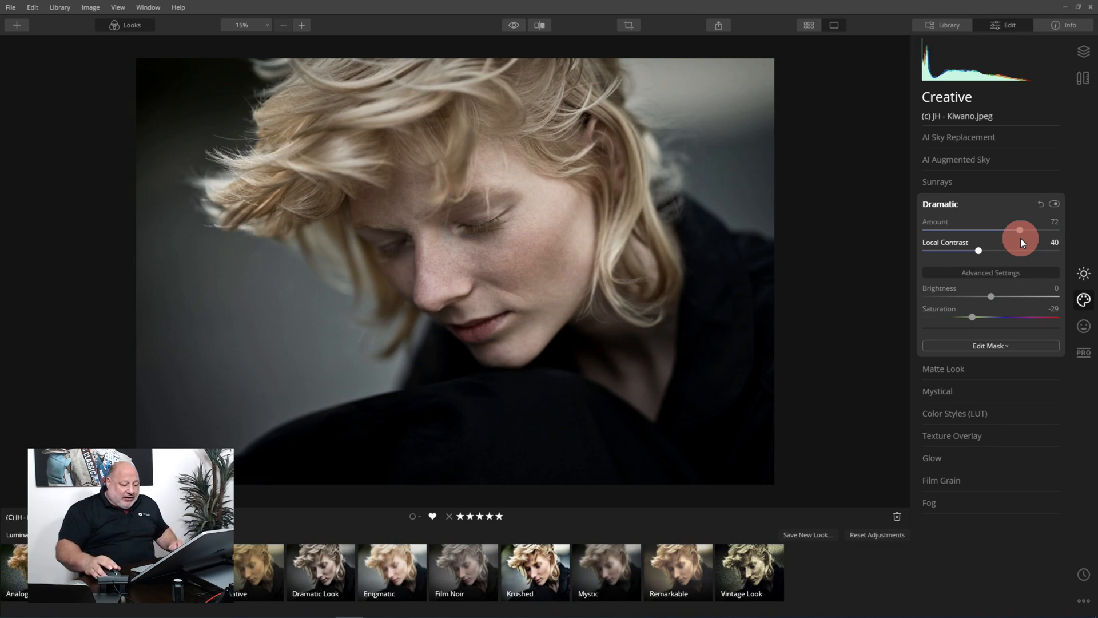
{"action": "left_click", "coordinate": [807, 534]}
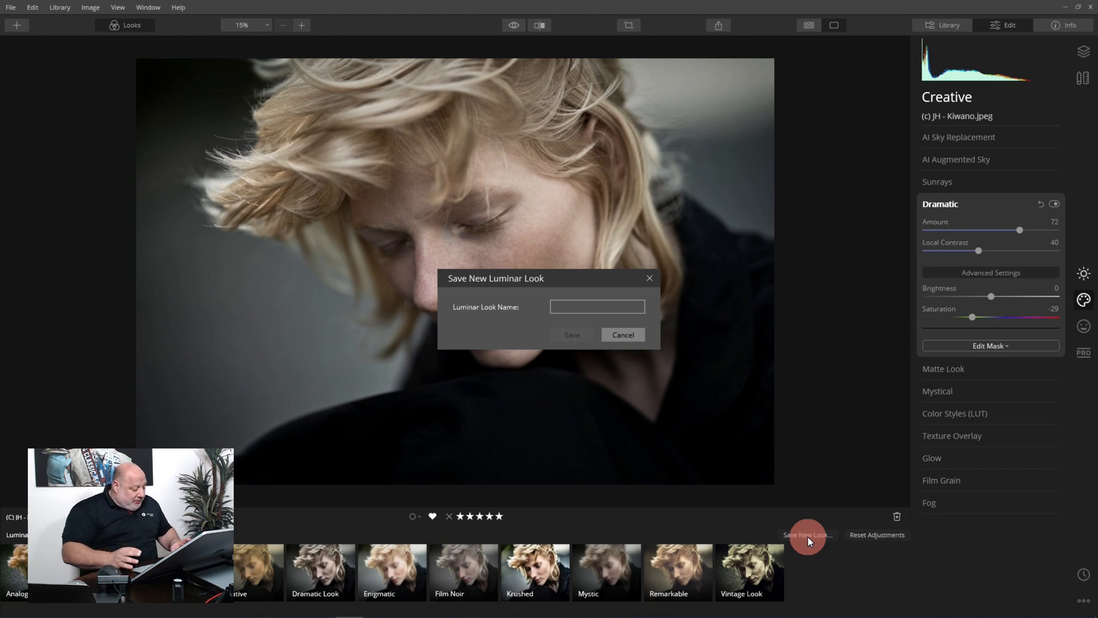
Name the new Luminar Look 'Soft Dramatic' and save it
{"action": "type", "text": "Soft Dr"}
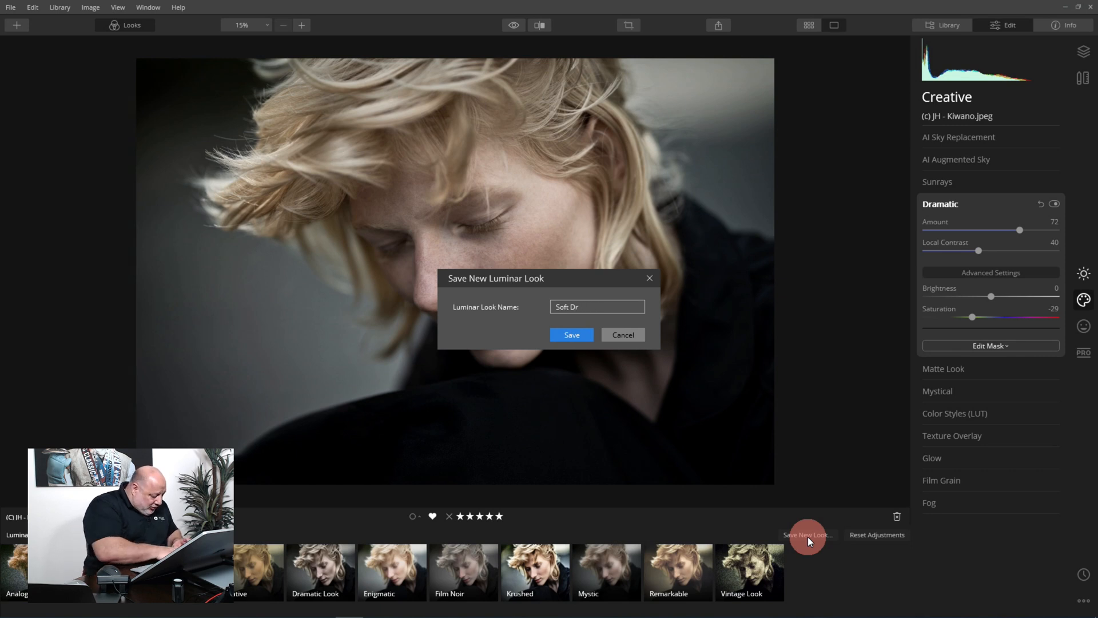
{"action": "type", "text": "amatic"}
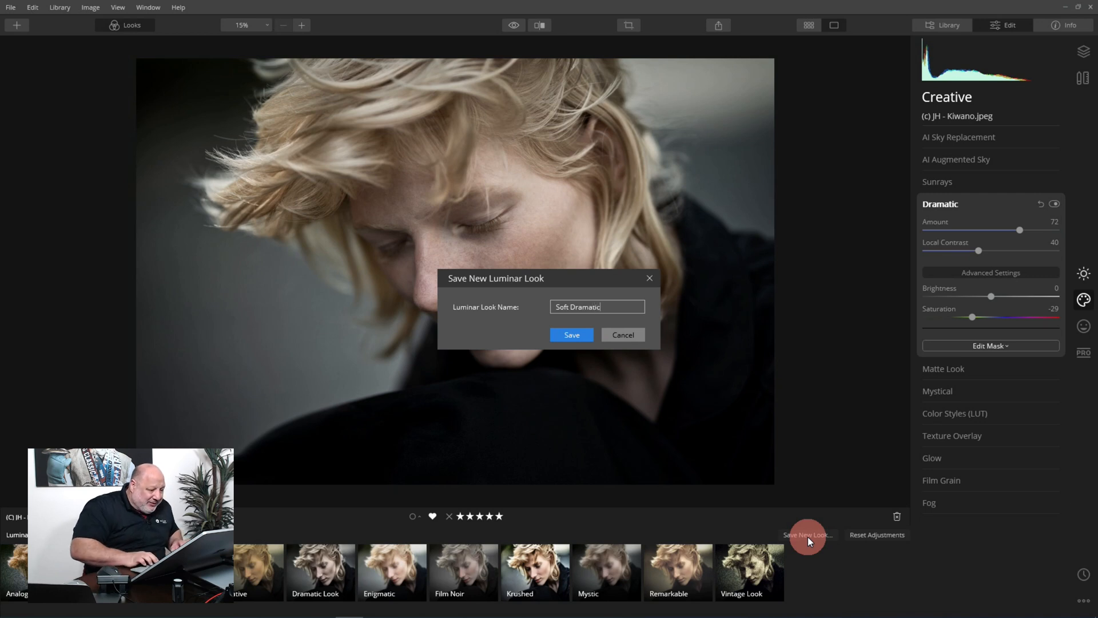
{"action": "left_click", "coordinate": [571, 335]}
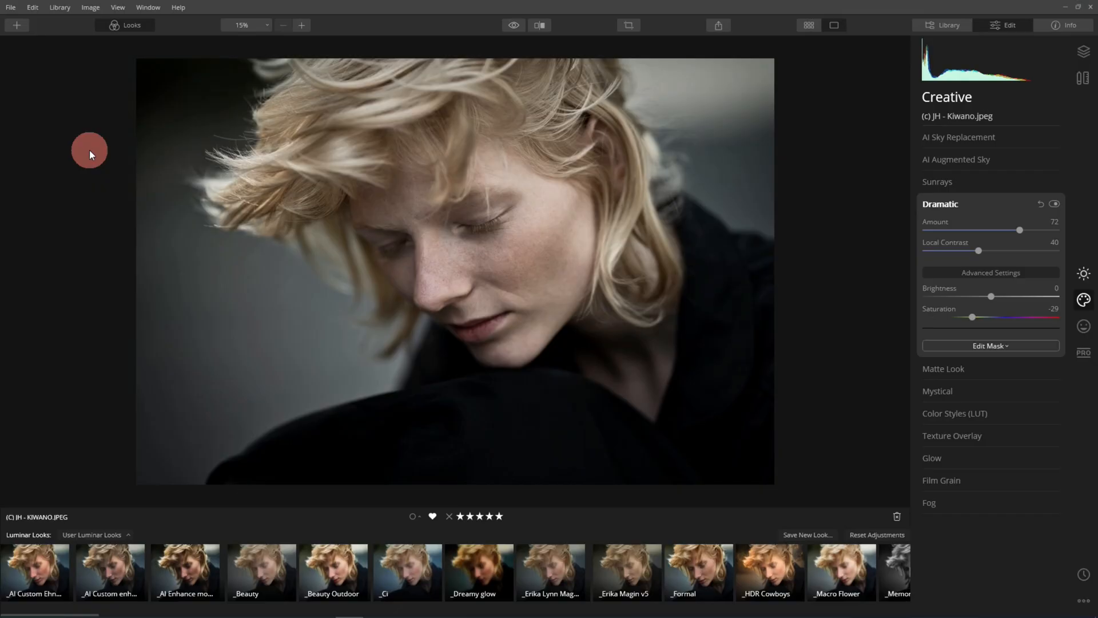
{"action": "mouse_move", "coordinate": [491, 418]}
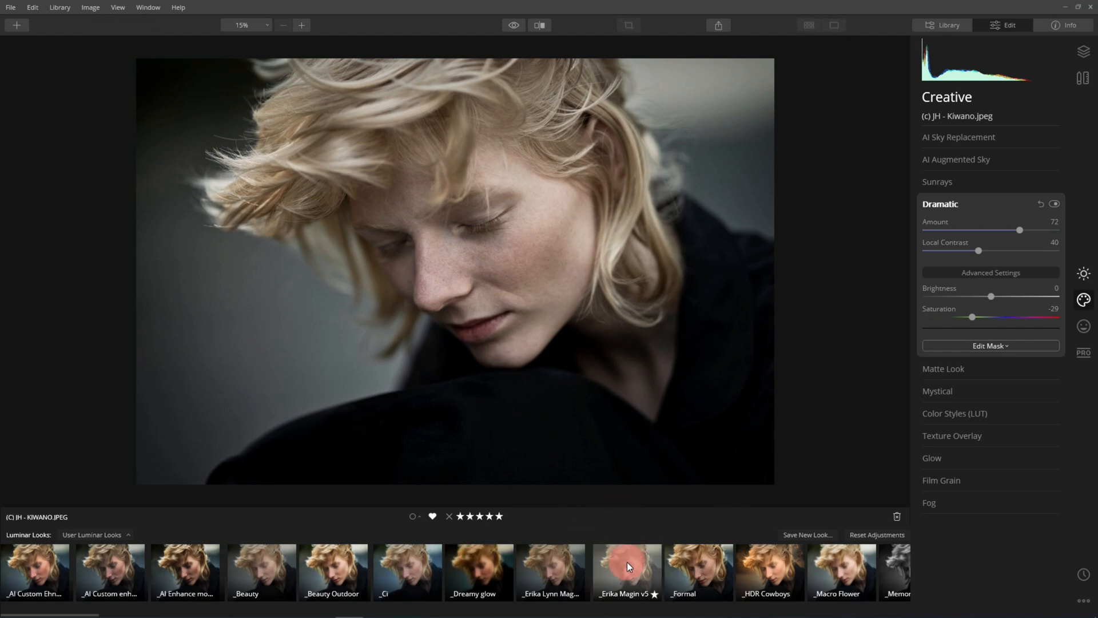
Open the options menu of a saved look in User Luminar Looks
{"action": "right_click", "coordinate": [625, 571]}
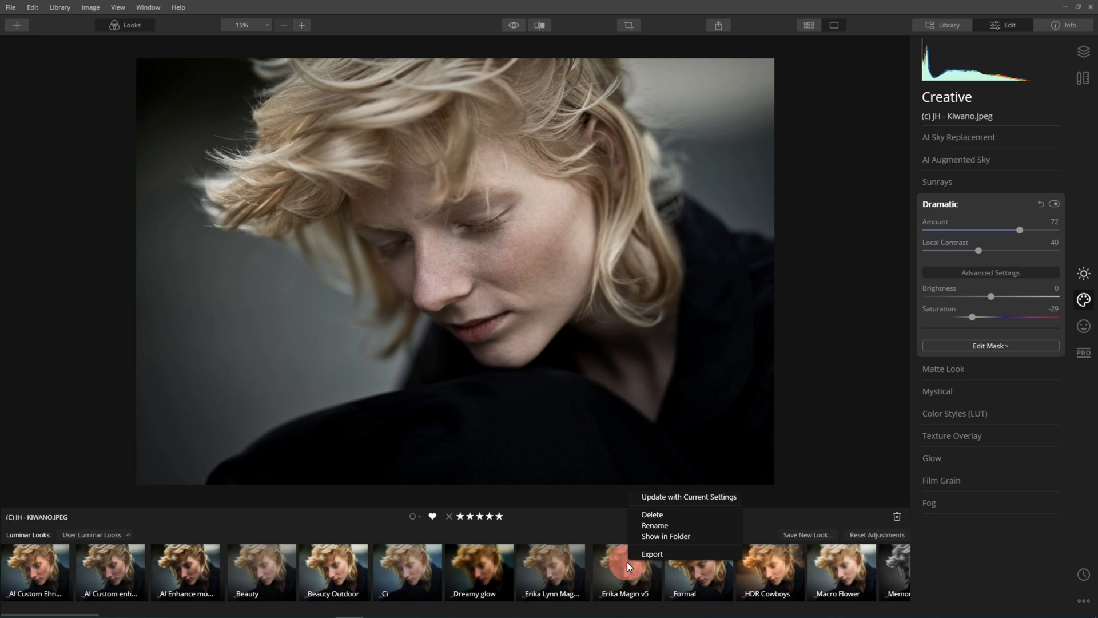
{"action": "mouse_move", "coordinate": [688, 536]}
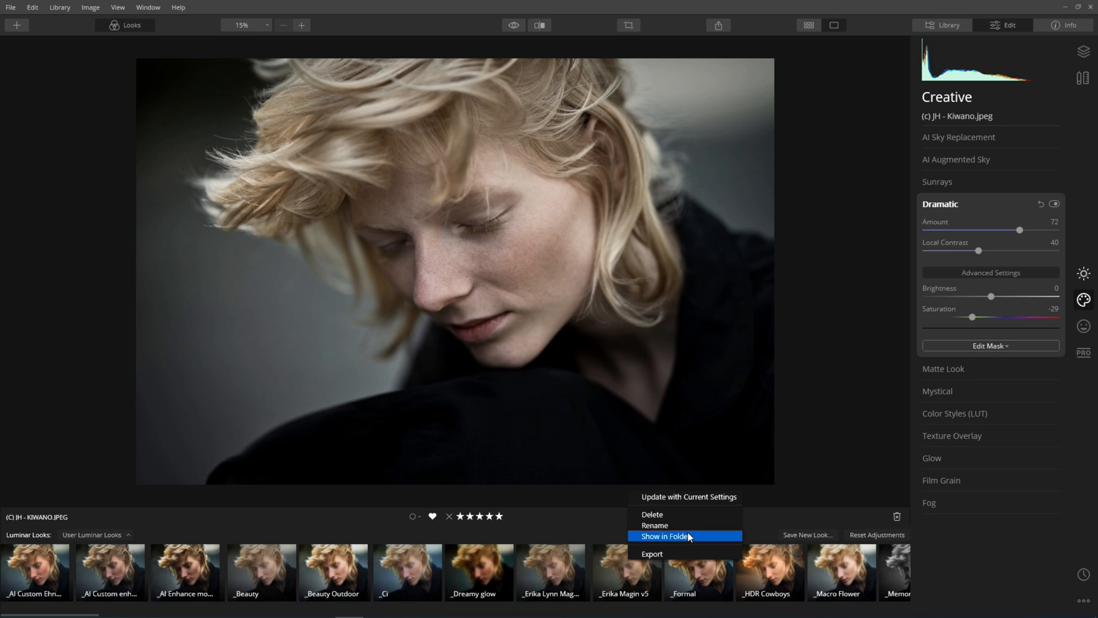
Show the saved user look's file in its folder on disk
{"action": "left_click", "coordinate": [665, 535]}
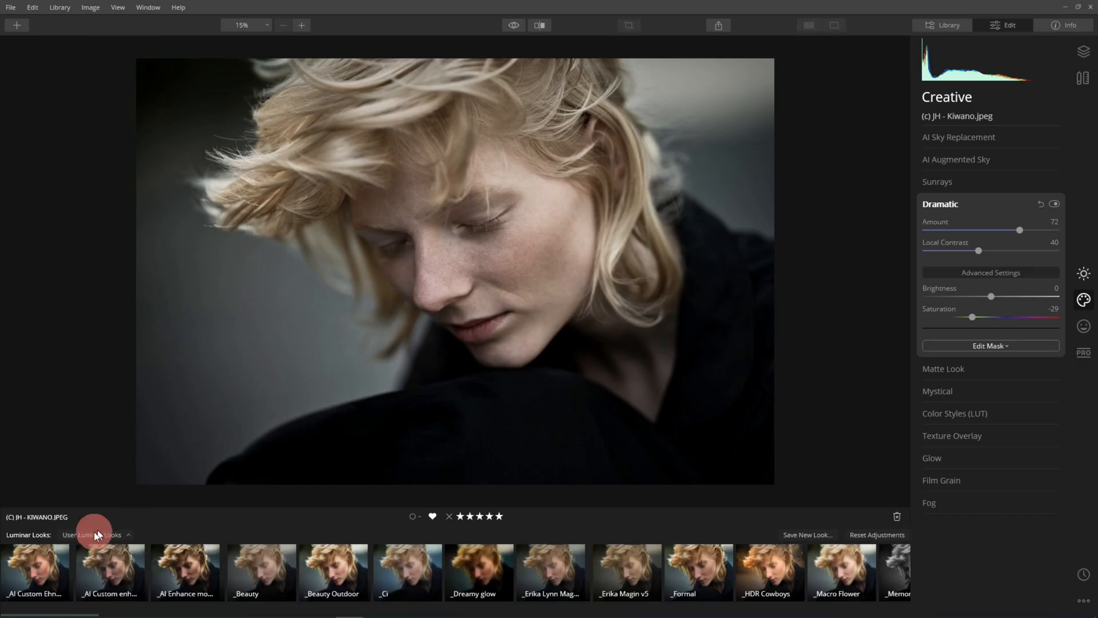
Choose Get More Luminar Looks from the looks collections panel
{"action": "left_click", "coordinate": [91, 535]}
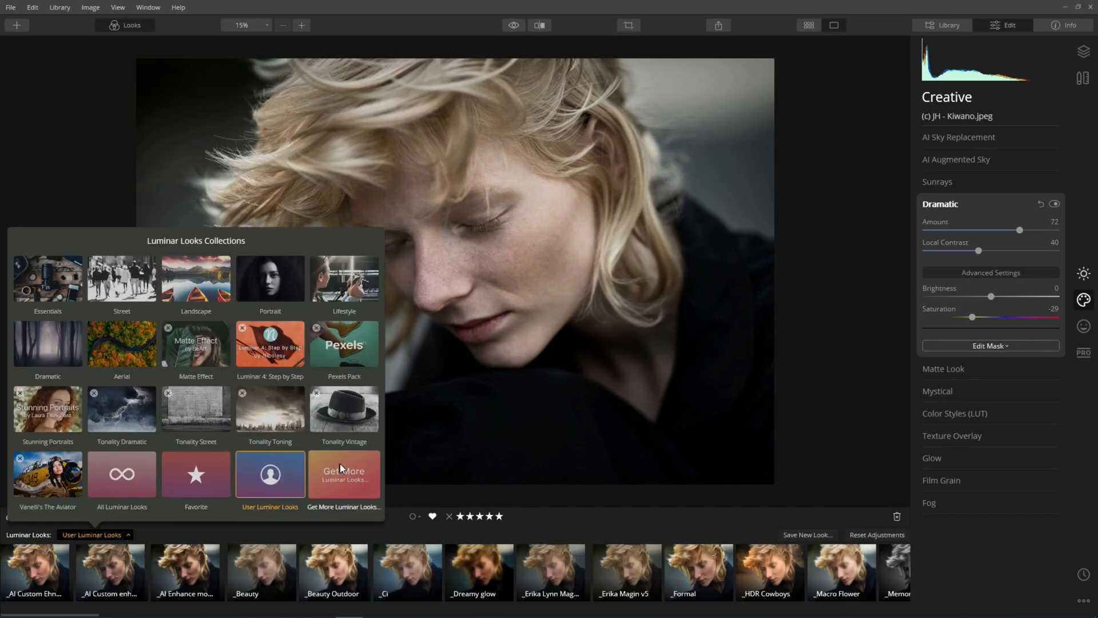
{"action": "mouse_move", "coordinate": [339, 468]}
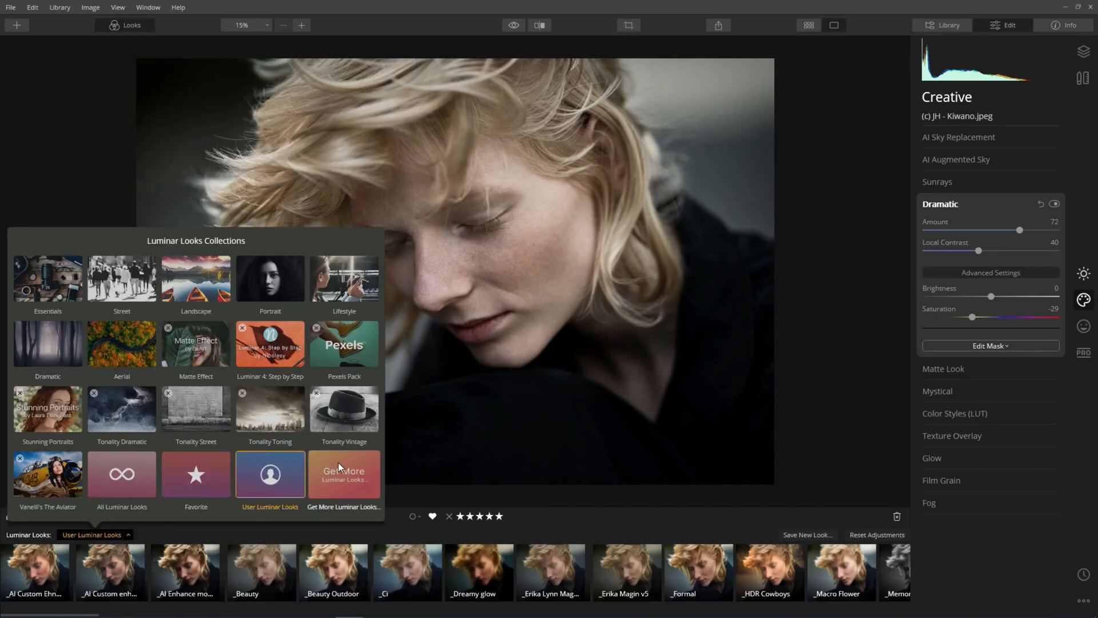
{"action": "left_click", "coordinate": [343, 474]}
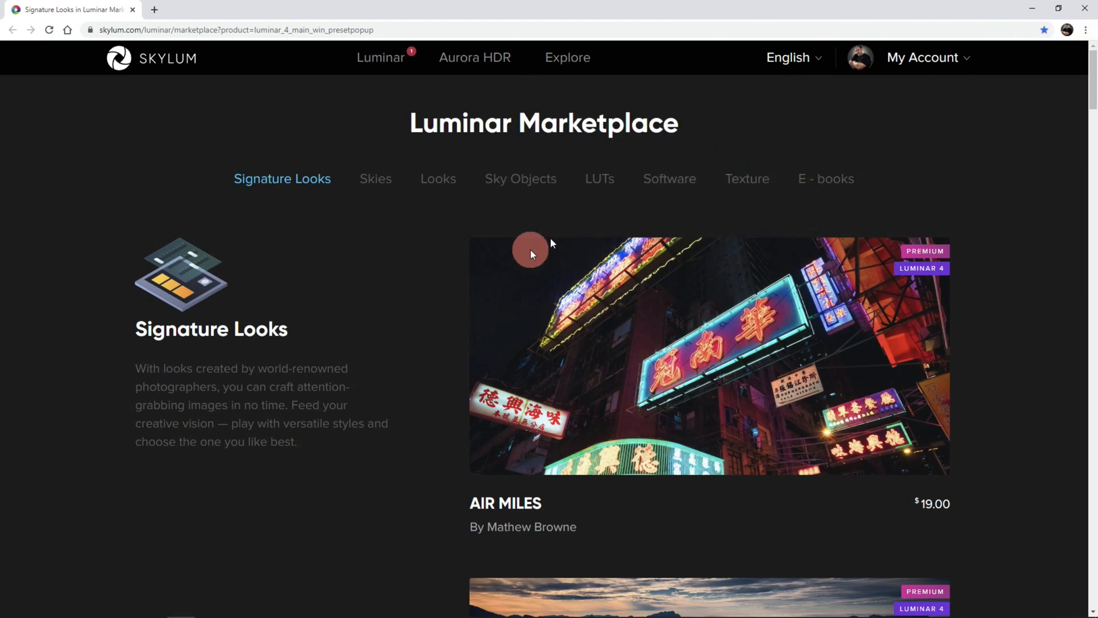
{"action": "mouse_move", "coordinate": [299, 193]}
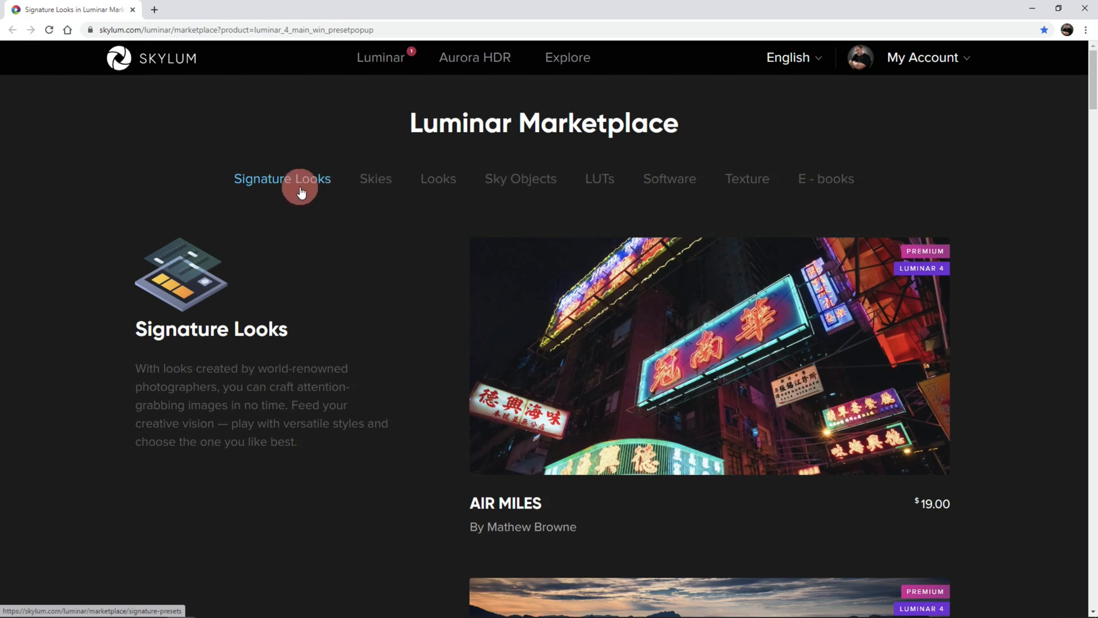
Browse the Skies and Signature Looks categories, then show the Looks packs
{"action": "left_click", "coordinate": [375, 178]}
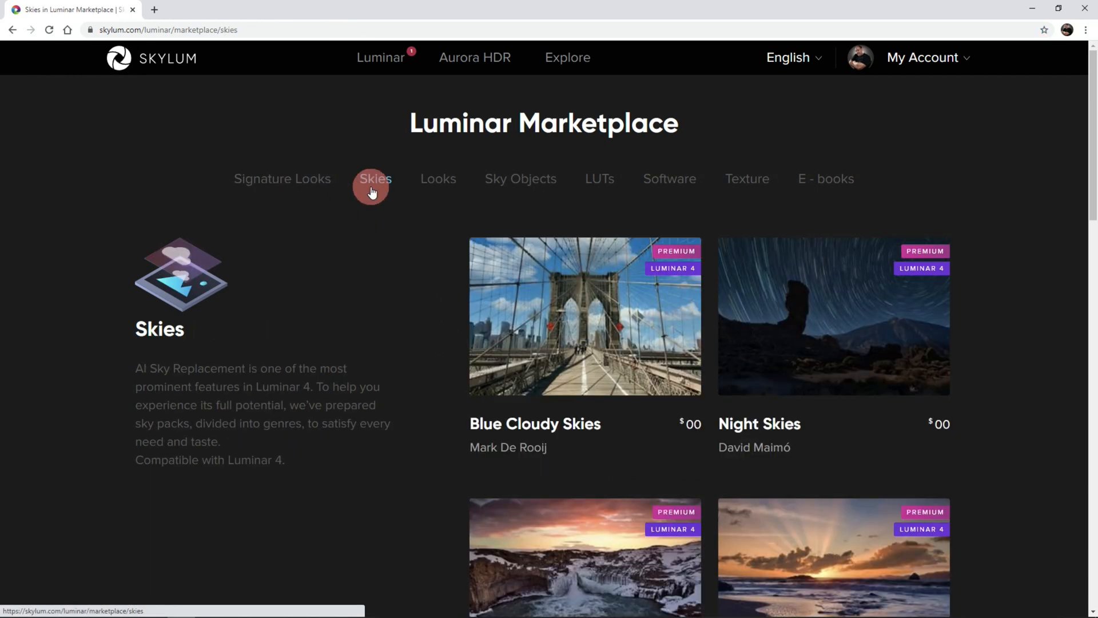
{"action": "mouse_move", "coordinate": [776, 183]}
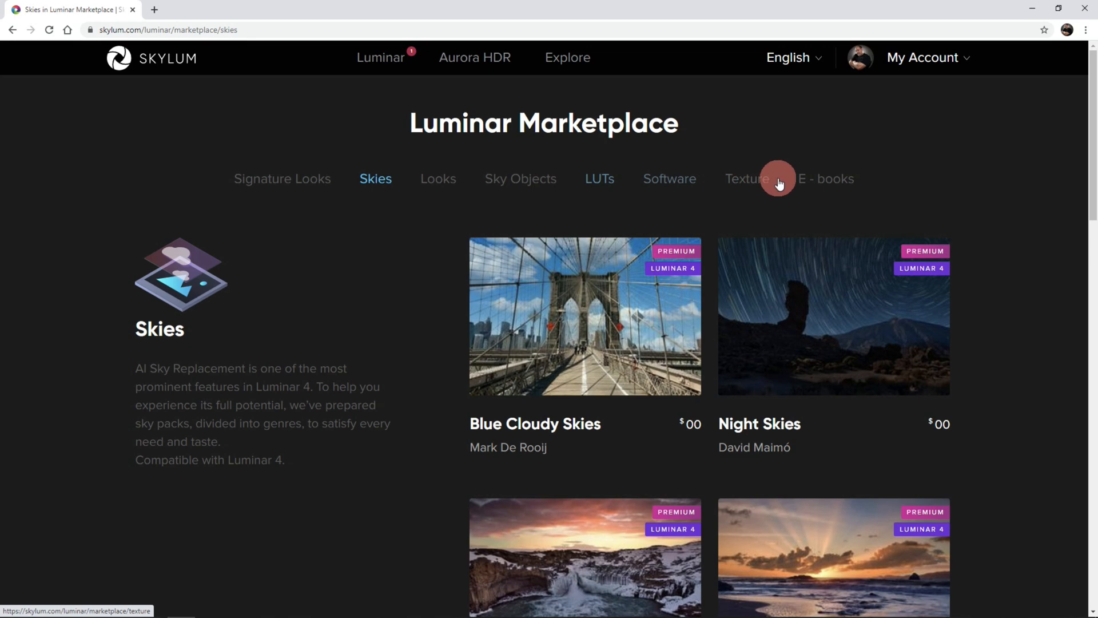
{"action": "left_click", "coordinate": [282, 179]}
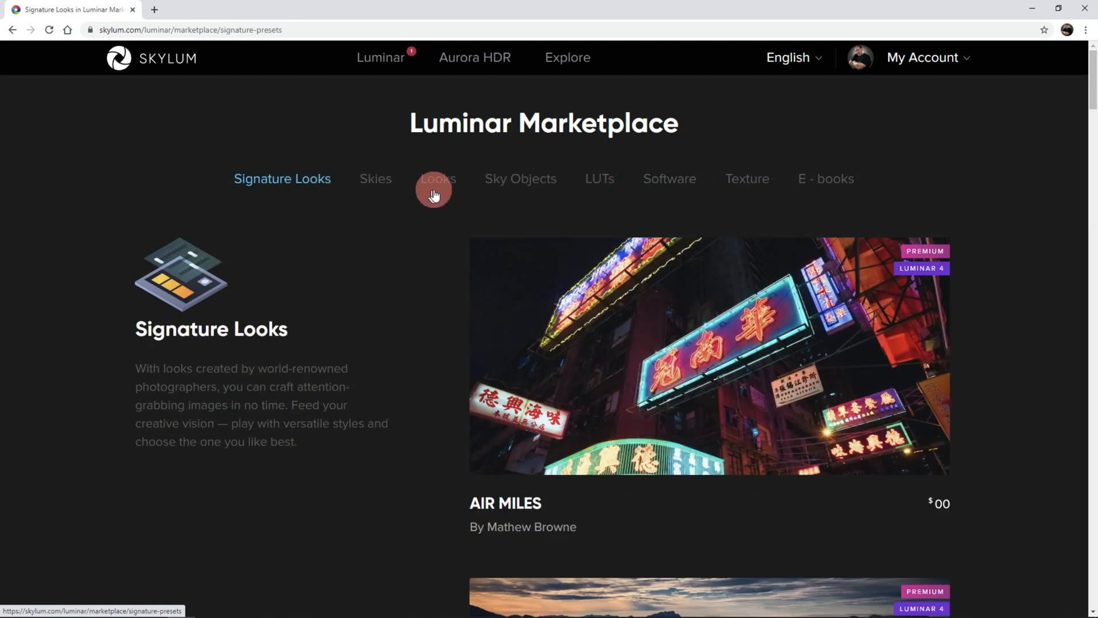
{"action": "left_click", "coordinate": [437, 179]}
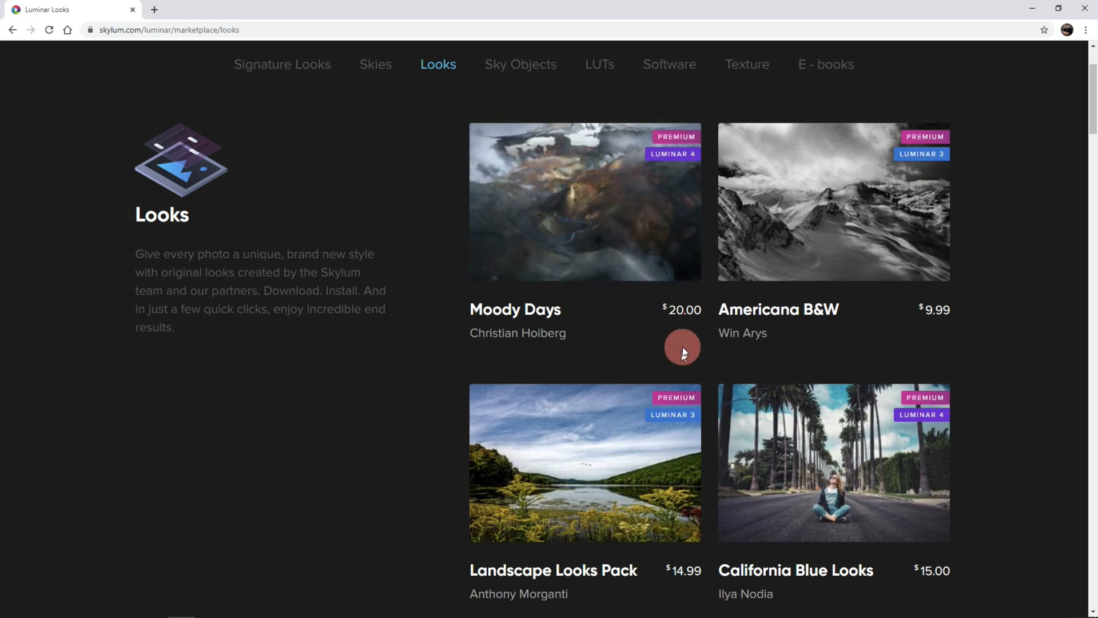
{"action": "scroll", "scroll_direction": "down", "scroll_amount": 3}
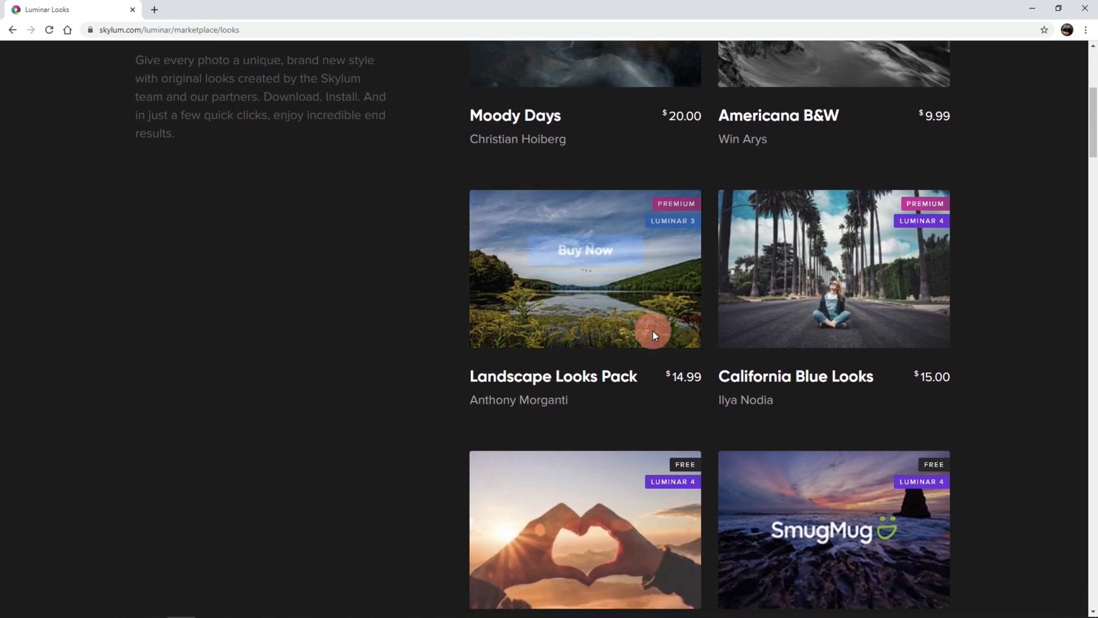
{"action": "scroll", "scroll_direction": "down", "scroll_amount": 3}
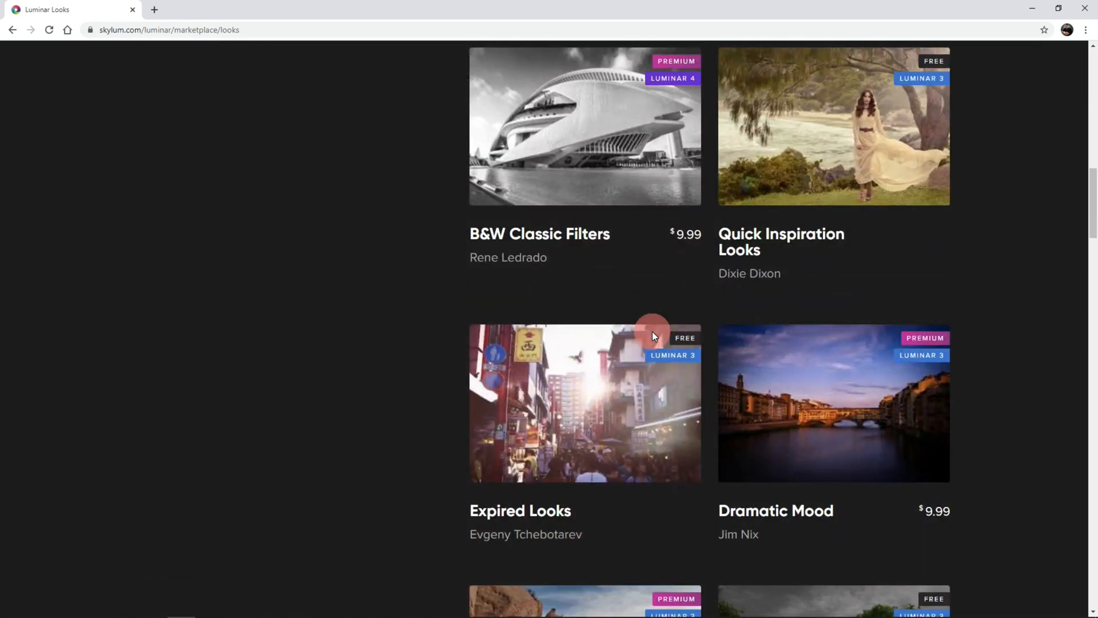
{"action": "scroll", "scroll_direction": "down", "scroll_amount": 3}
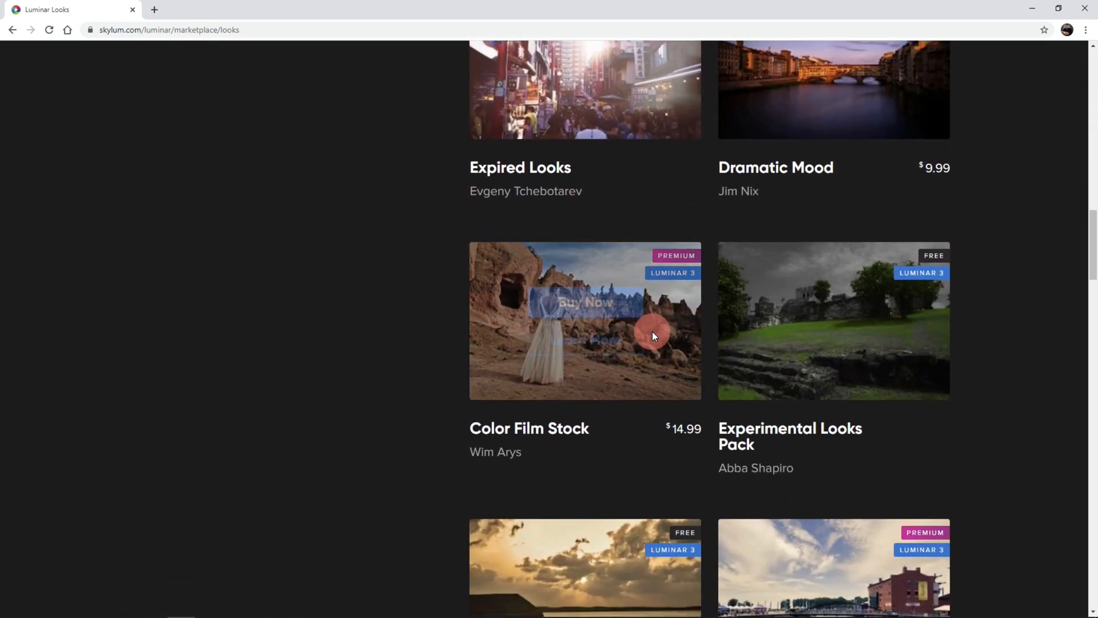
{"action": "scroll", "scroll_direction": "down", "scroll_amount": 3}
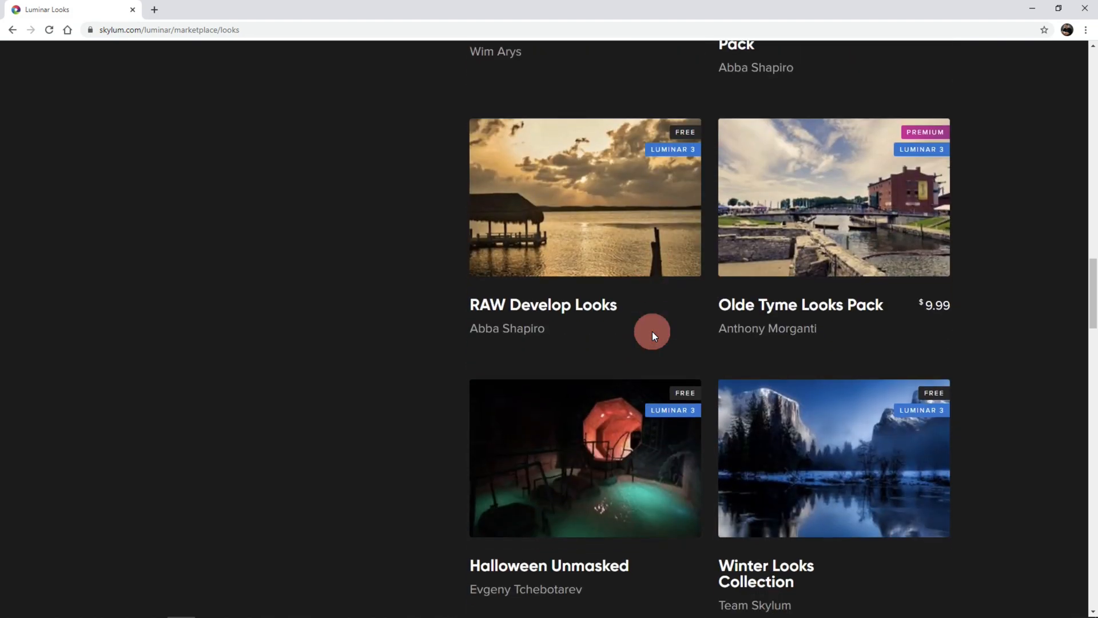
{"action": "scroll", "scroll_direction": "down", "scroll_amount": 3}
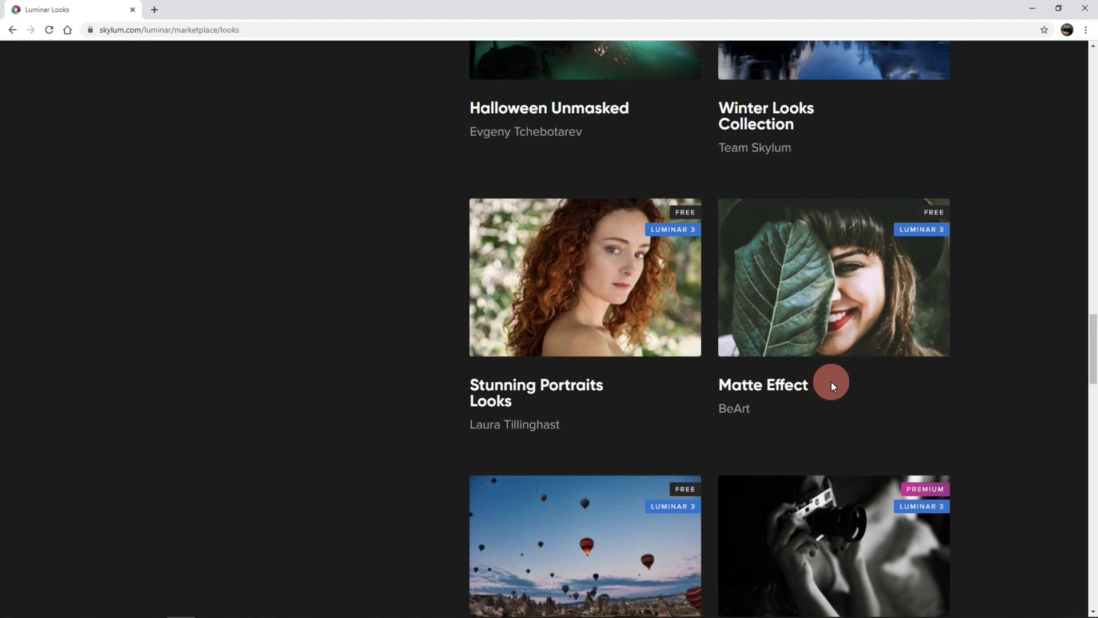
{"action": "scroll", "scroll_direction": "down", "scroll_amount": 3}
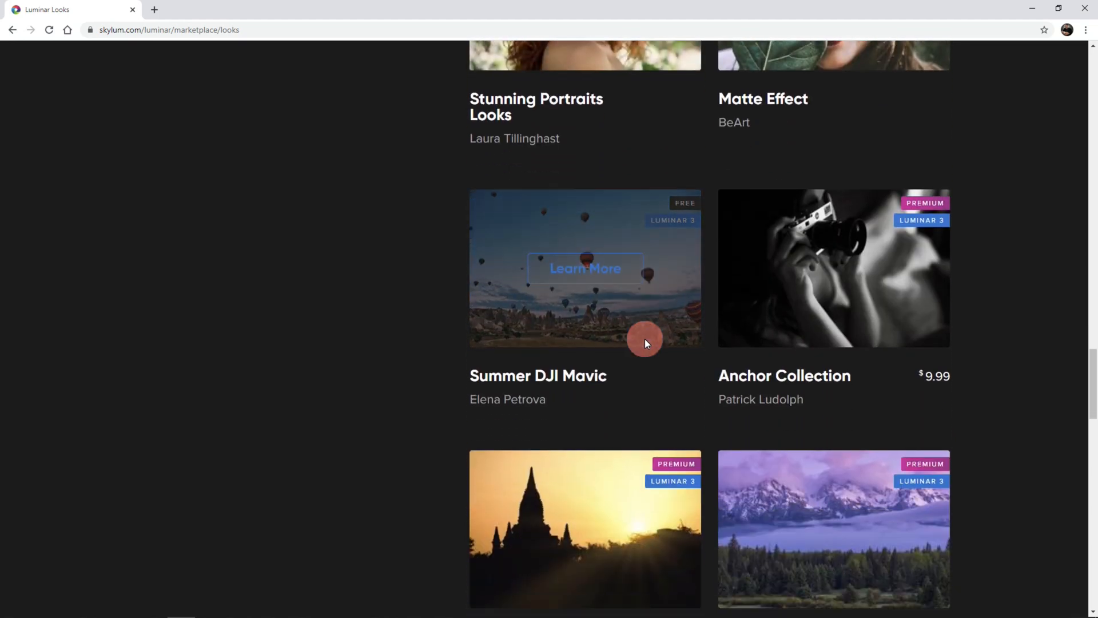
{"action": "scroll", "scroll_direction": "down", "scroll_amount": 3}
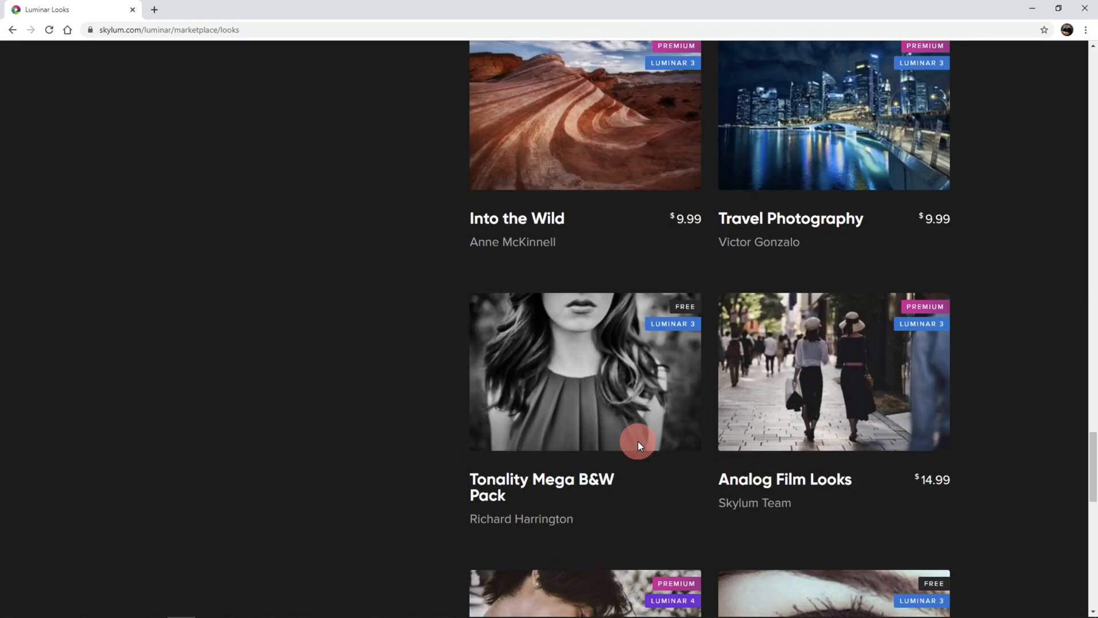
{"action": "scroll", "scroll_direction": "down", "scroll_amount": 3}
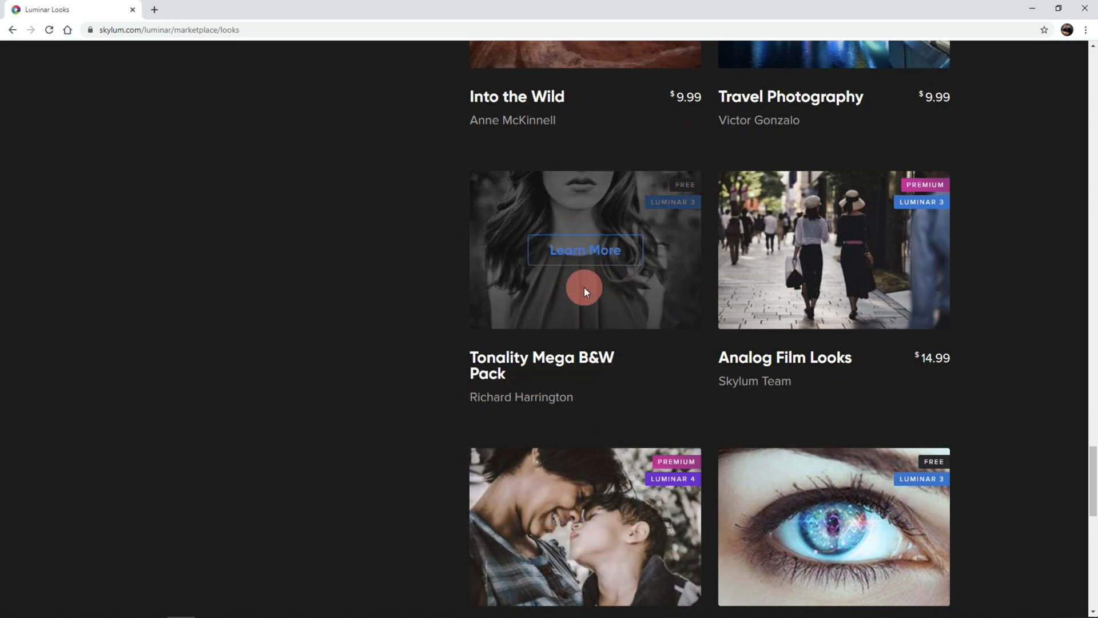
{"action": "scroll", "scroll_direction": "down", "scroll_amount": 3}
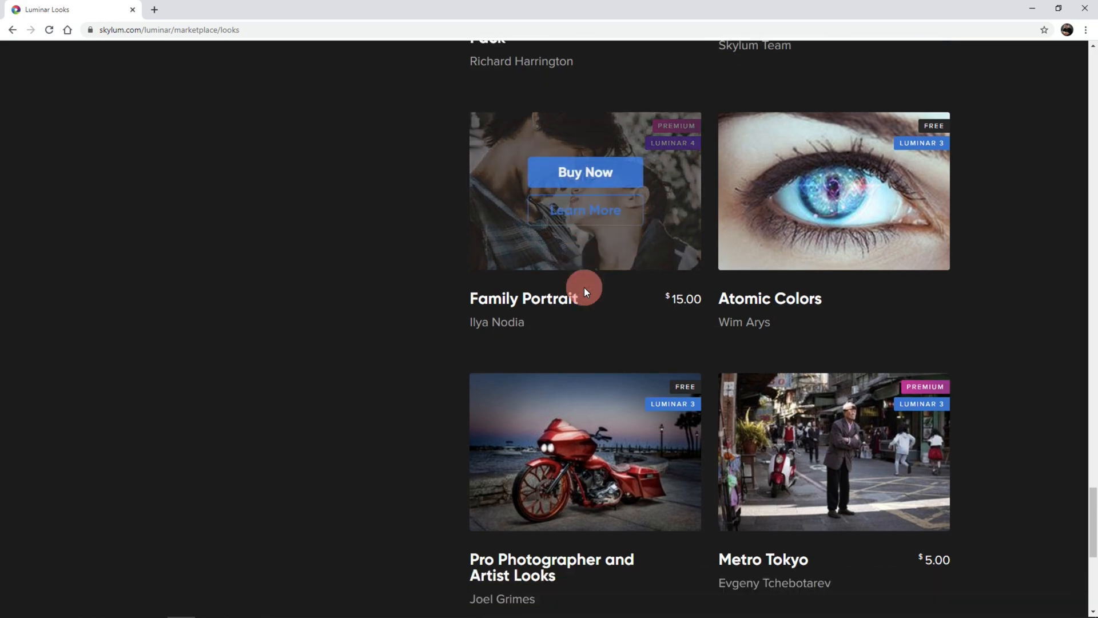
{"action": "scroll", "scroll_direction": "down", "scroll_amount": 3}
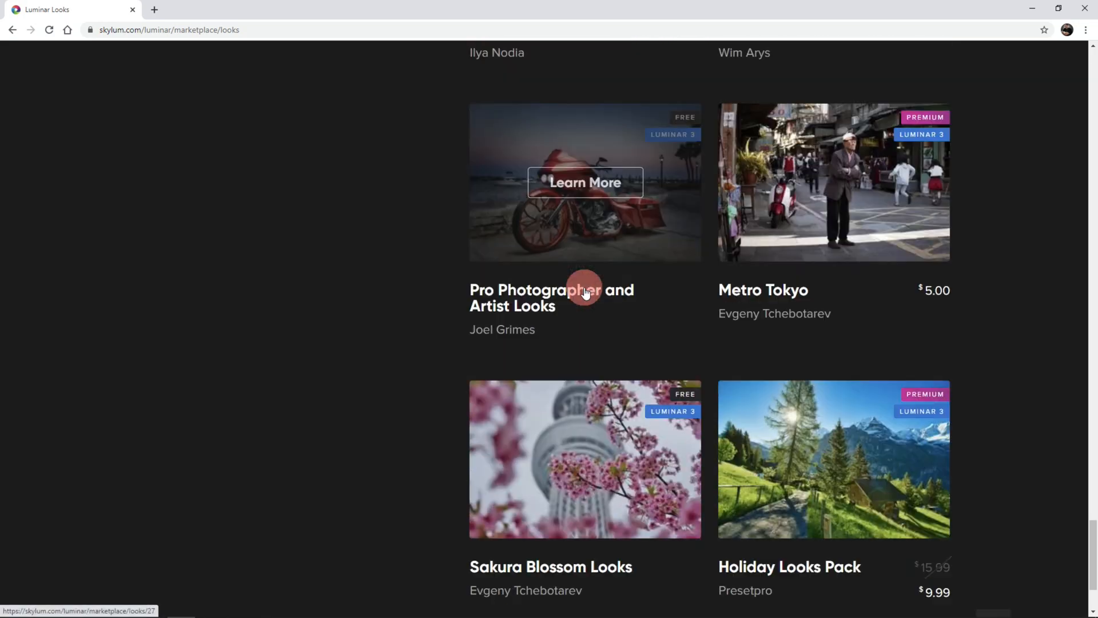
{"action": "scroll", "scroll_direction": "down", "scroll_amount": 3}
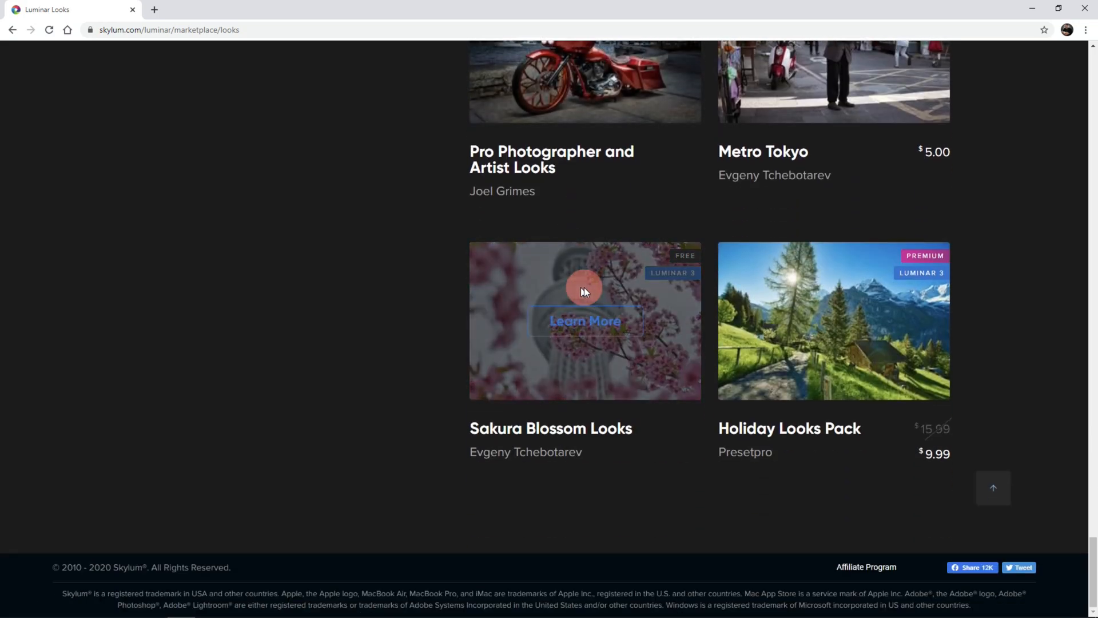